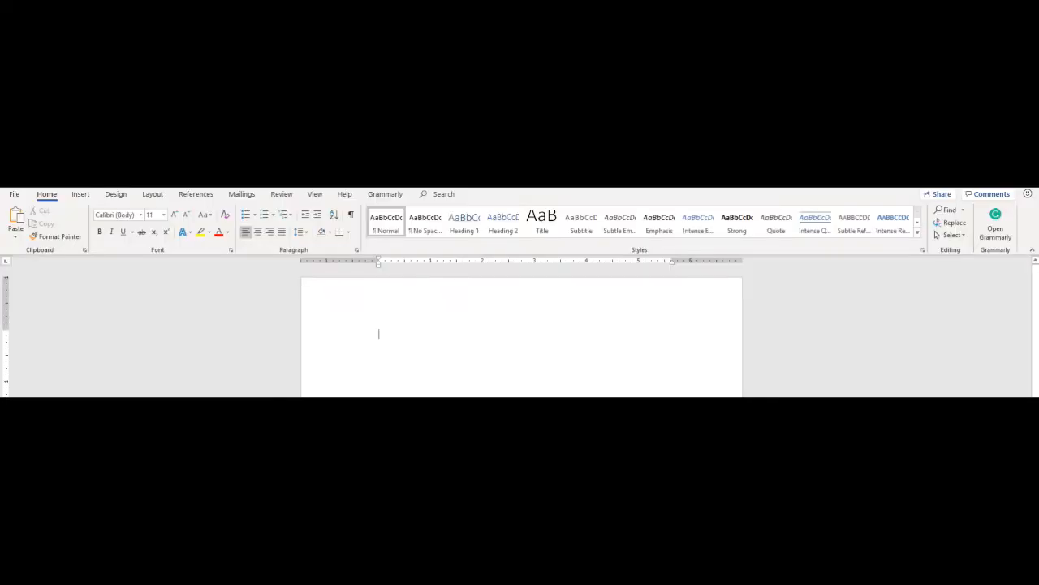
mouse_move(150, 280)
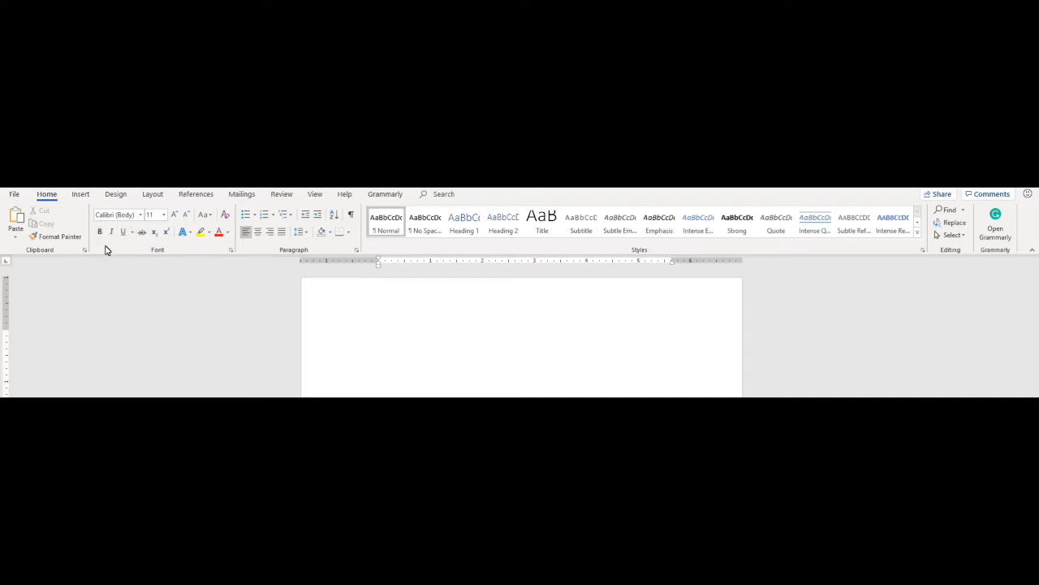
mouse_move(123, 231)
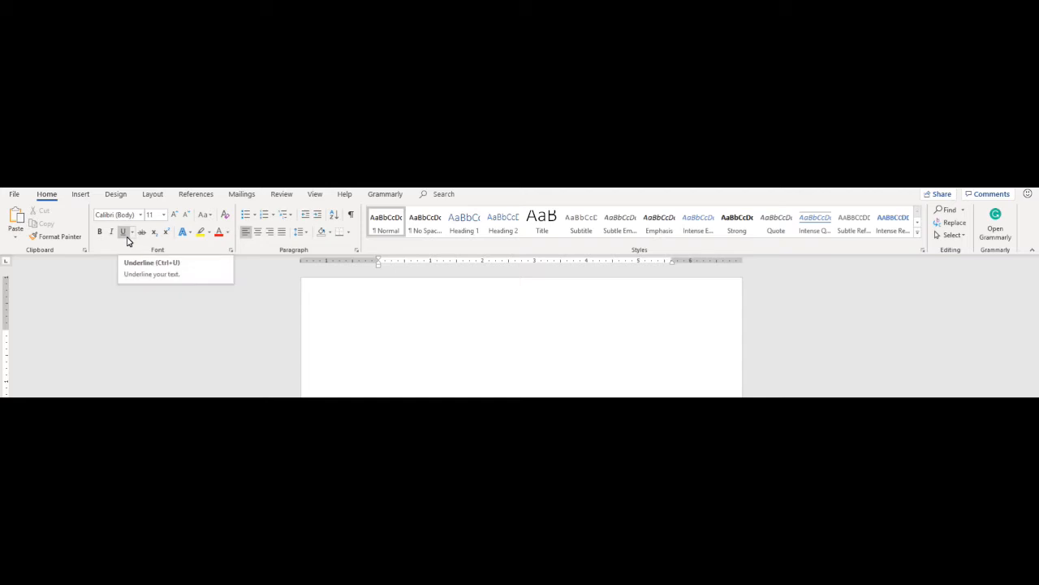
mouse_move(380, 339)
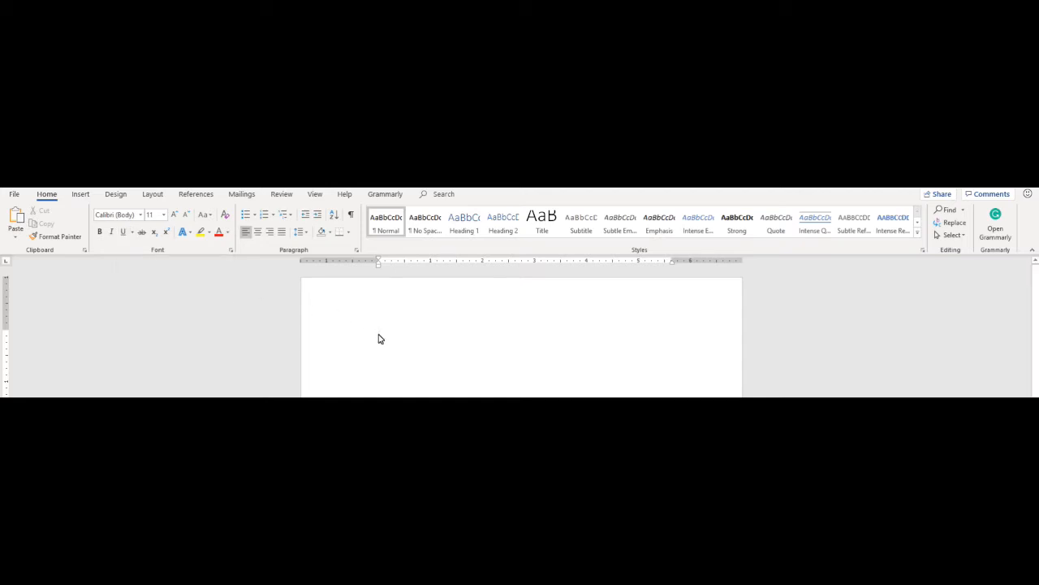
Step: Put the words Bold, Italics and Underline on three separate lines
type("Bold Ita")
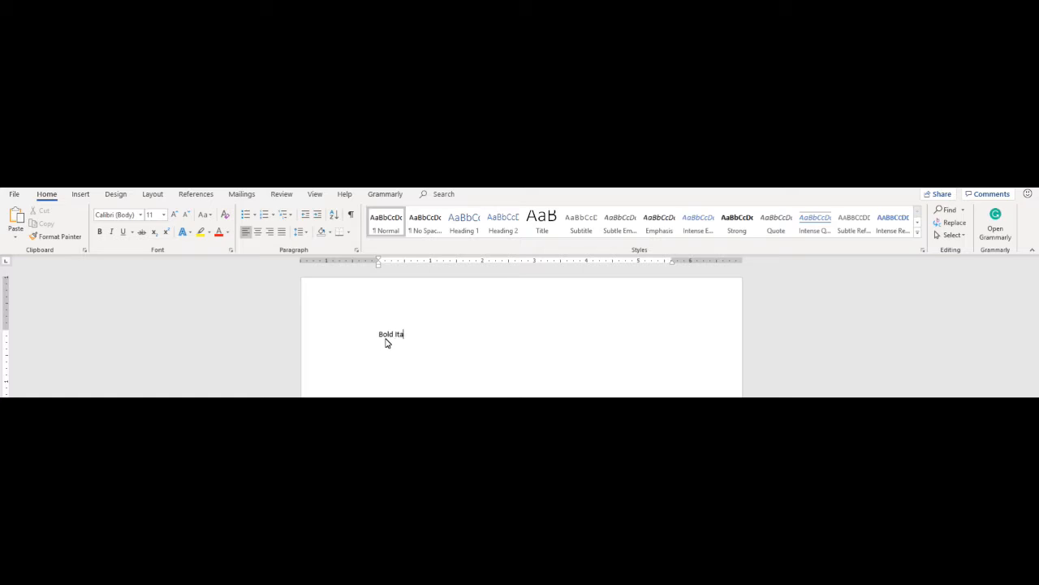
type("lics")
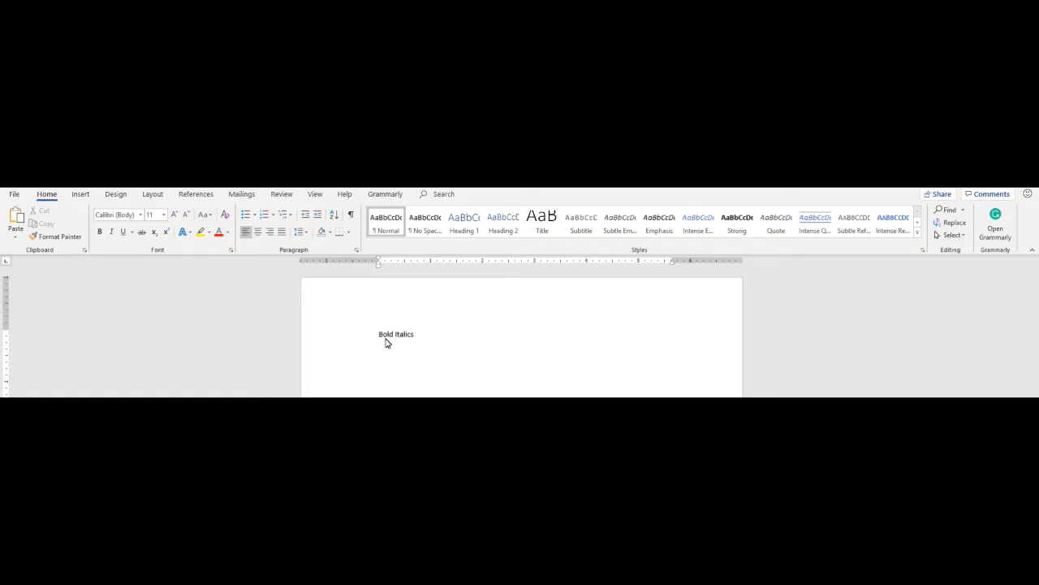
type("Underline")
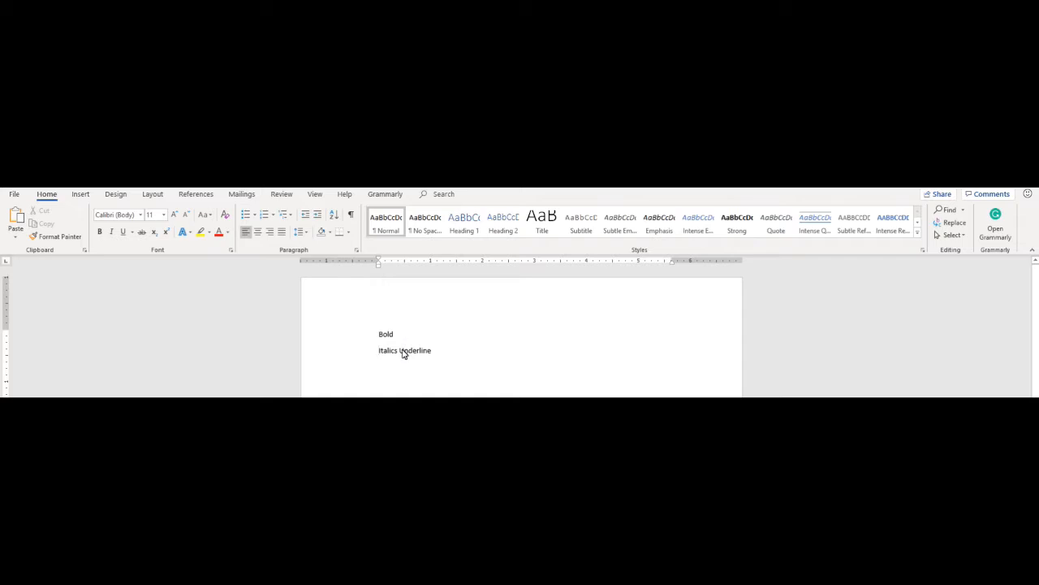
key("ctrl+b")
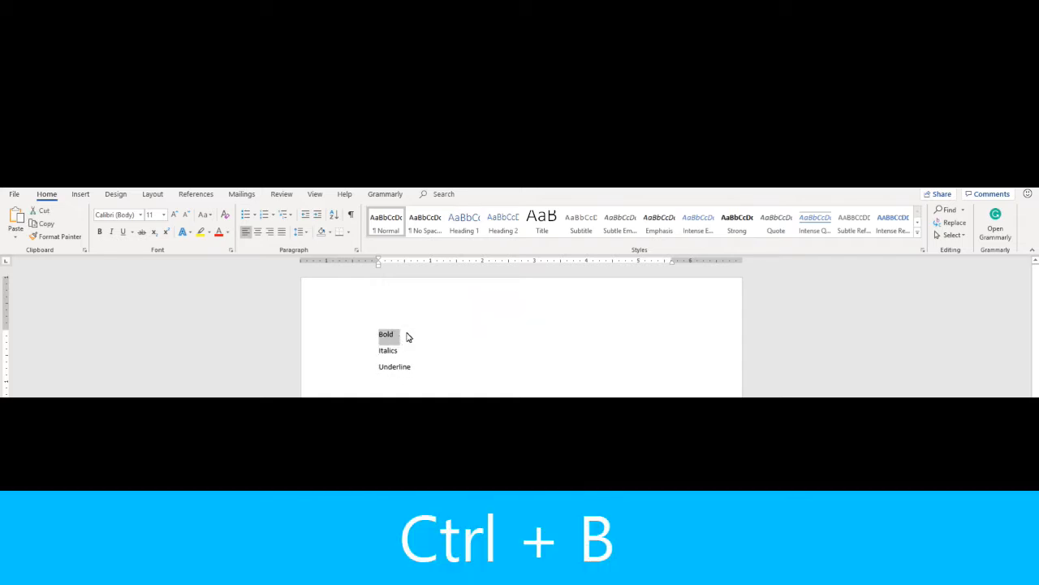
Step: Try bold on Bold, italics on Italics and underline on Underline with Ctrl+B, Ctrl+I and Ctrl+U
key("ctrl+b")
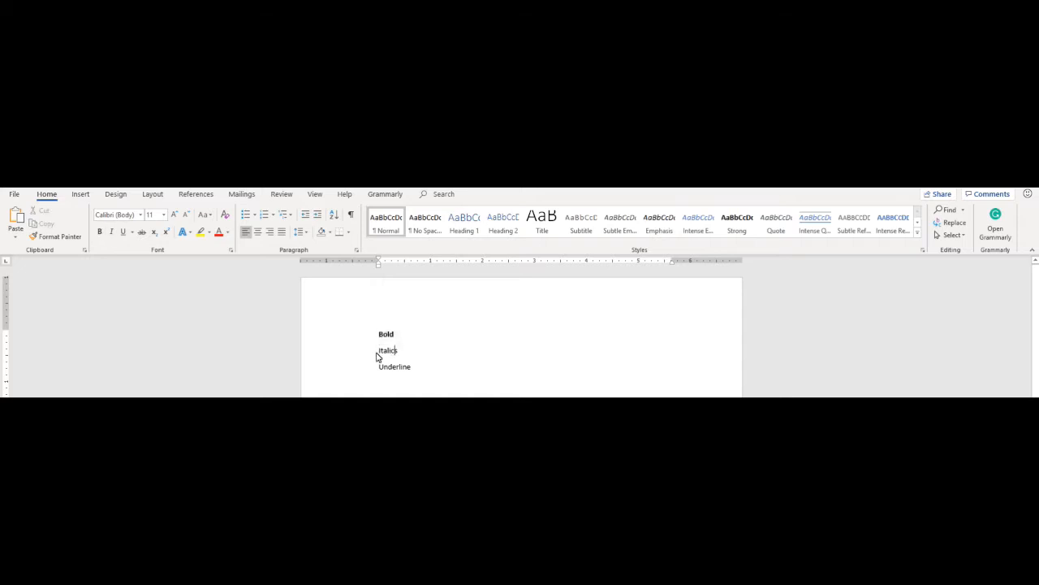
double_click(388, 351)
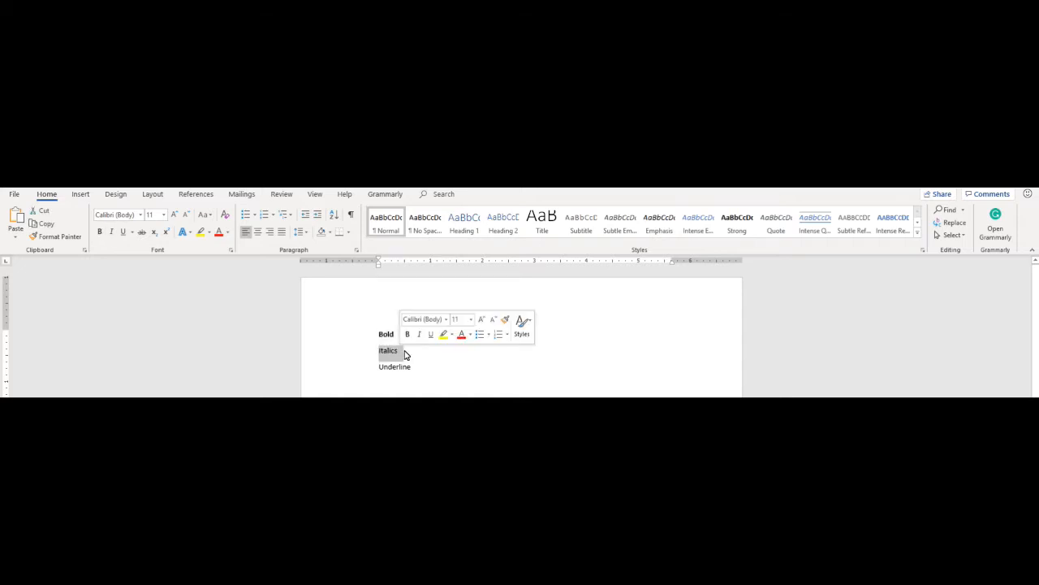
key("ctrl+i")
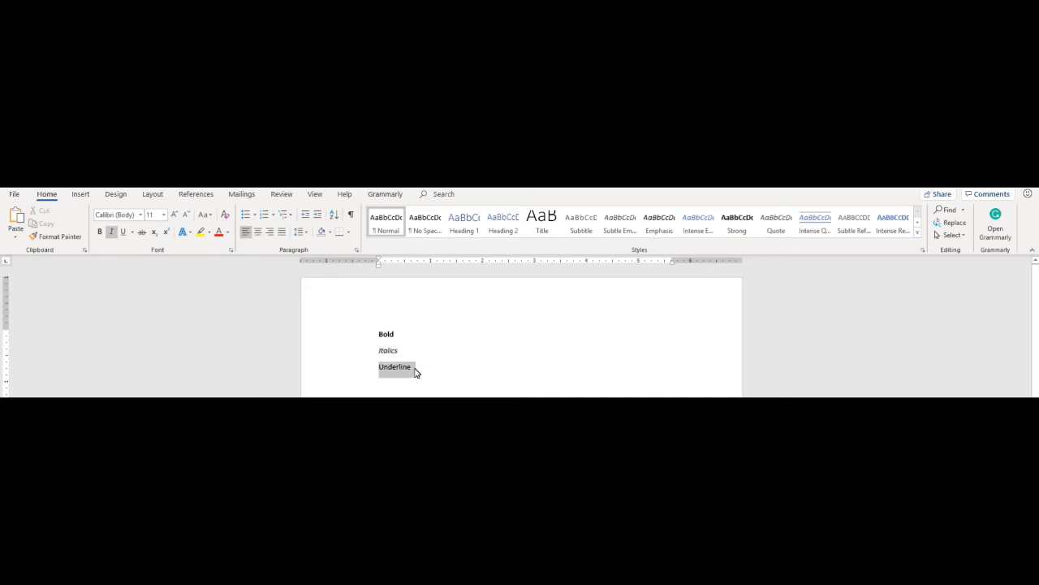
key("ctrl+u")
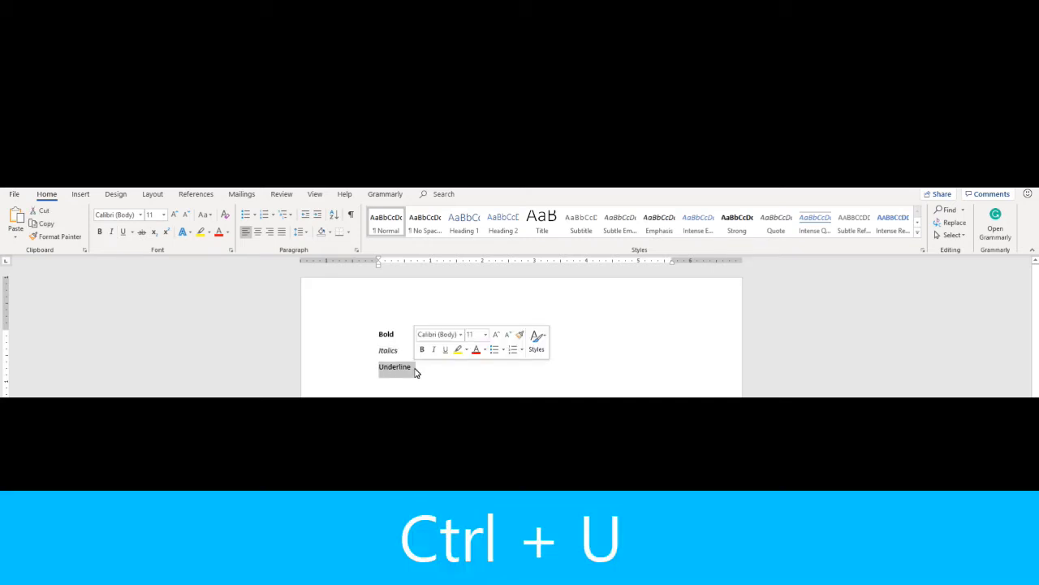
key("ctrl+u")
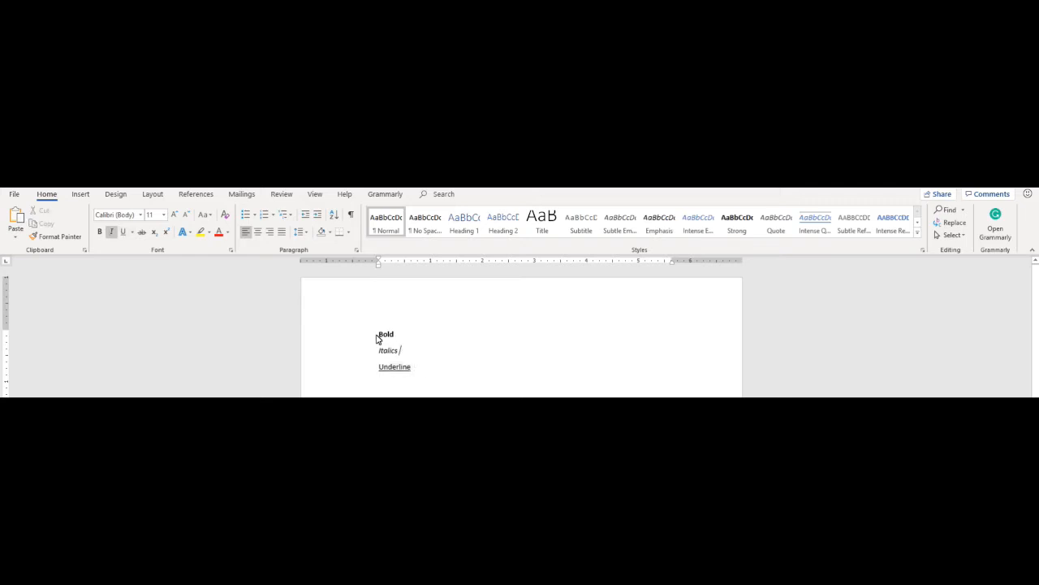
double_click(385, 335)
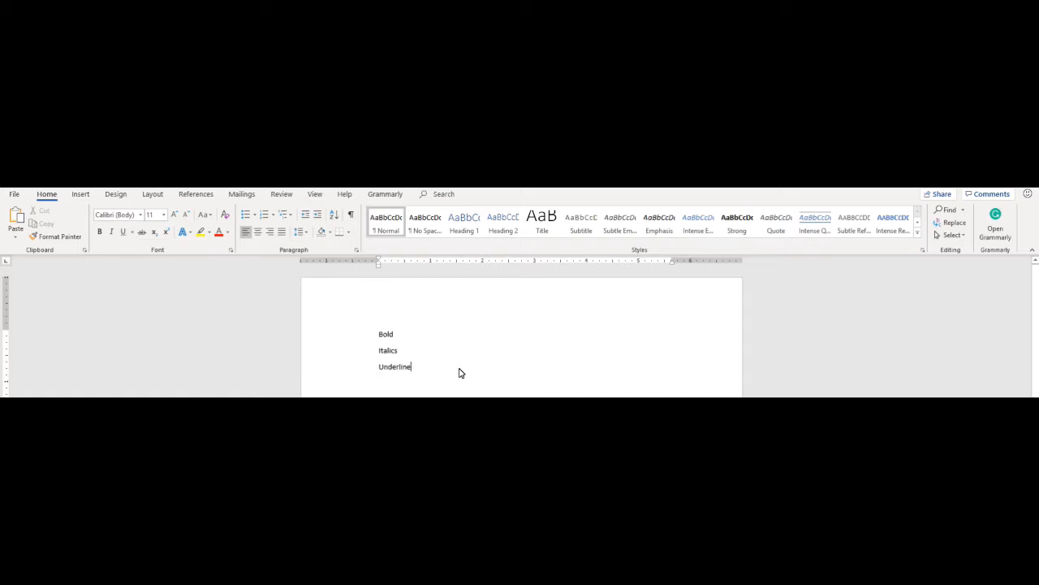
Step: Align the three lines left, then centred, then leave them right-aligned via Ctrl+L, Ctrl+E, Ctrl+R
key("ctrl+l")
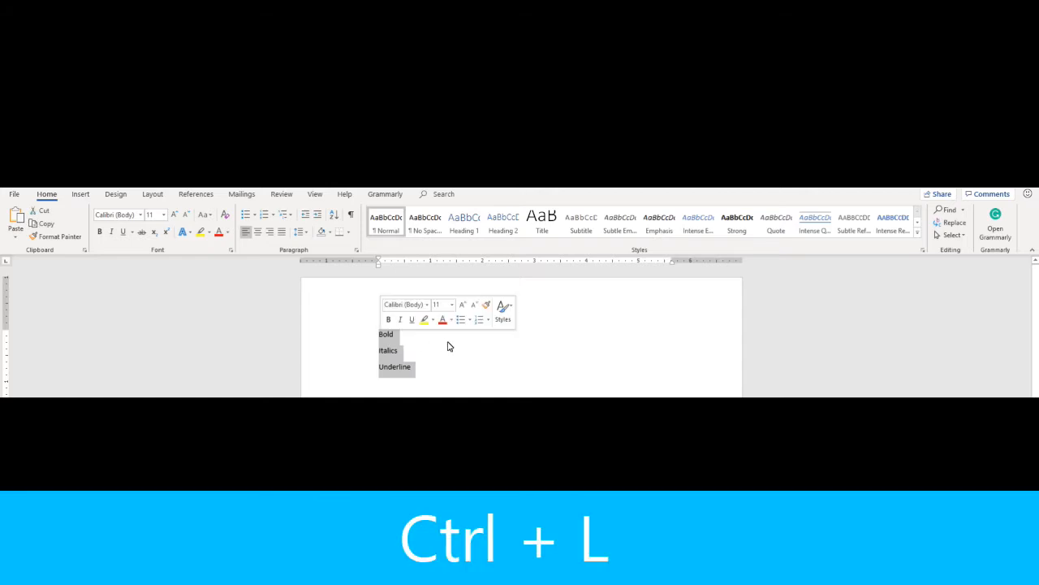
key("ctrl+l")
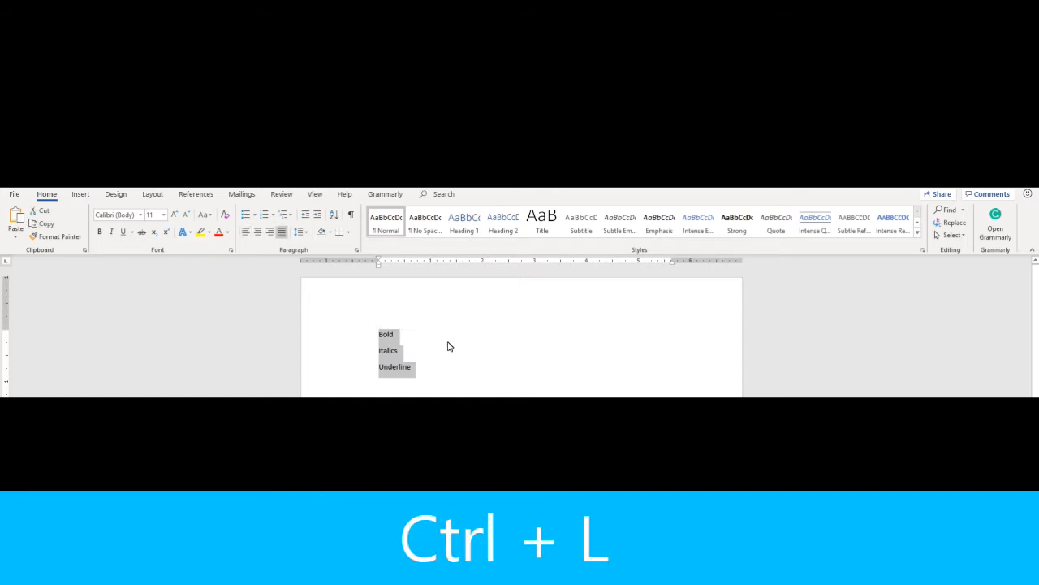
key("ctrl+e")
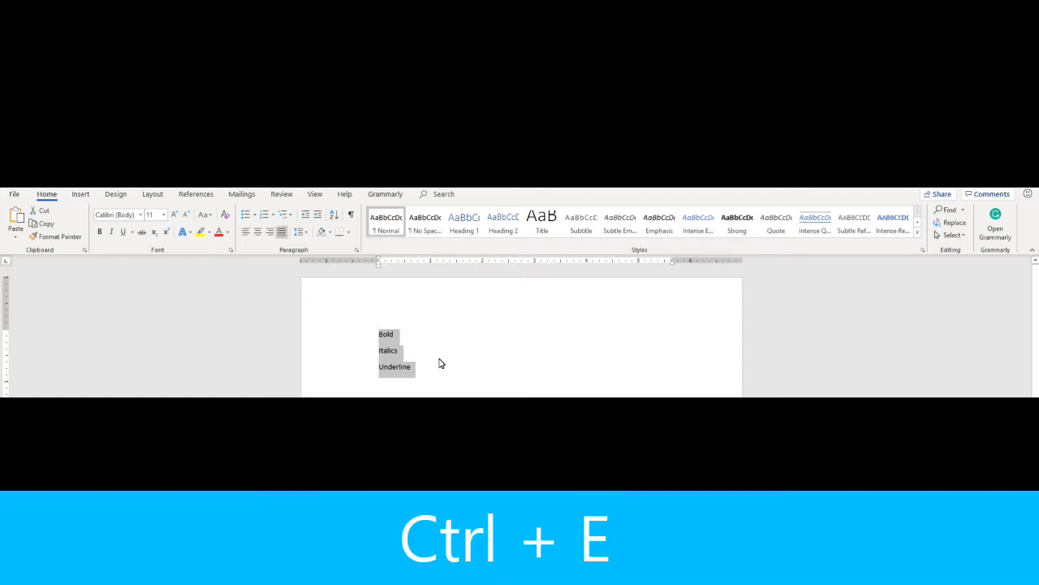
key("ctrl+e")
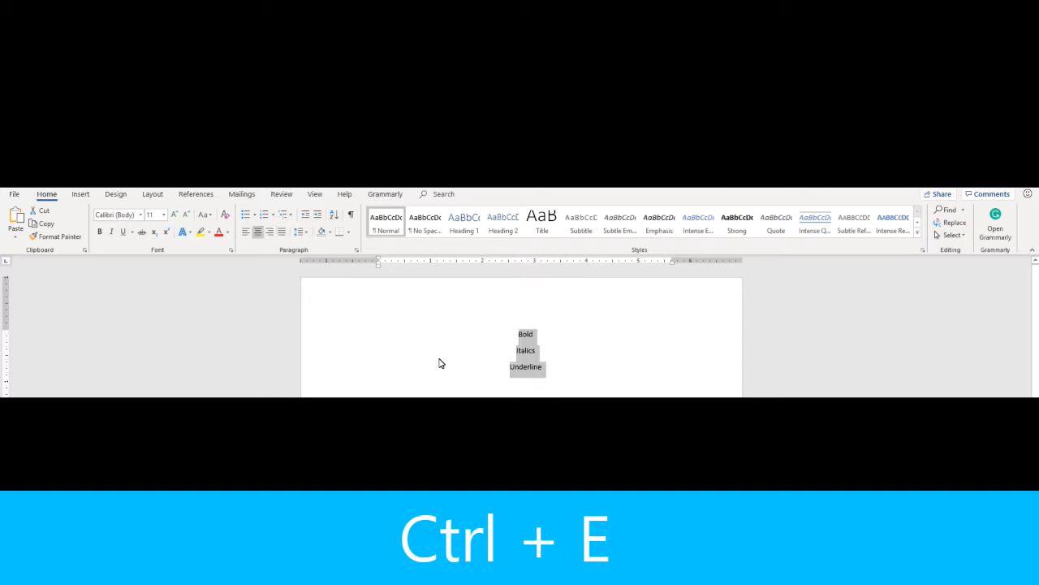
key("ctrl+r")
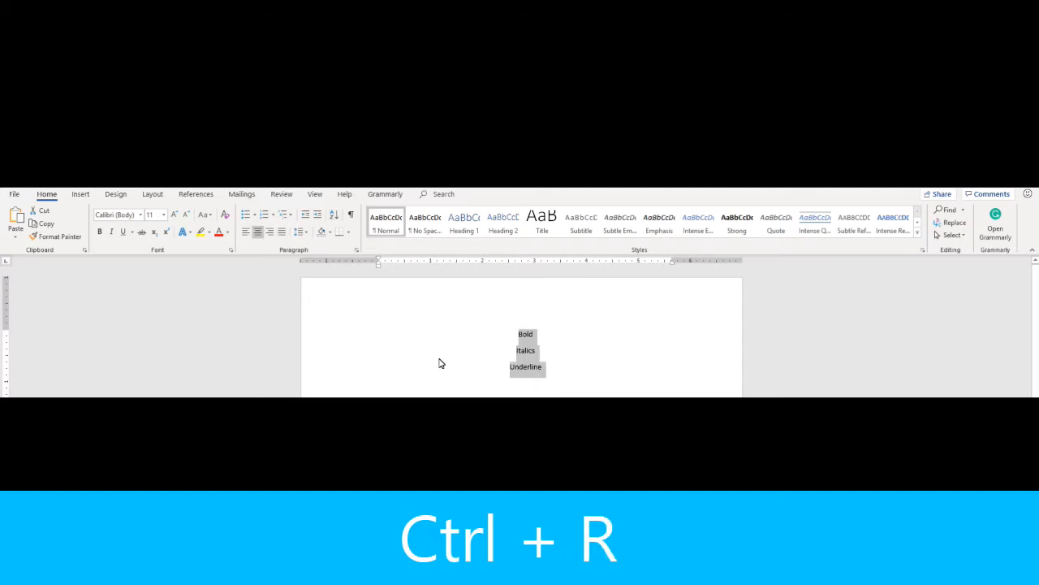
key("ctrl+r")
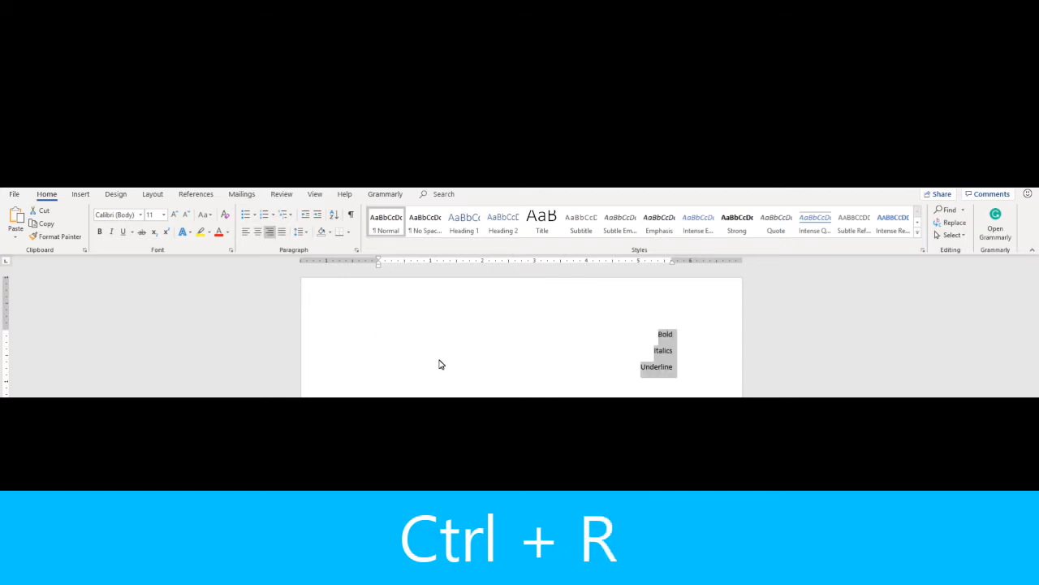
key("ctrl+r")
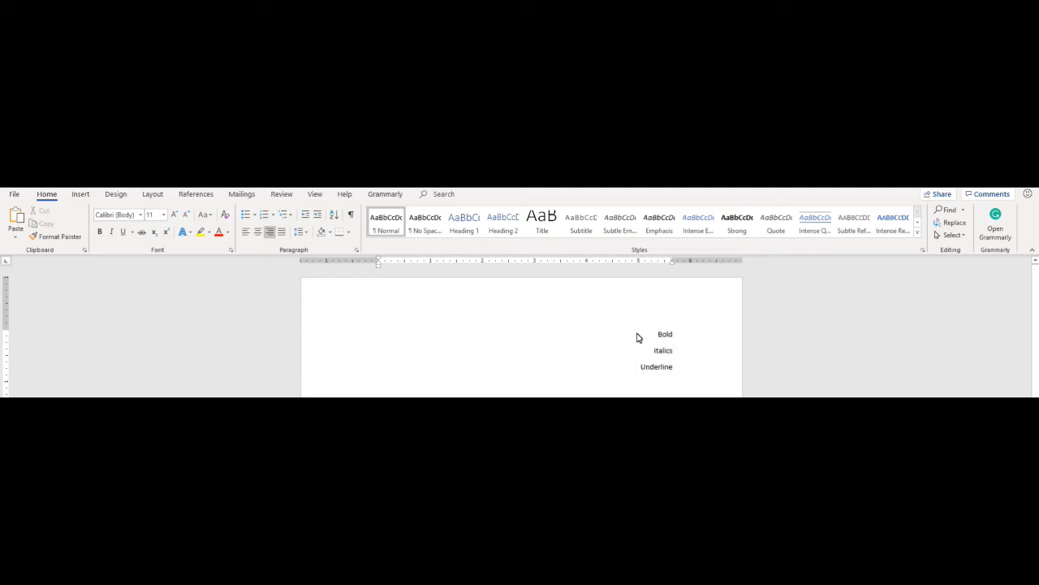
left_click_drag(669, 328, 679, 371)
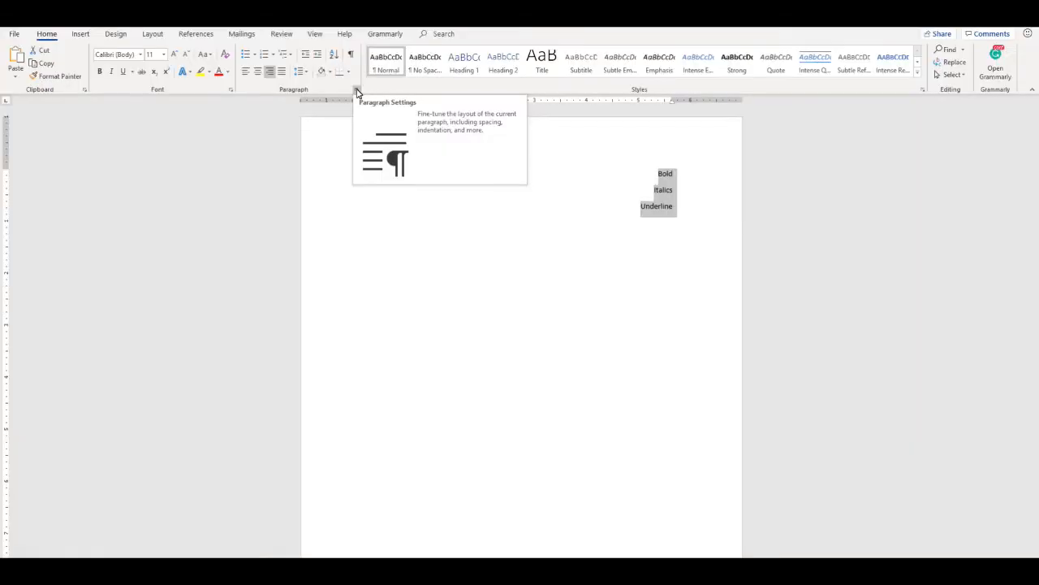
left_click(355, 90)
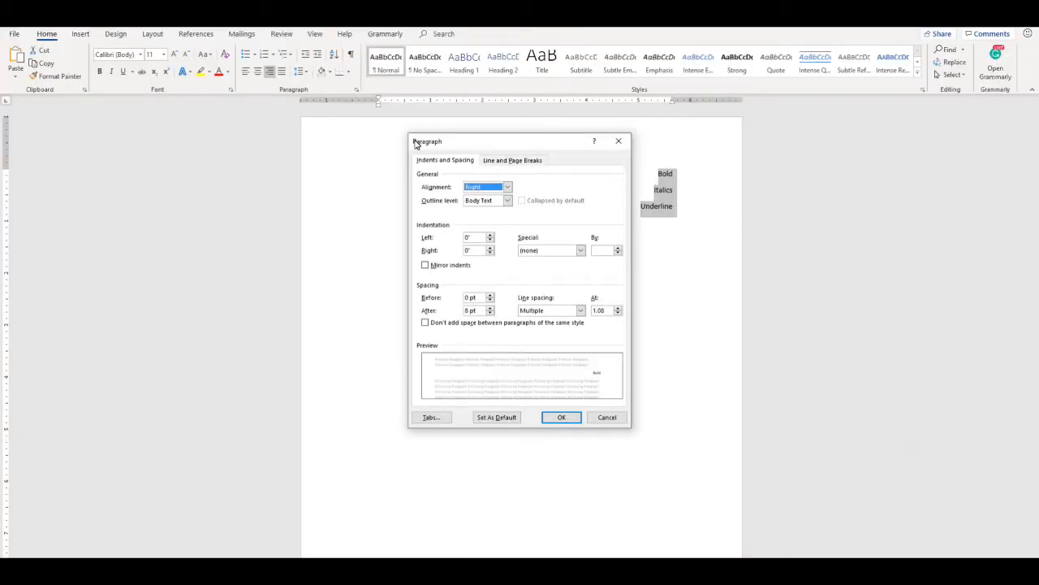
mouse_move(533, 337)
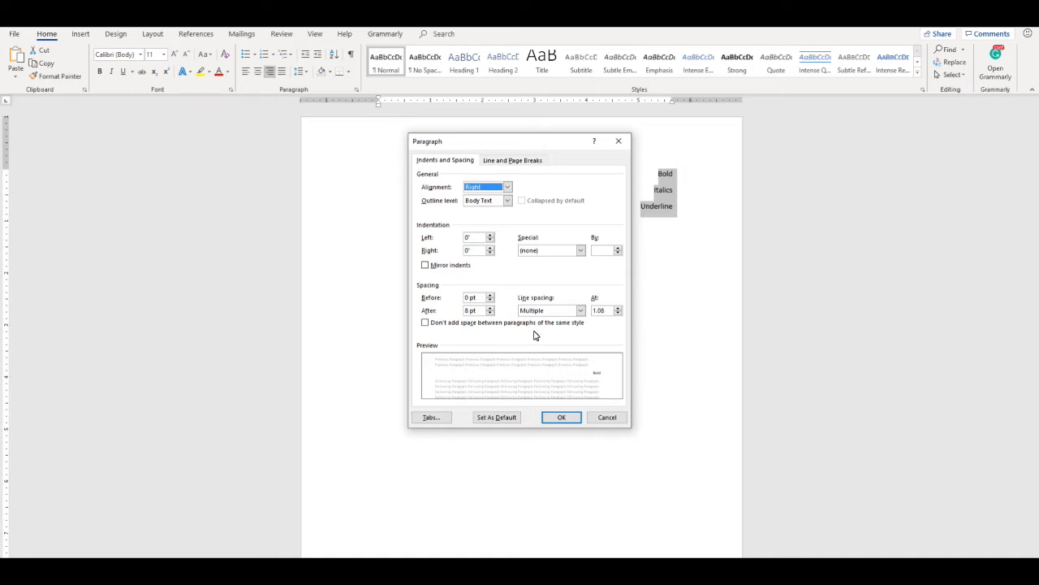
left_click(514, 161)
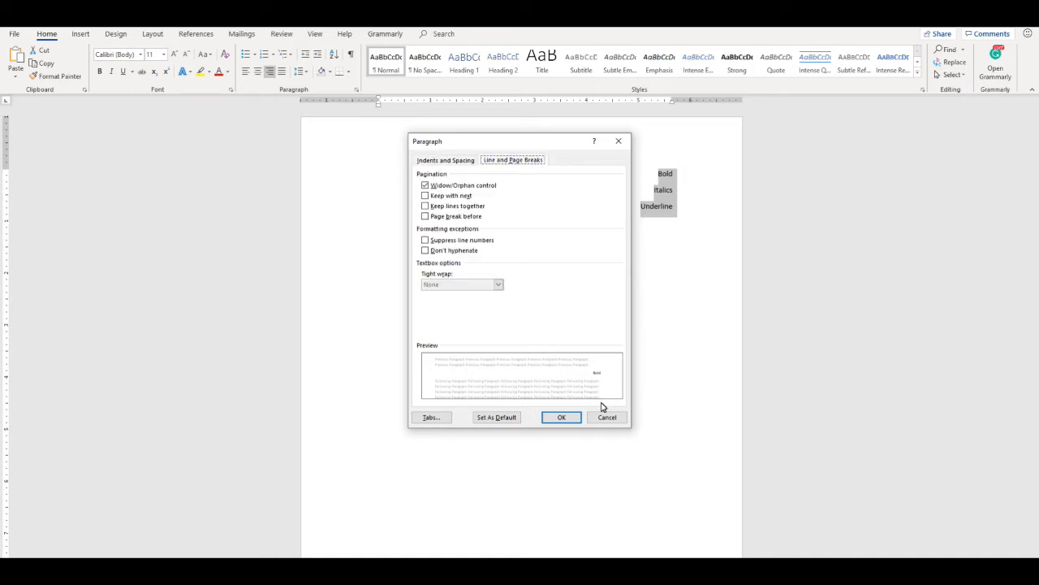
key("ctrl+1")
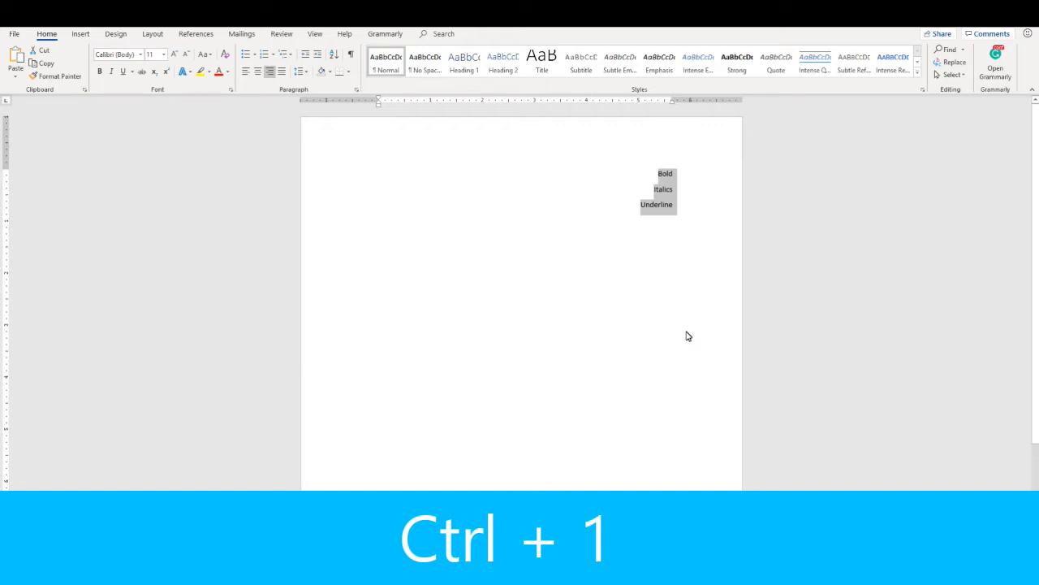
Step: Switch the three lines through double and other line spacings, ending at 1.5 spacing
key("ctrl+2")
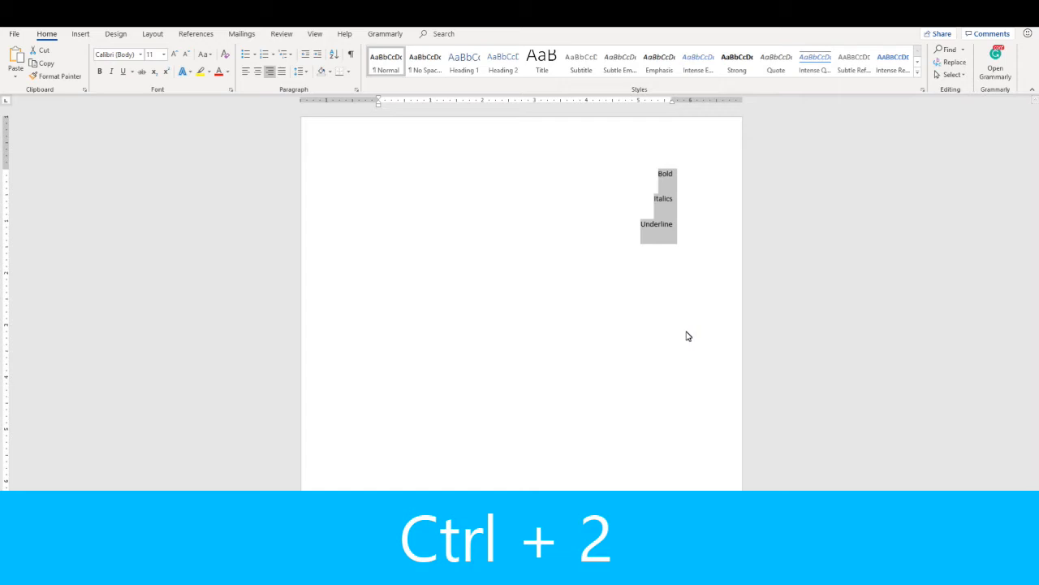
key("ctrl+2")
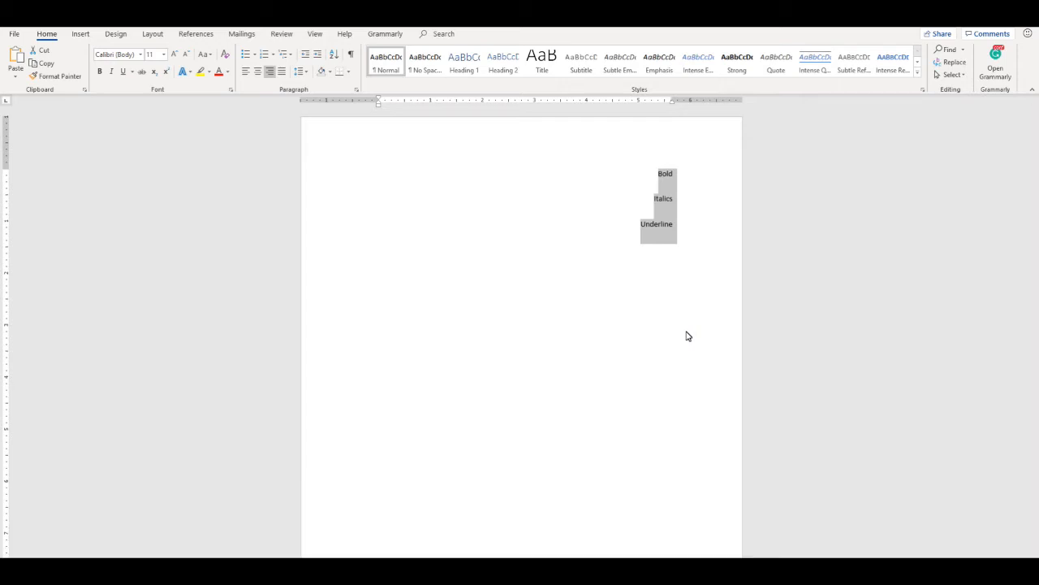
key("ctrl+5")
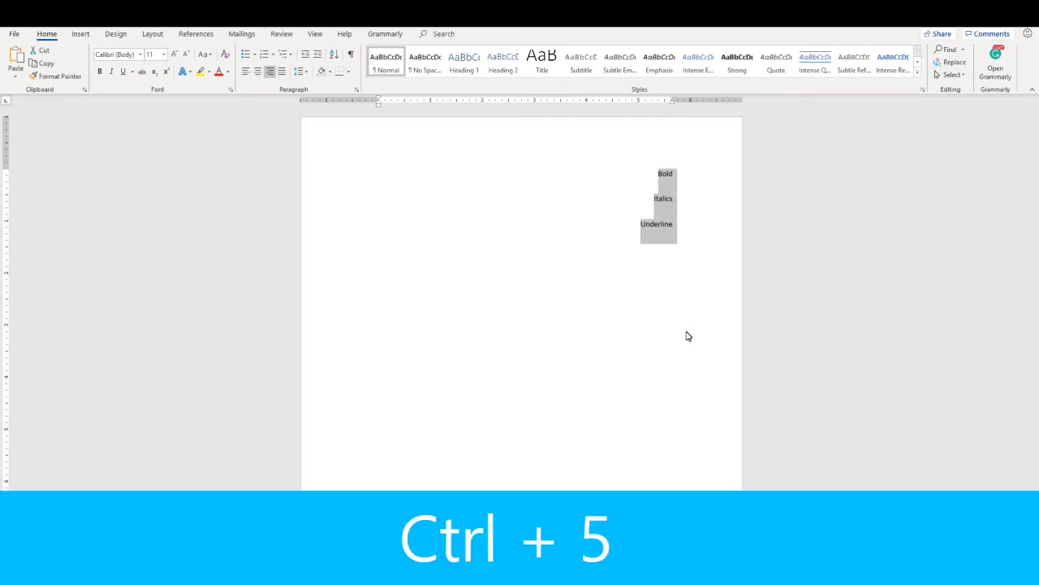
key("Ctrl+5")
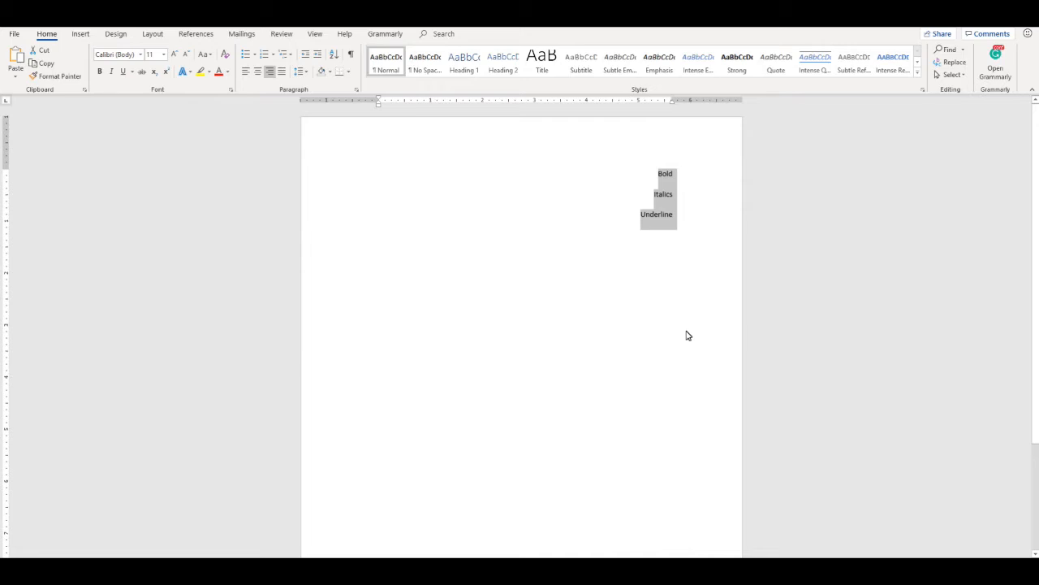
mouse_move(669, 321)
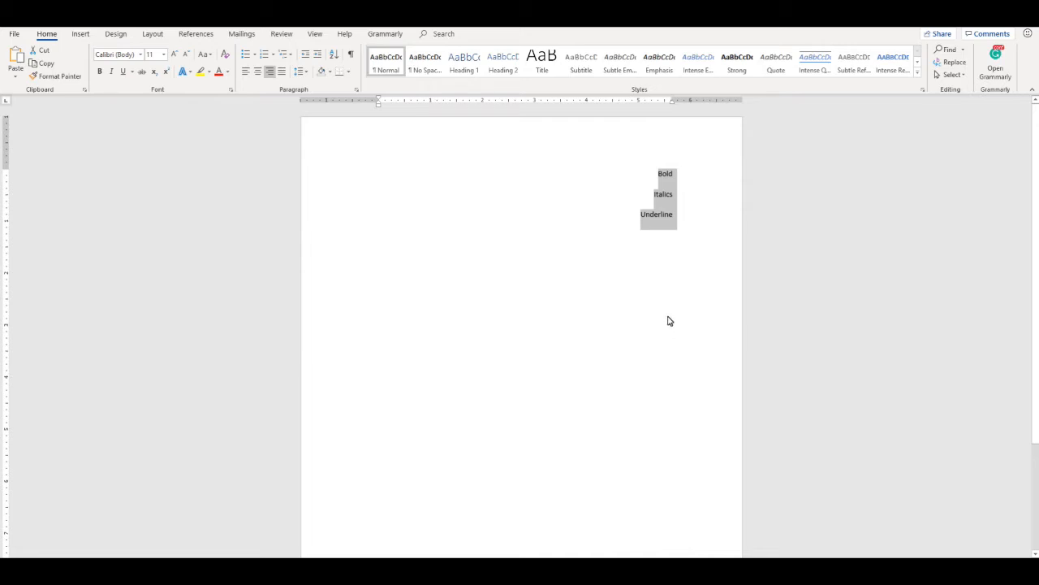
mouse_move(698, 186)
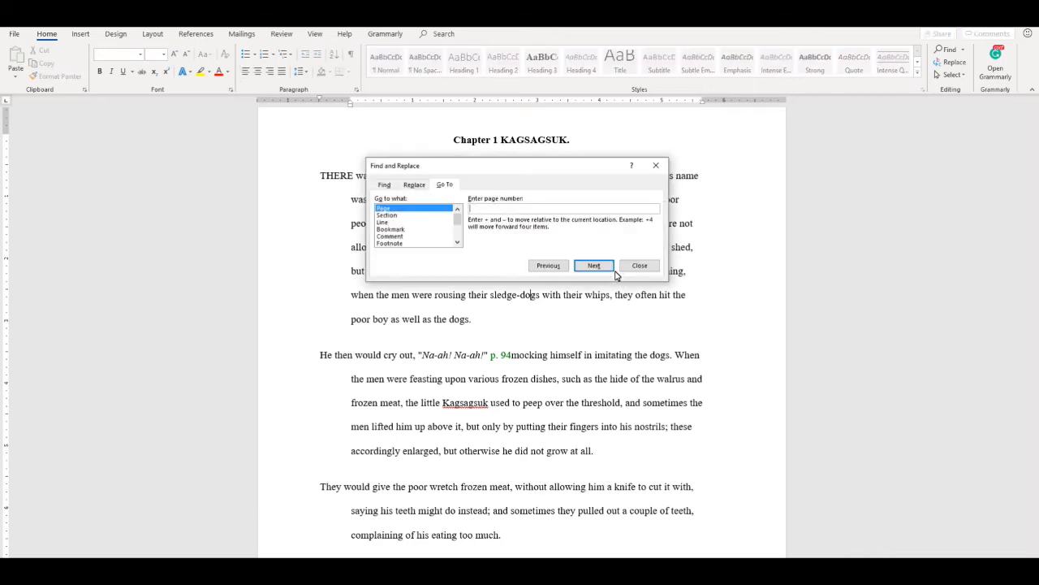
mouse_move(583, 170)
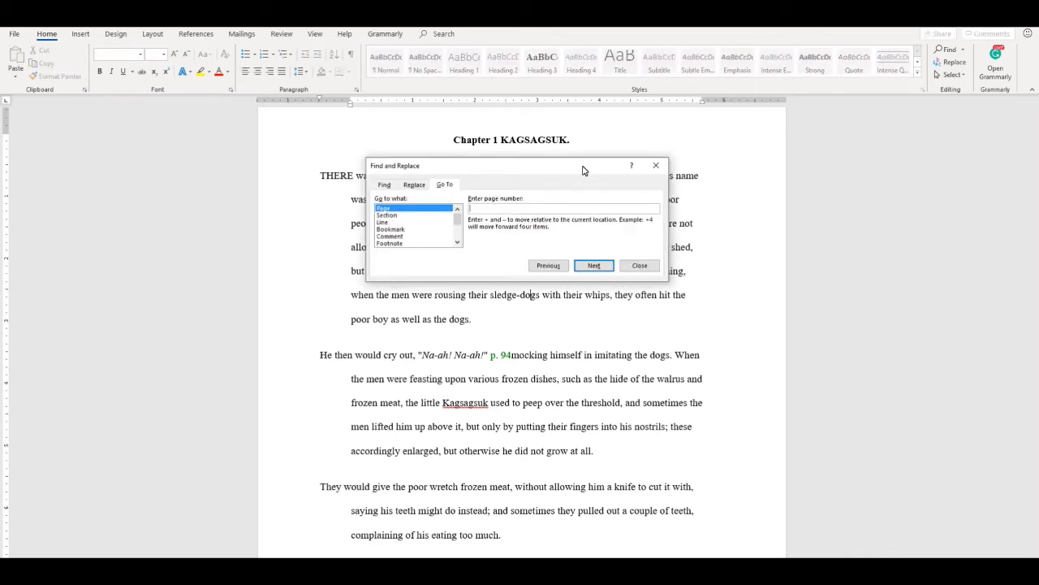
Step: Bring up the Go To page window with Ctrl+G in the Kagsagsuk manuscript
key("ctrl+g")
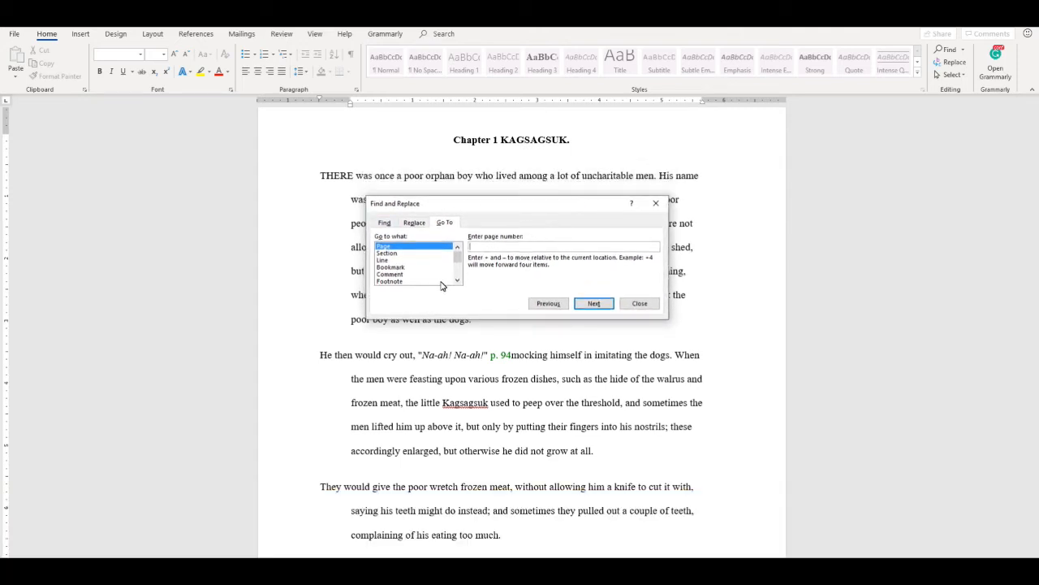
Step: Replace occurrences of teeth with tooth one at a time, then dismiss the search
left_click(414, 220)
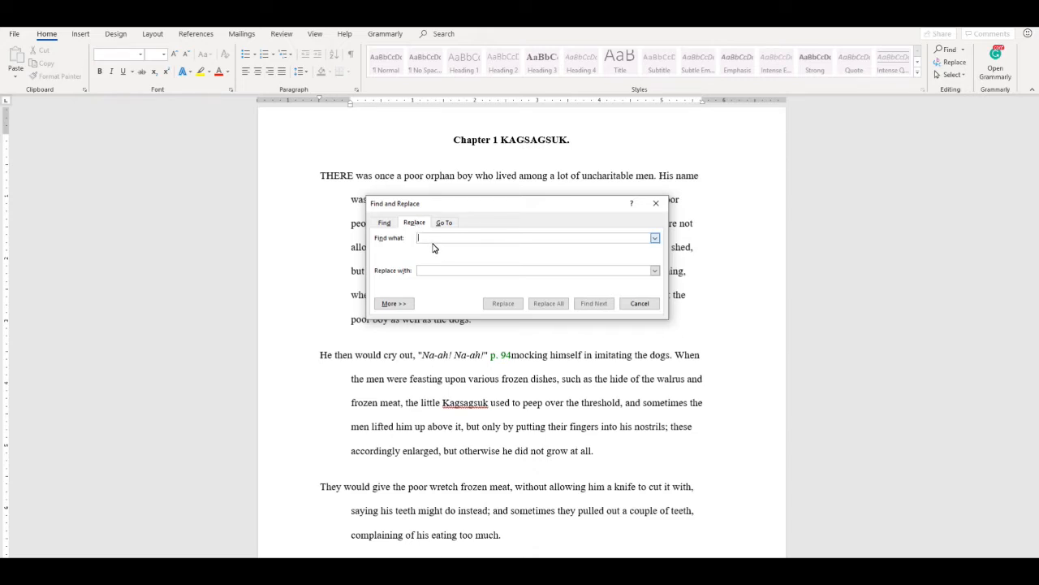
type("t")
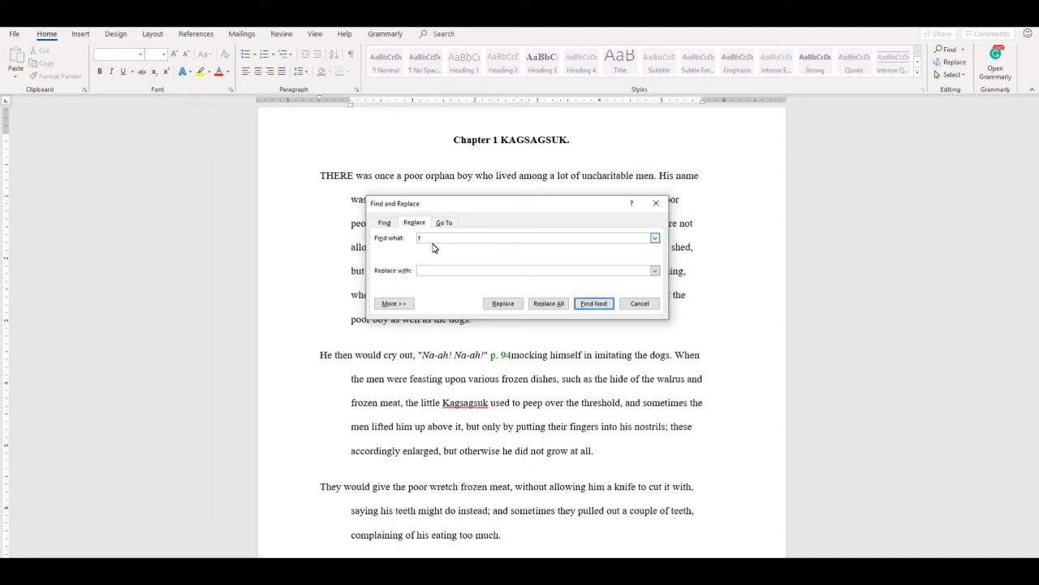
type("teeth")
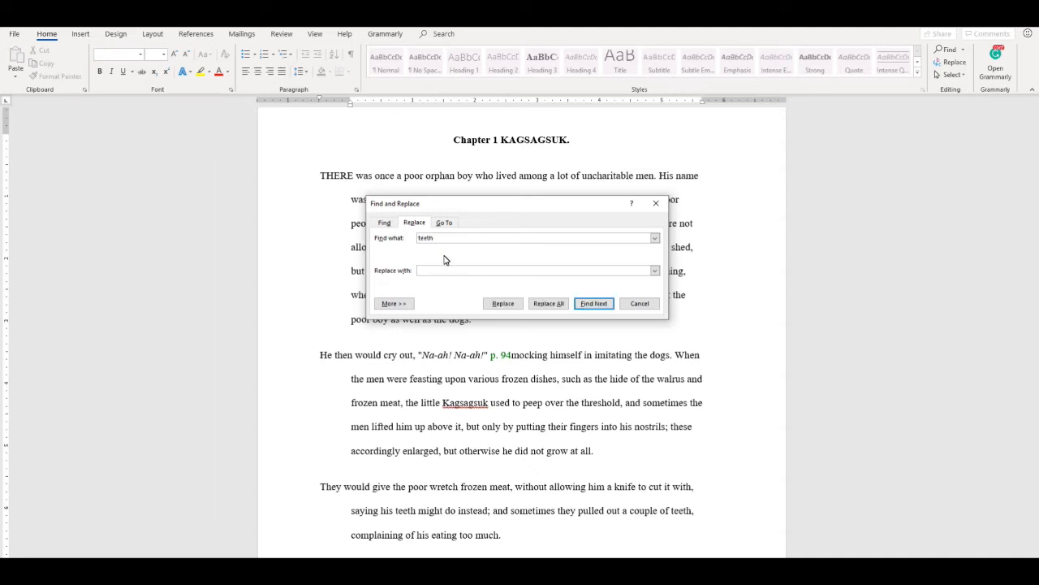
type("tooth")
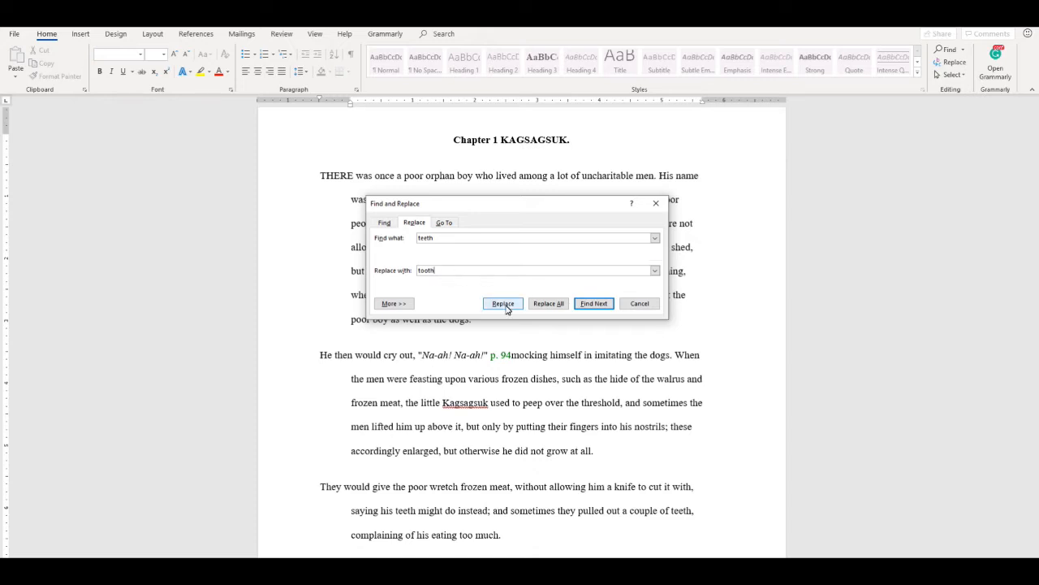
left_click(503, 304)
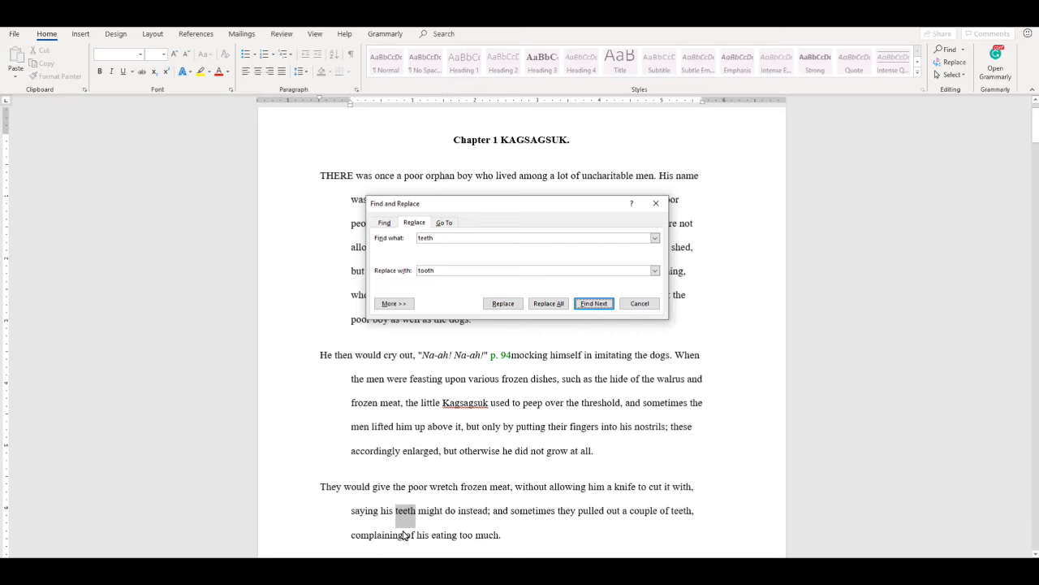
left_click(503, 303)
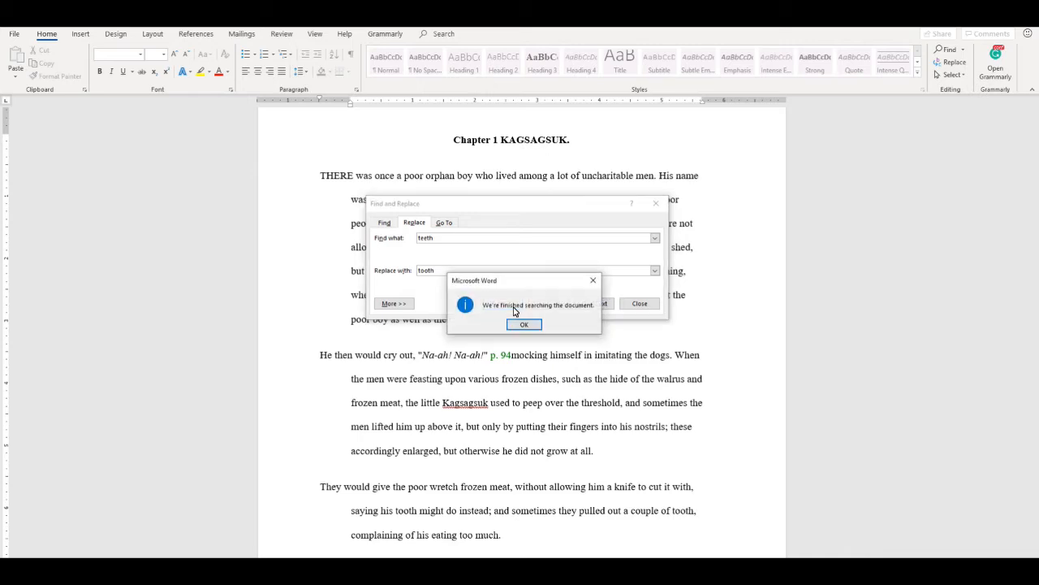
left_click(523, 325)
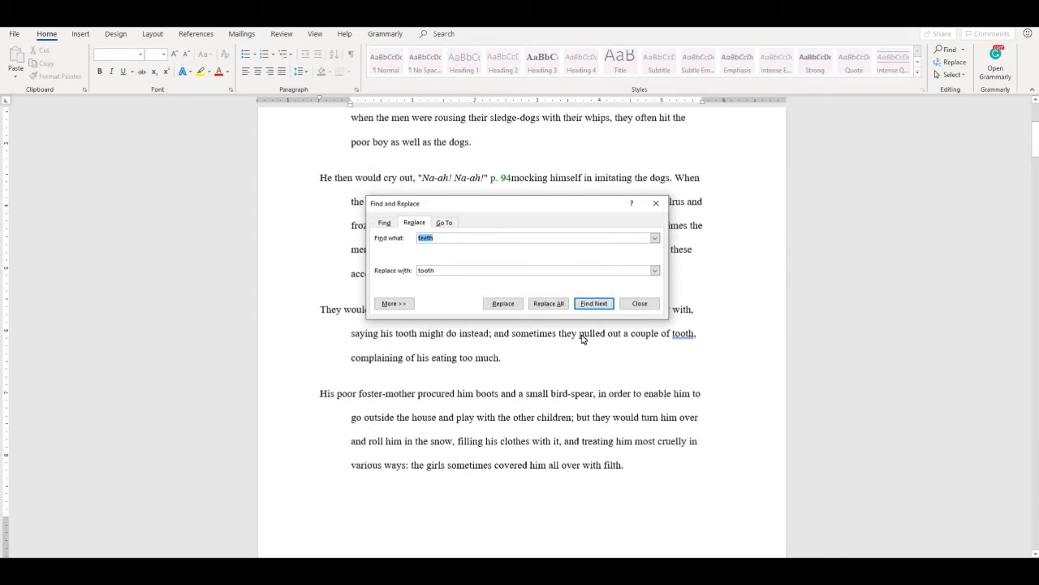
left_click(640, 304)
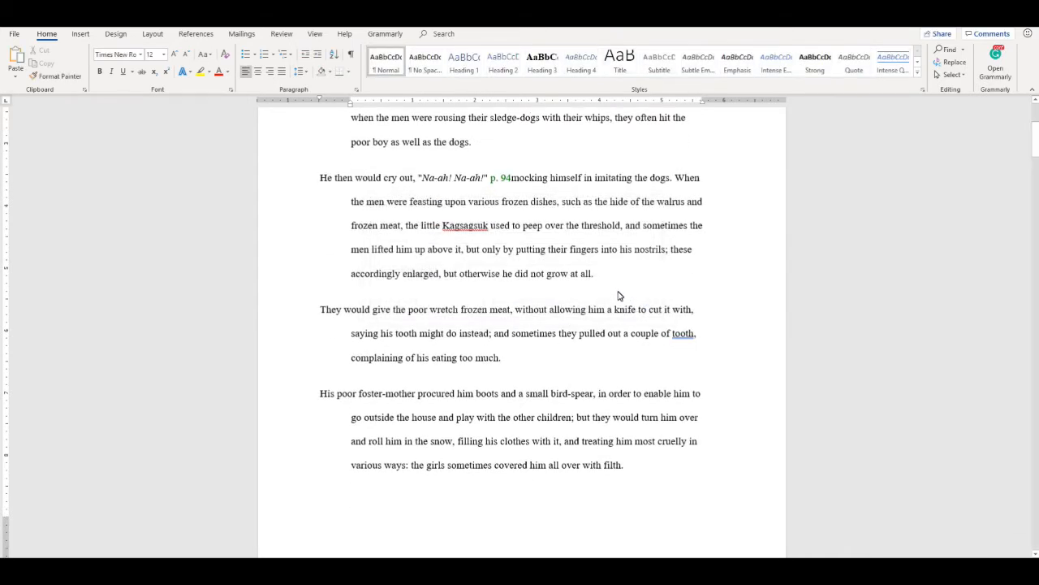
Step: Reopen Replace and run Replace All, reporting 5 teeth-to-tooth replacements
left_click(950, 62)
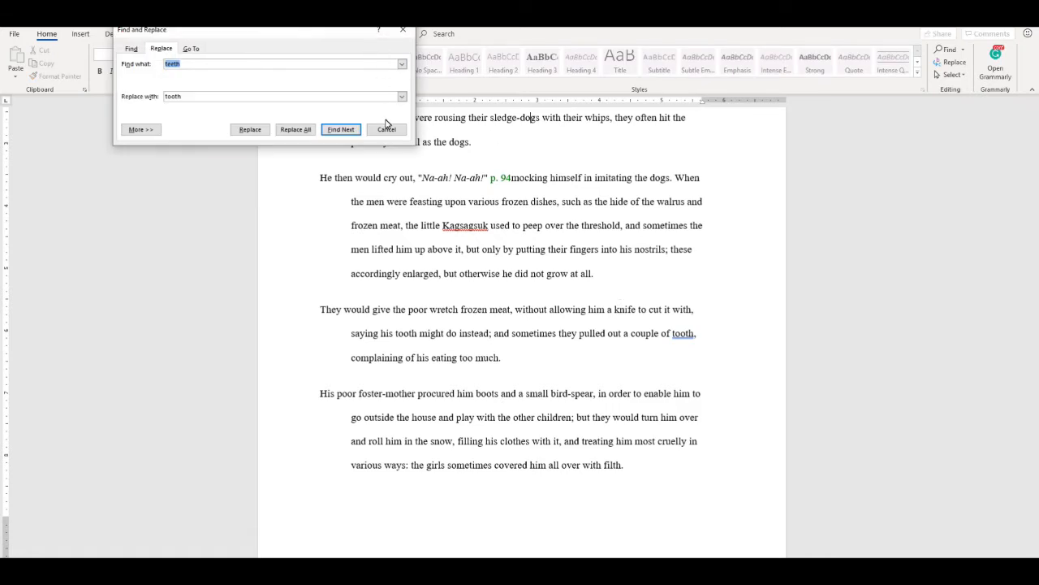
left_click(191, 48)
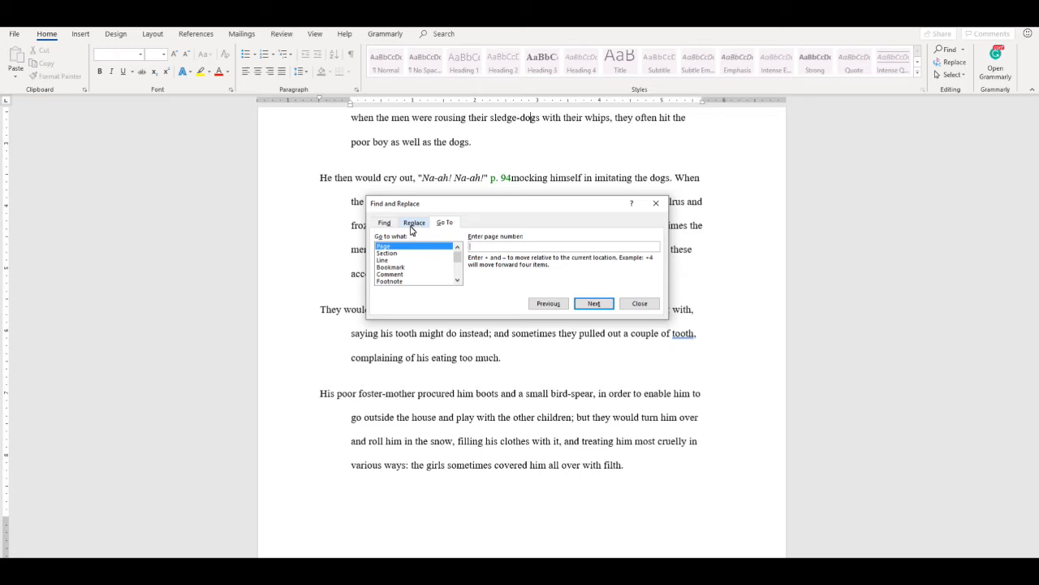
left_click(414, 222)
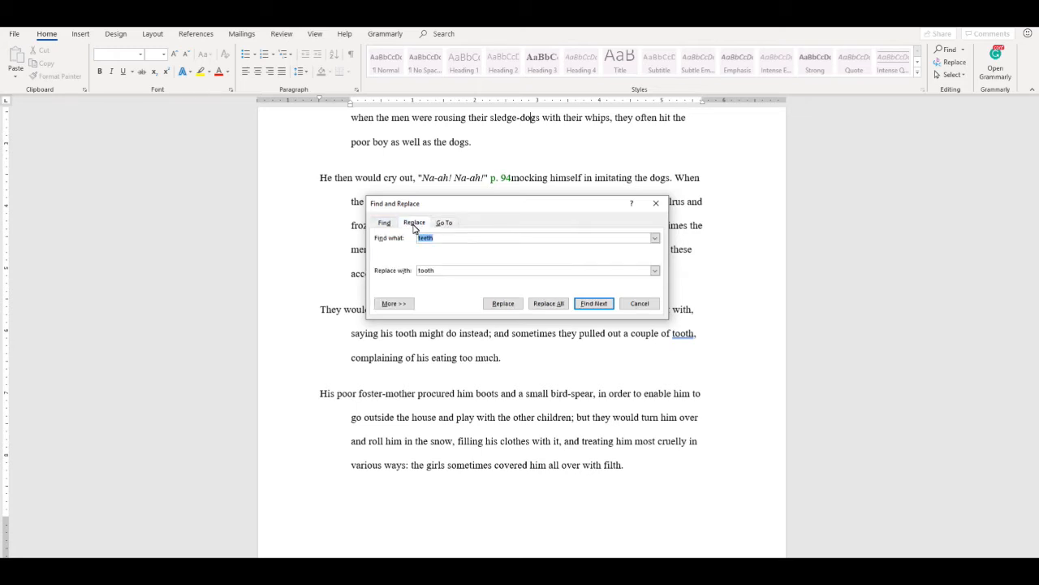
mouse_move(405, 234)
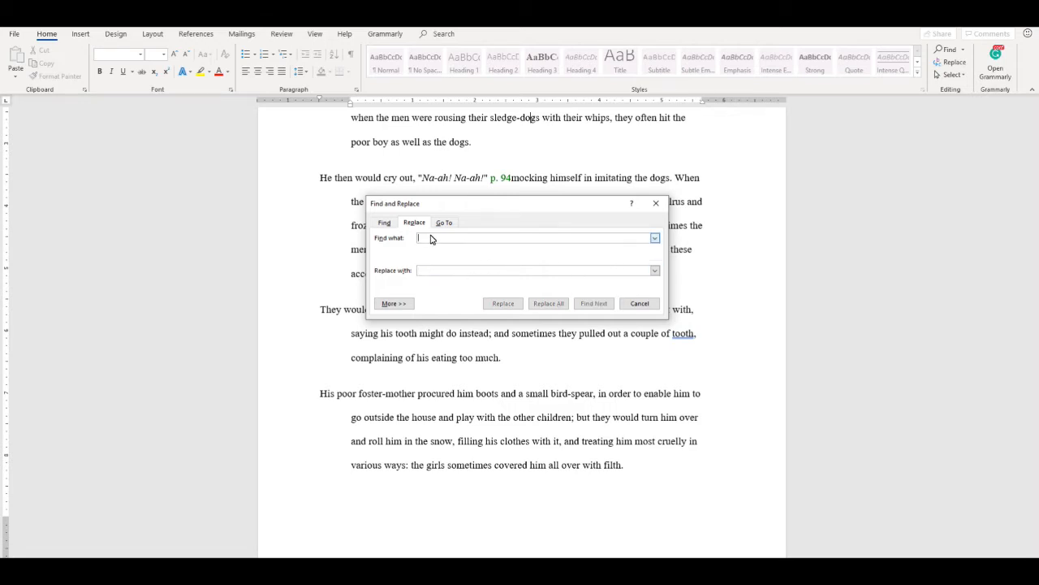
type(".")
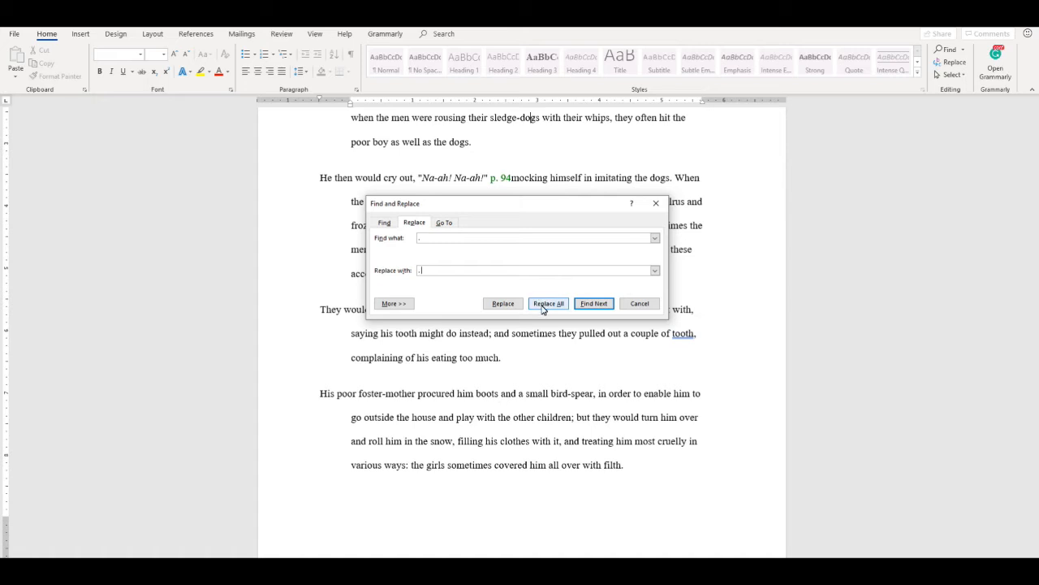
left_click(549, 303)
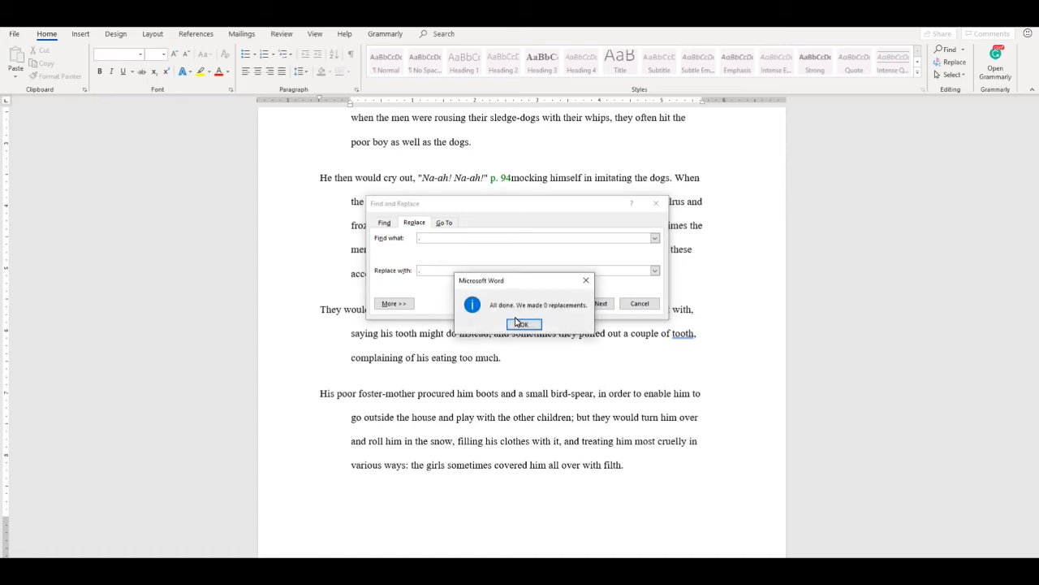
left_click(522, 323)
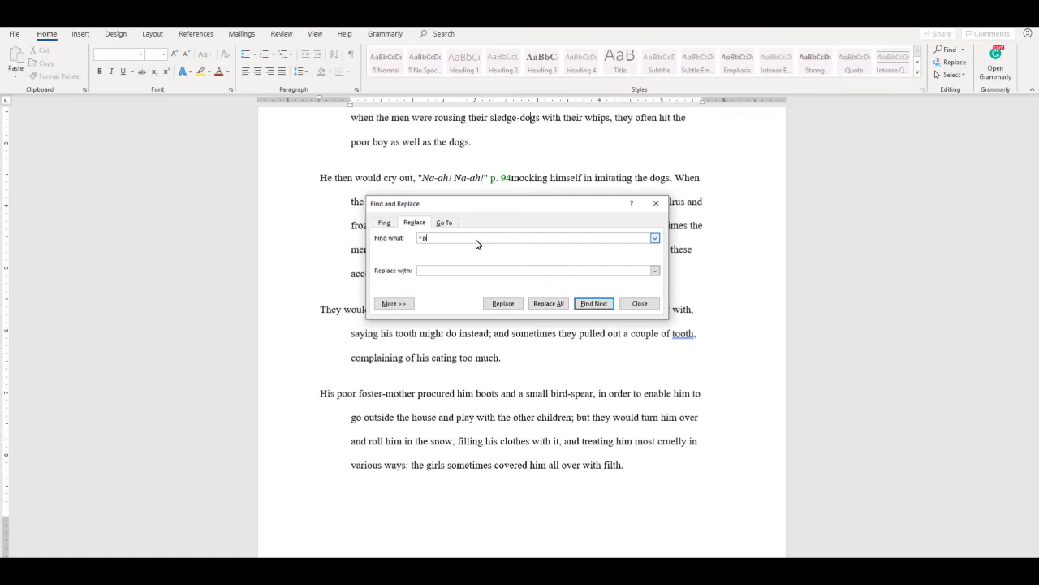
Step: Enter ^p^p as the Find text and ^p as the replacement for doubled paragraph marks
type("^p")
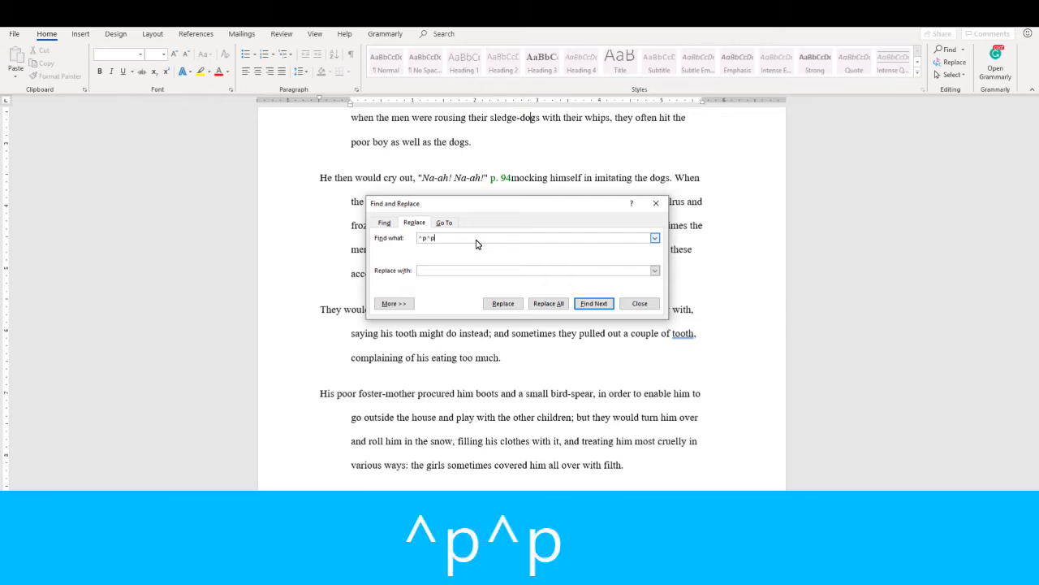
left_click(536, 269)
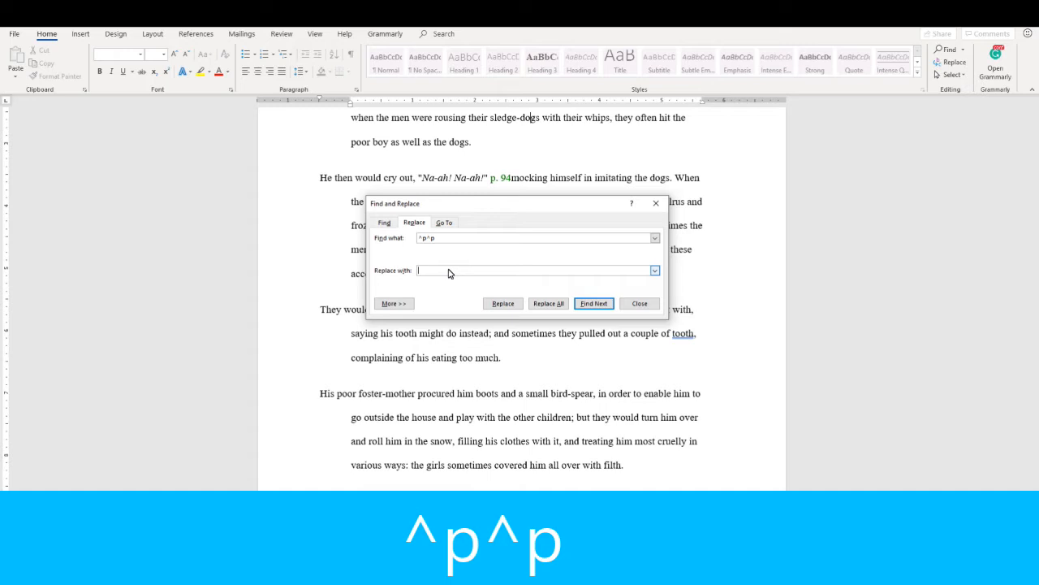
type("^p")
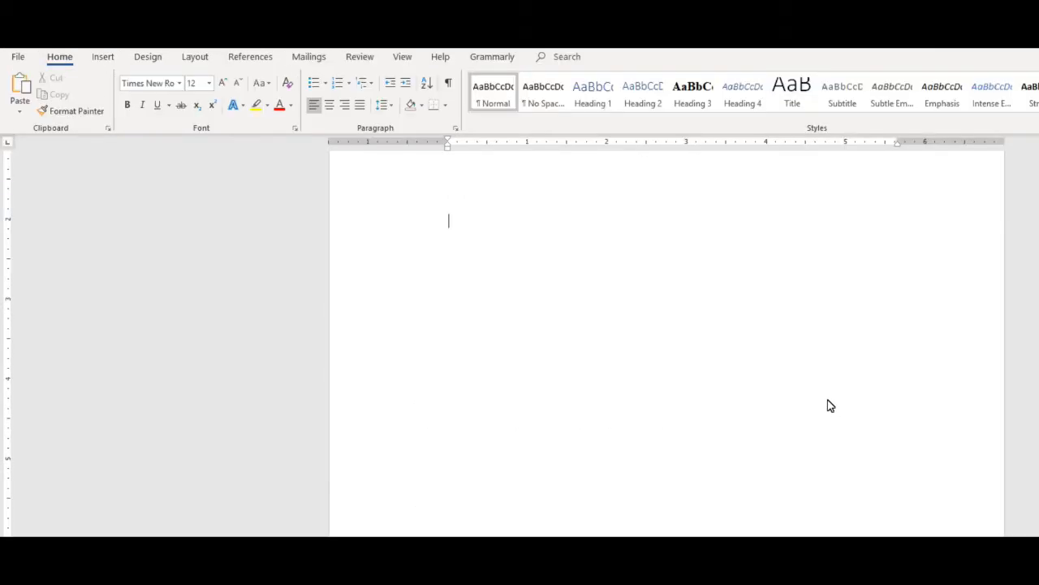
mouse_move(815, 396)
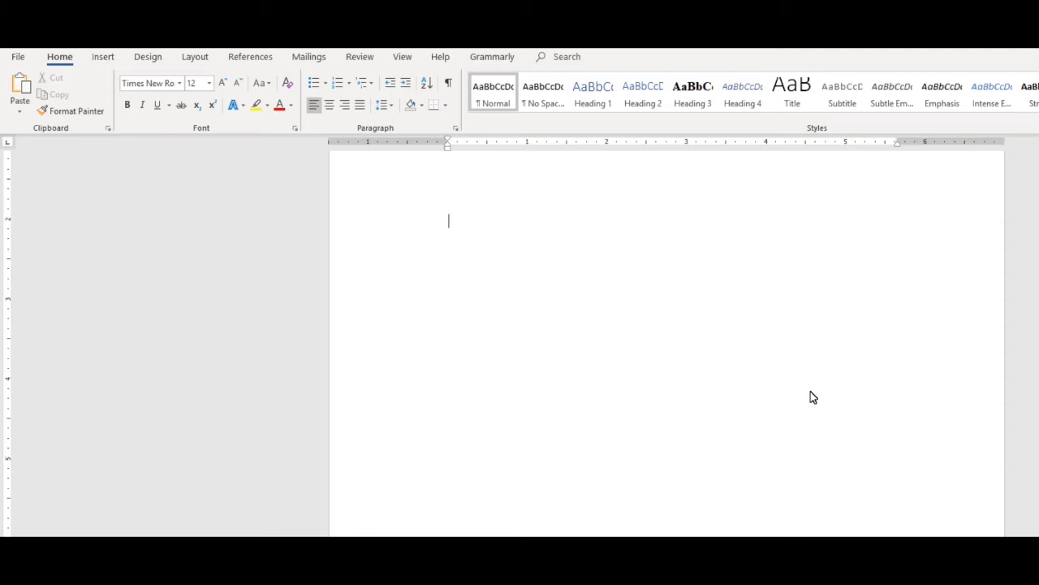
Step: Start an automatic bulleted list from * and add Hello and hello items
type("*")
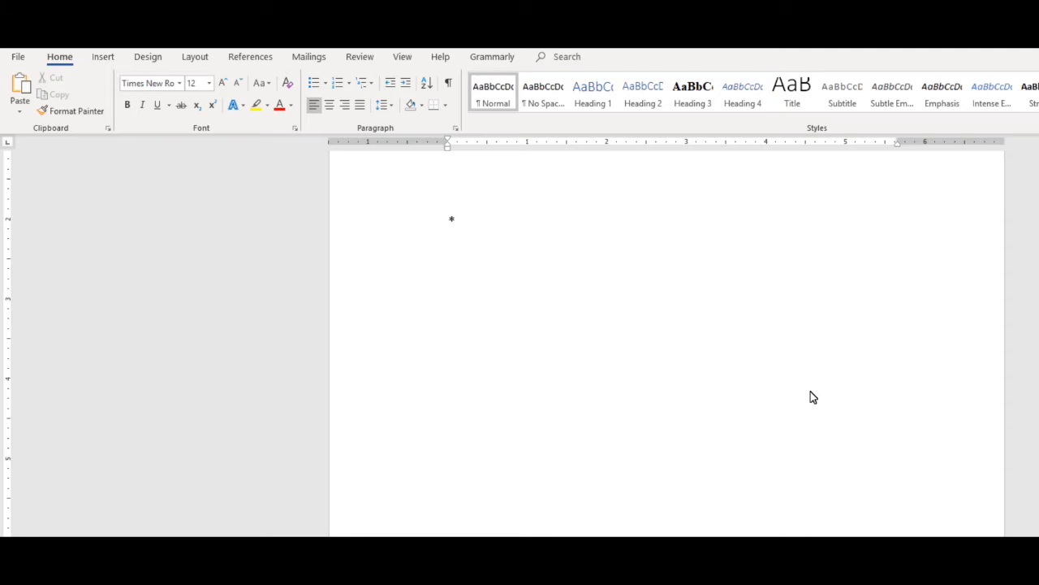
key("space")
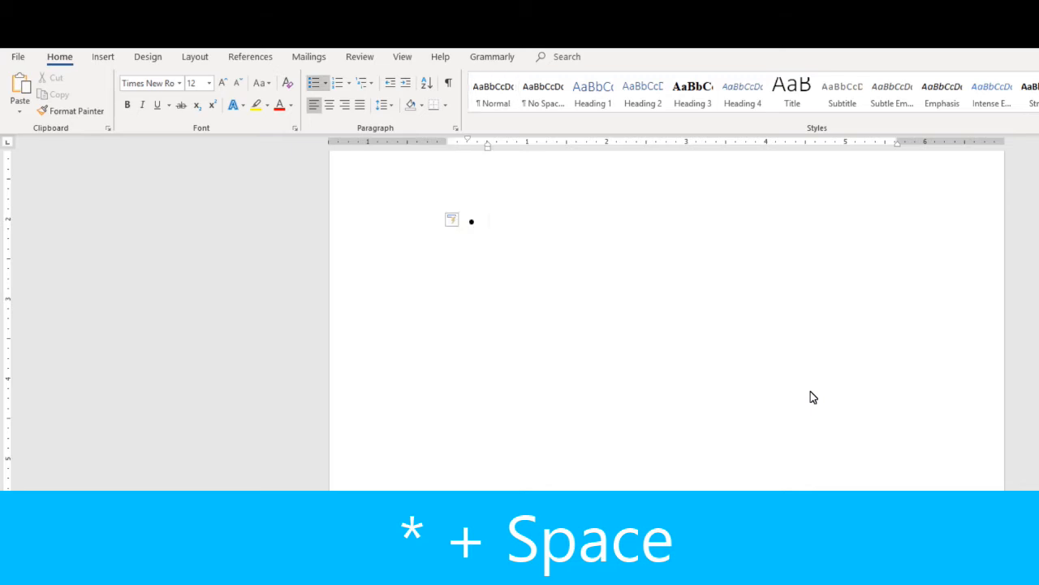
type("Hello")
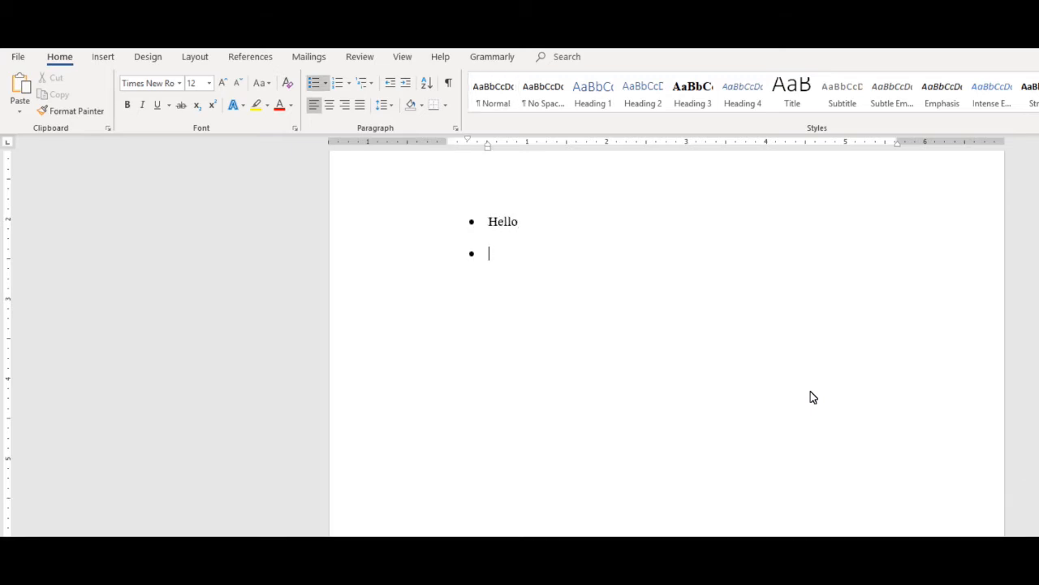
type("hello")
type("Lnfldskfnls")
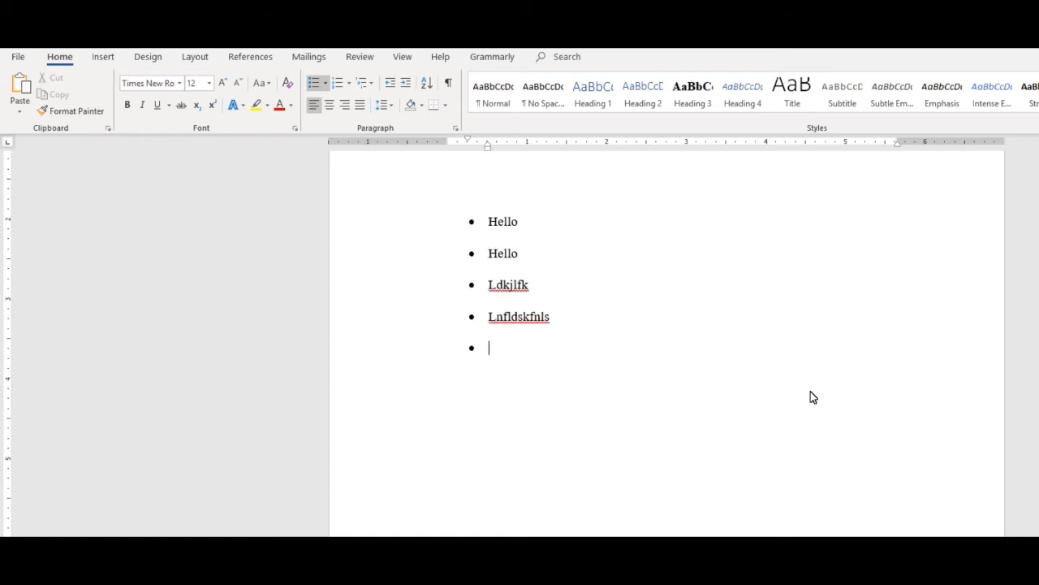
Step: End the bulleted list and add a plain Standard line plus a Heloo entry below
key("backspace")
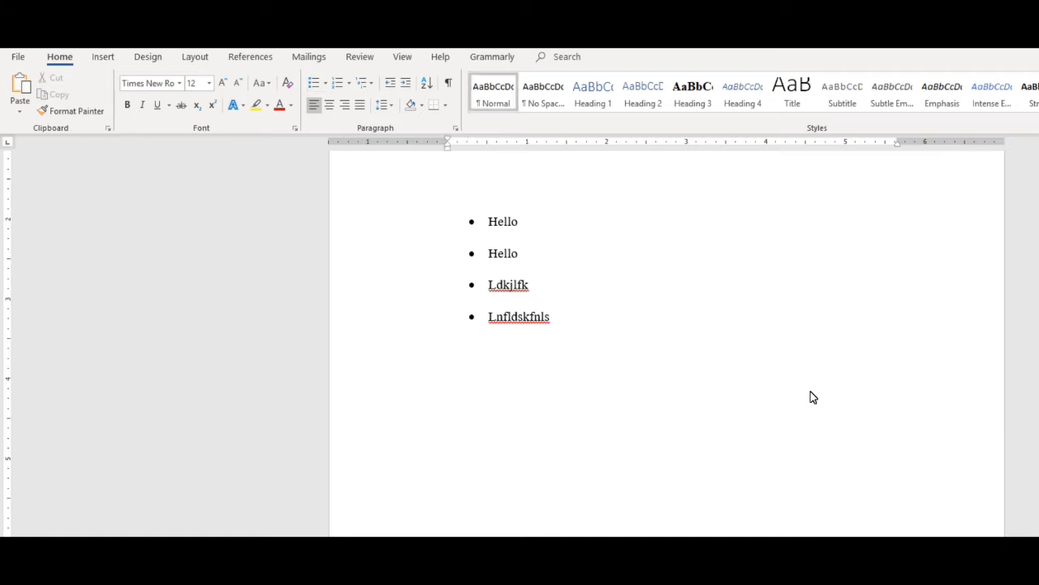
type("Standard")
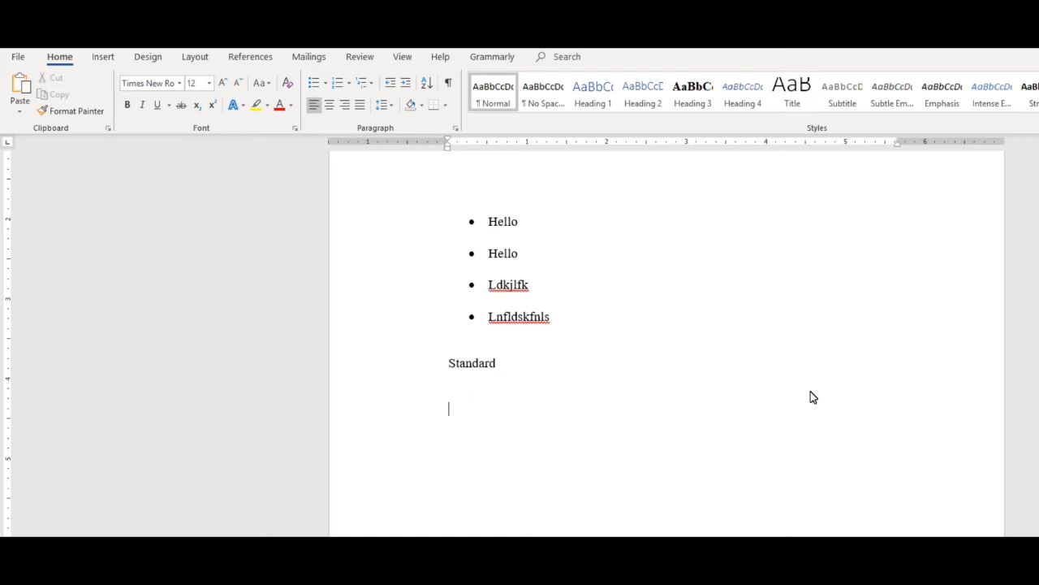
type("-")
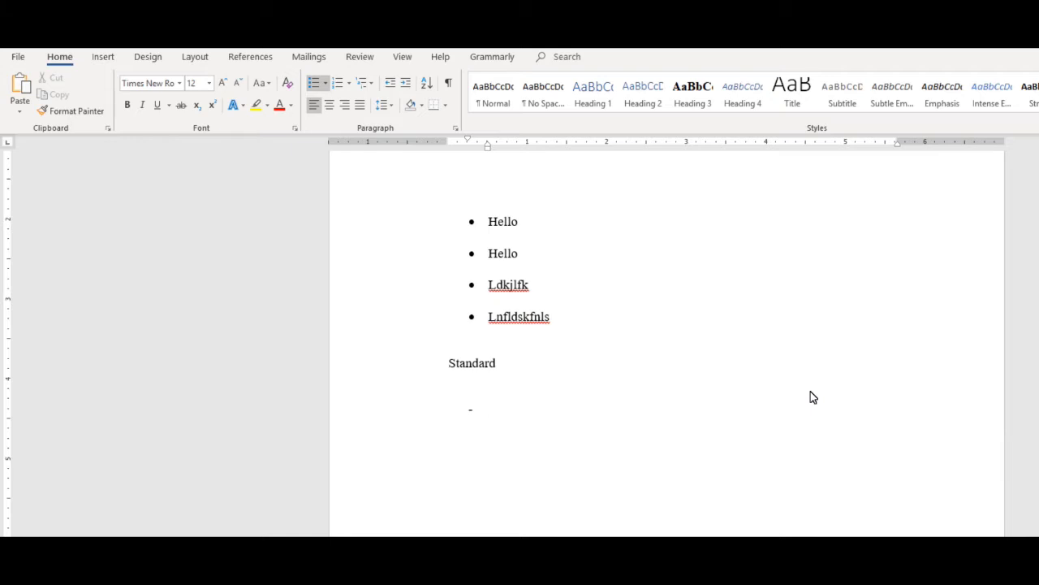
type("Heloo")
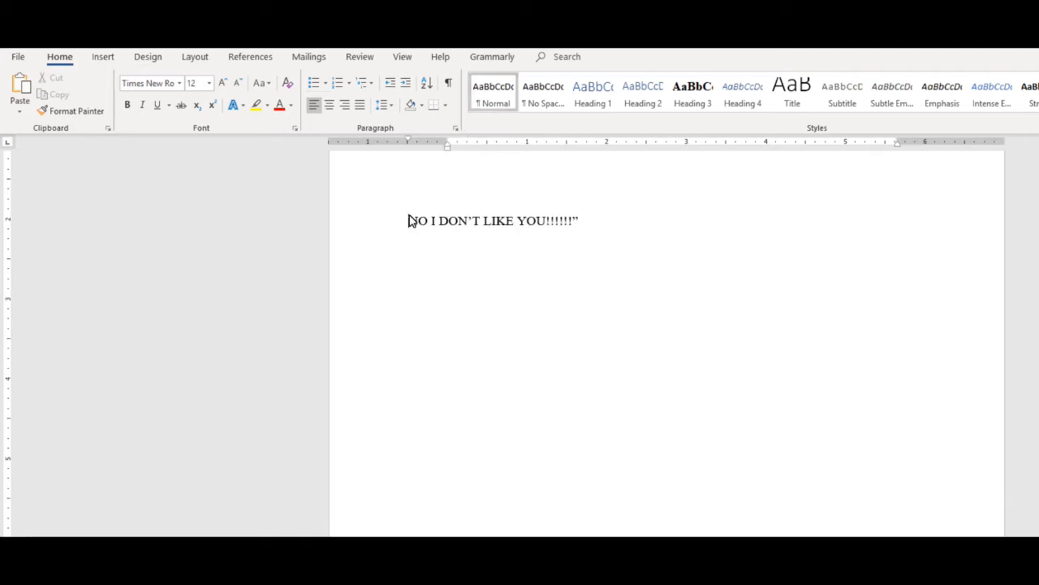
Step: Finish the quote with "he screamed." and cycle the quoted words' case with Shift+F3
type("\"")
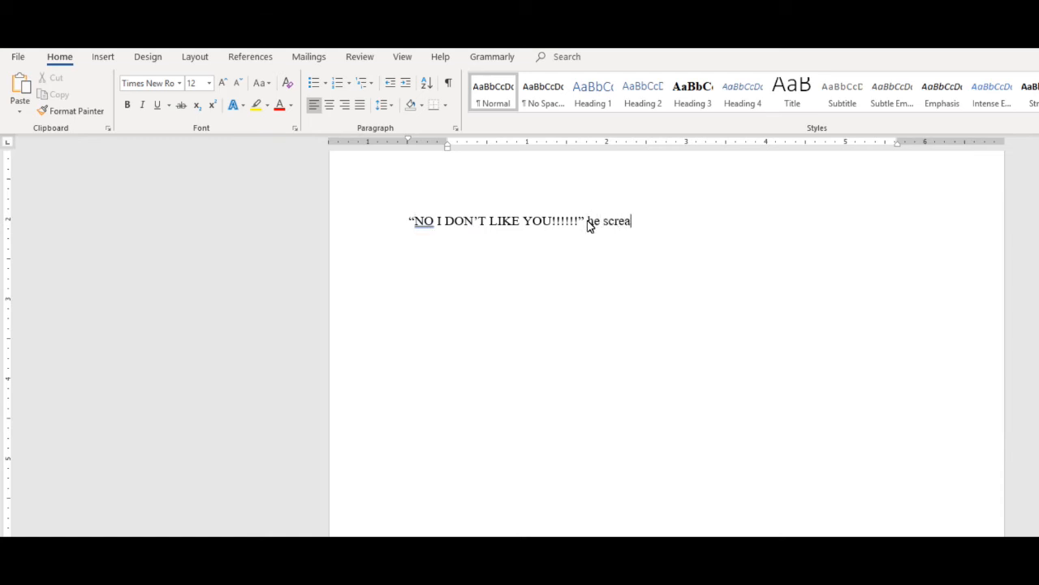
type("med.")
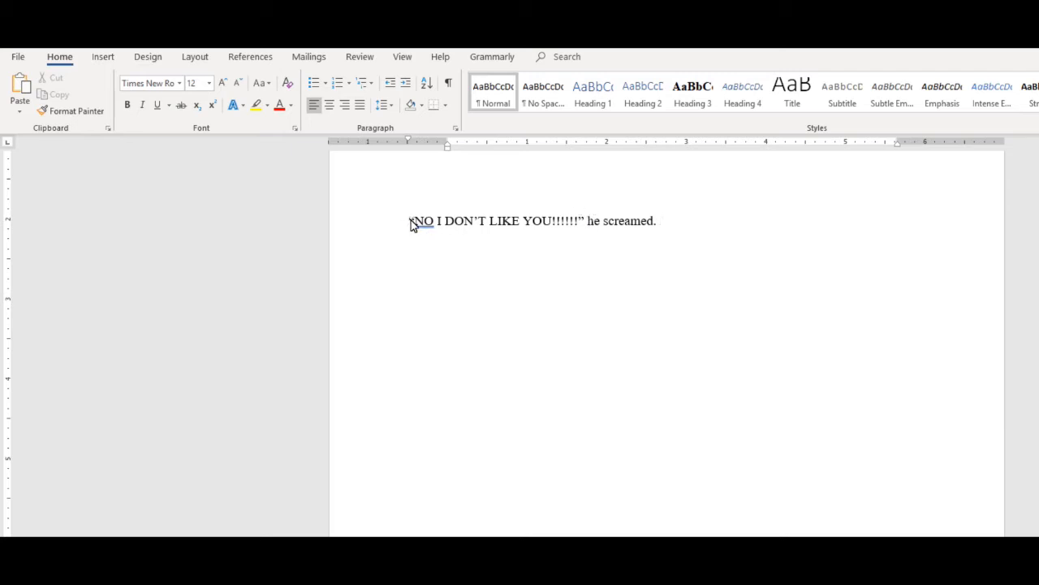
key("shift+f3")
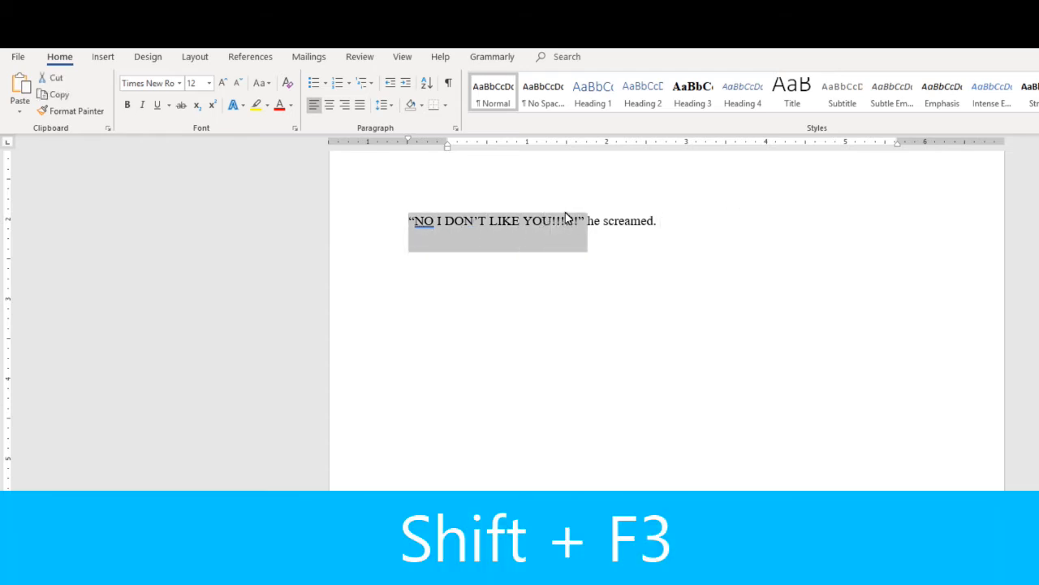
key("shift+f3")
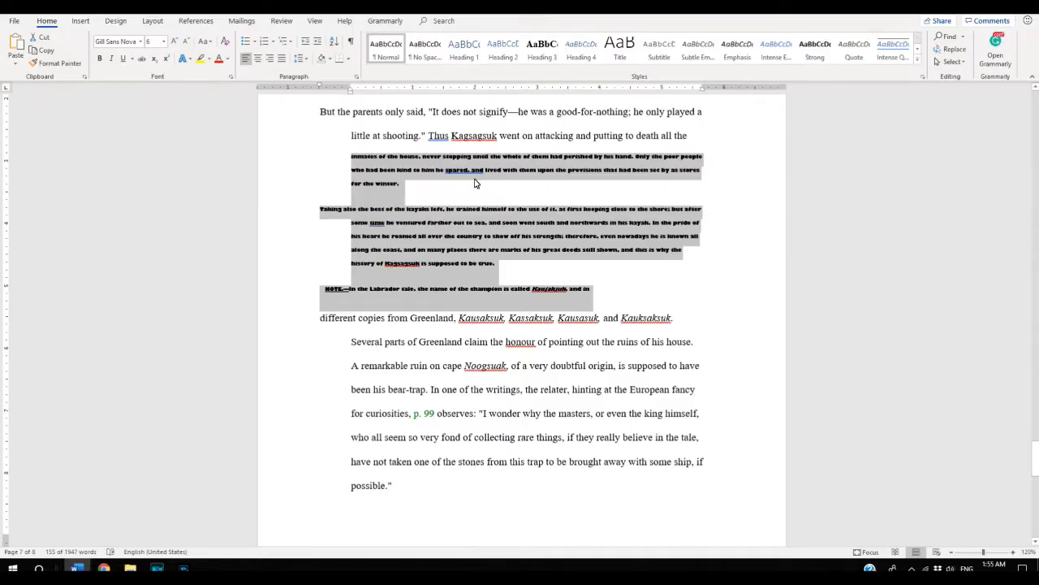
mouse_move(386, 237)
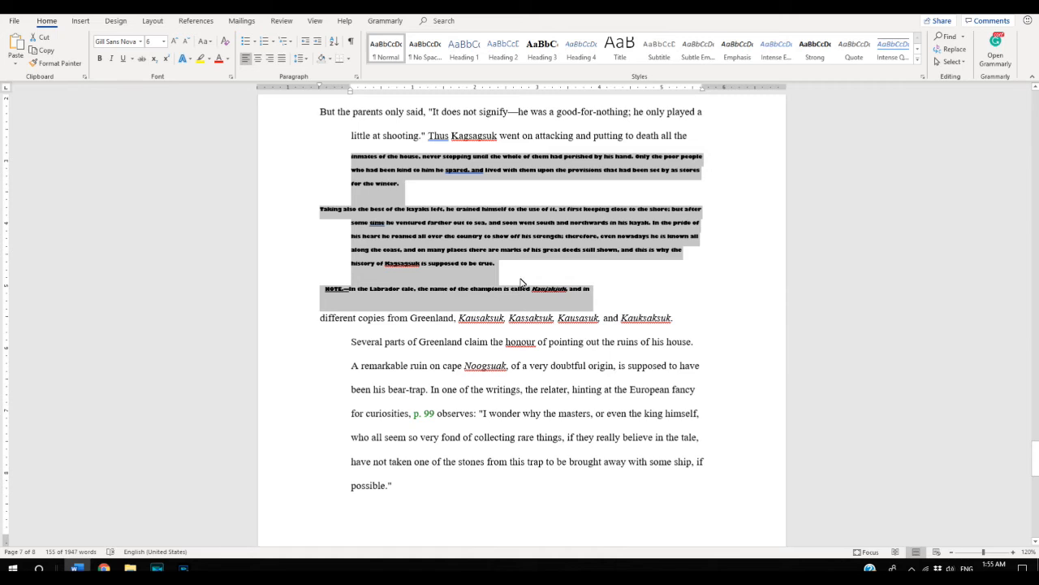
mouse_move(542, 281)
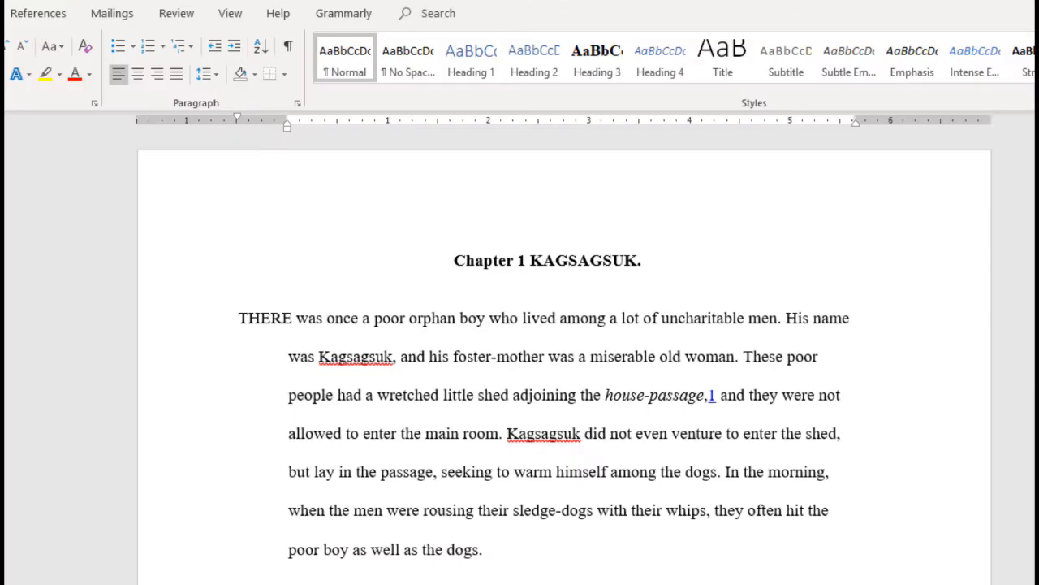
mouse_move(510, 107)
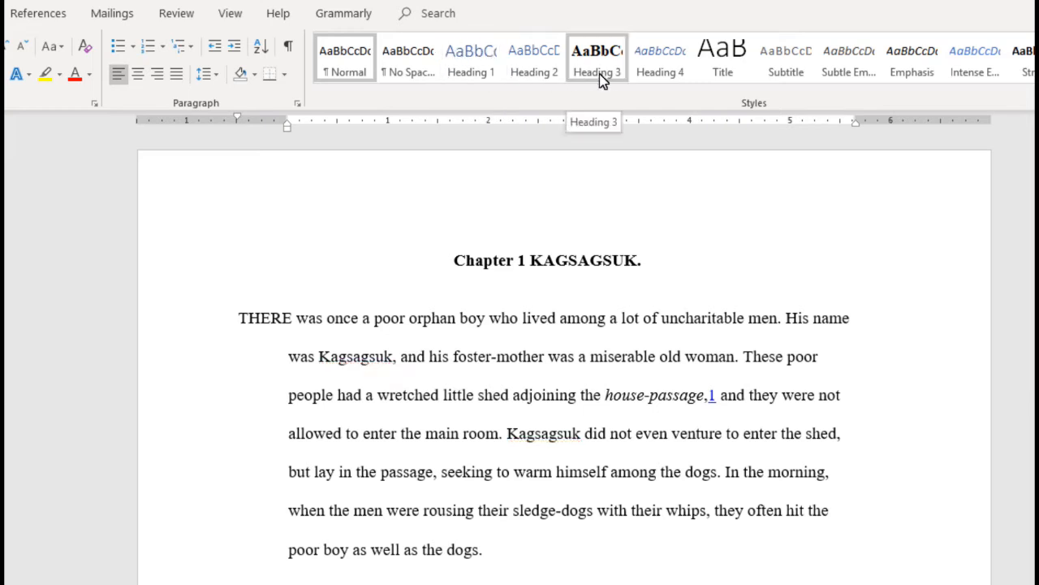
mouse_move(471, 56)
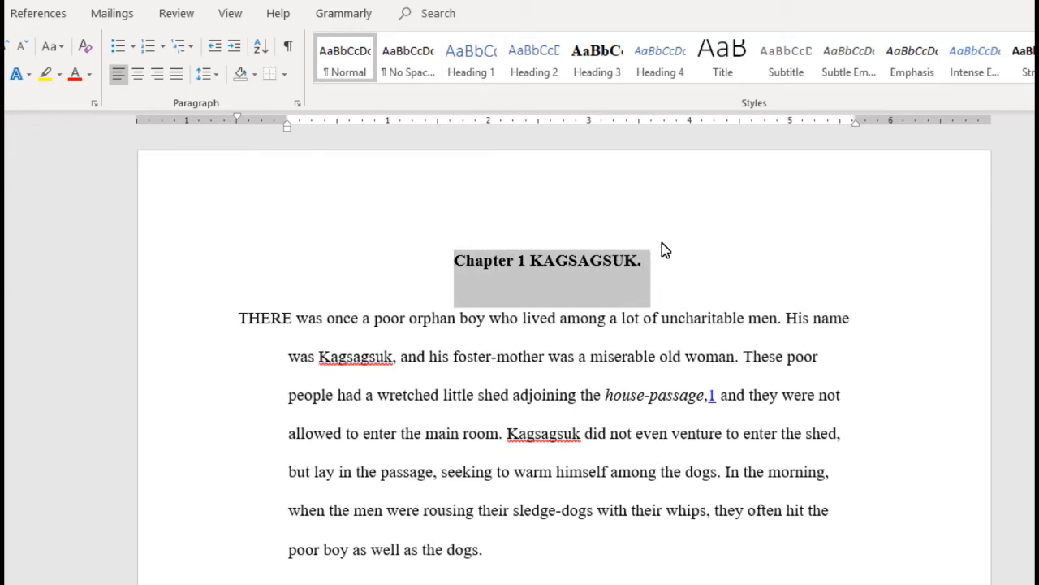
Step: Give the Chapter 1 KAGSAGSUK. title line the Heading 1 style
left_click(136, 73)
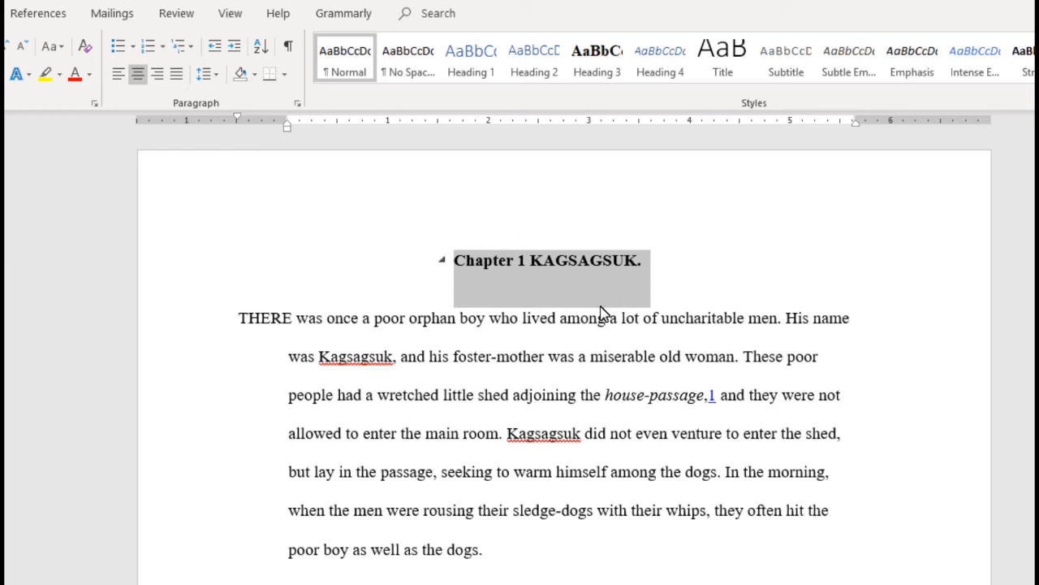
left_click(471, 57)
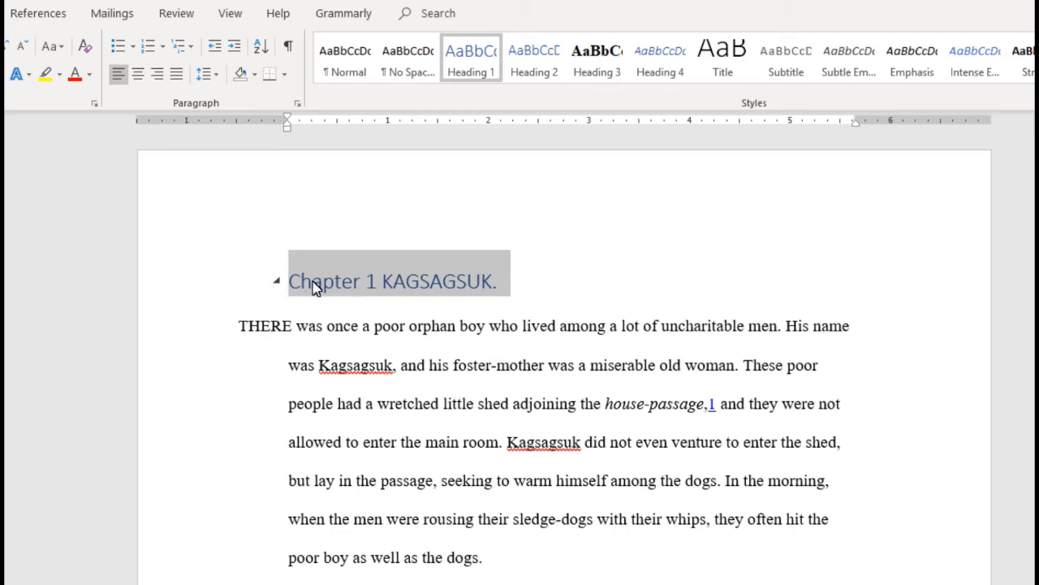
mouse_move(389, 305)
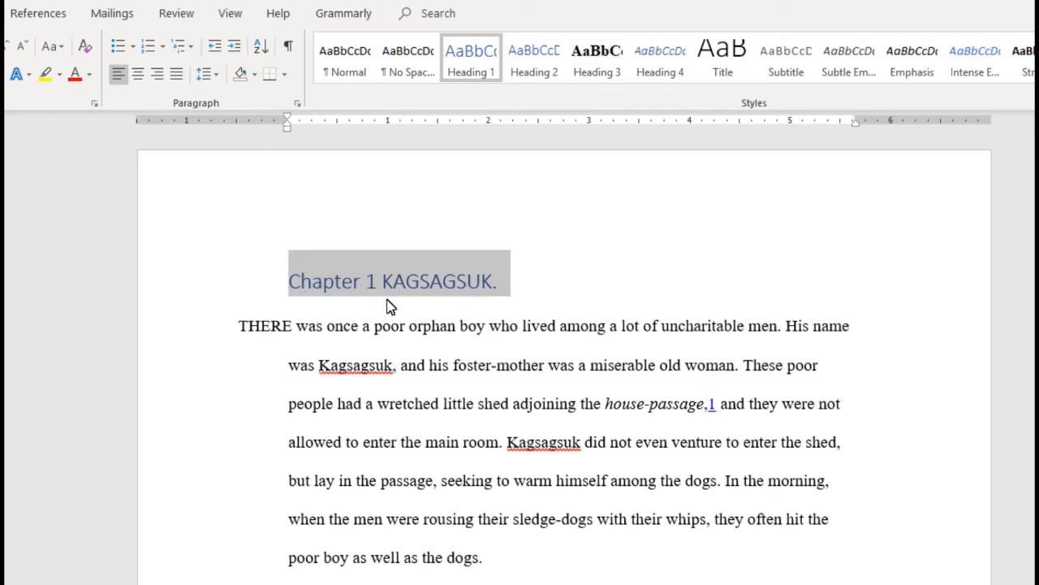
mouse_move(285, 312)
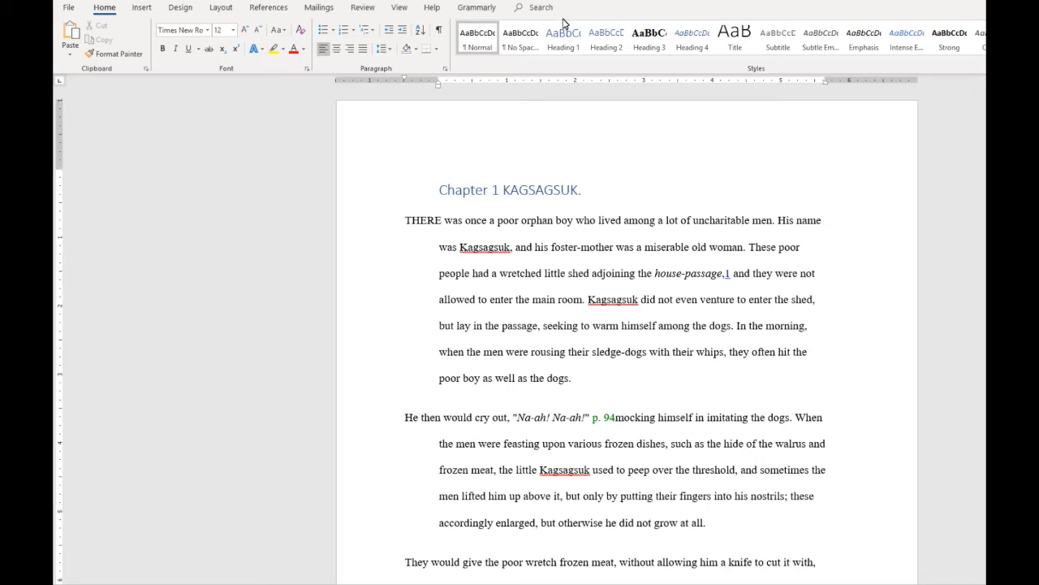
mouse_move(561, 39)
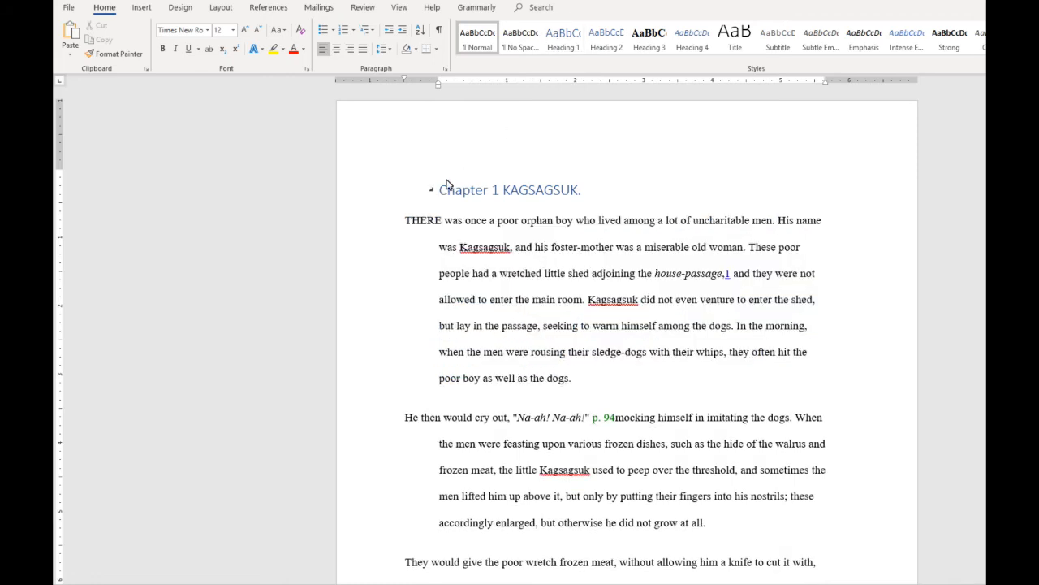
Step: Browse the Navigation pane headings through Chapters 5, 4 and 3, then the page thumbnails
key("Ctrl+f")
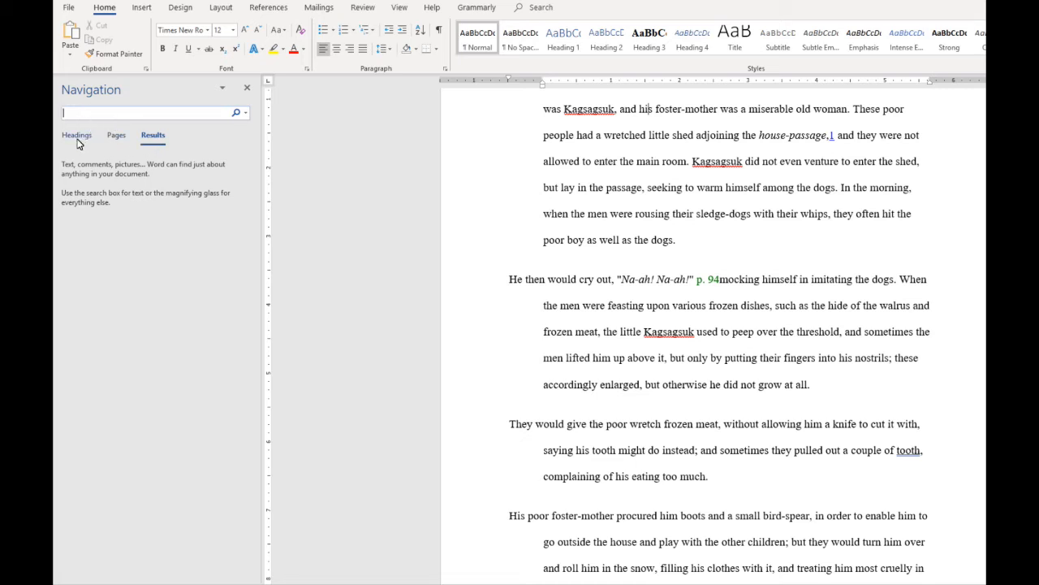
left_click(76, 135)
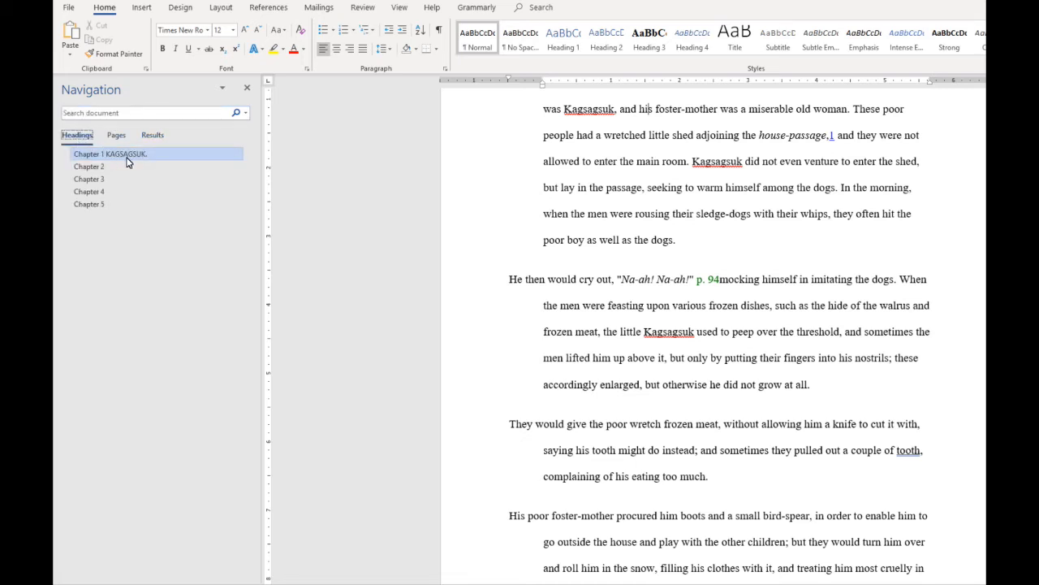
mouse_move(125, 192)
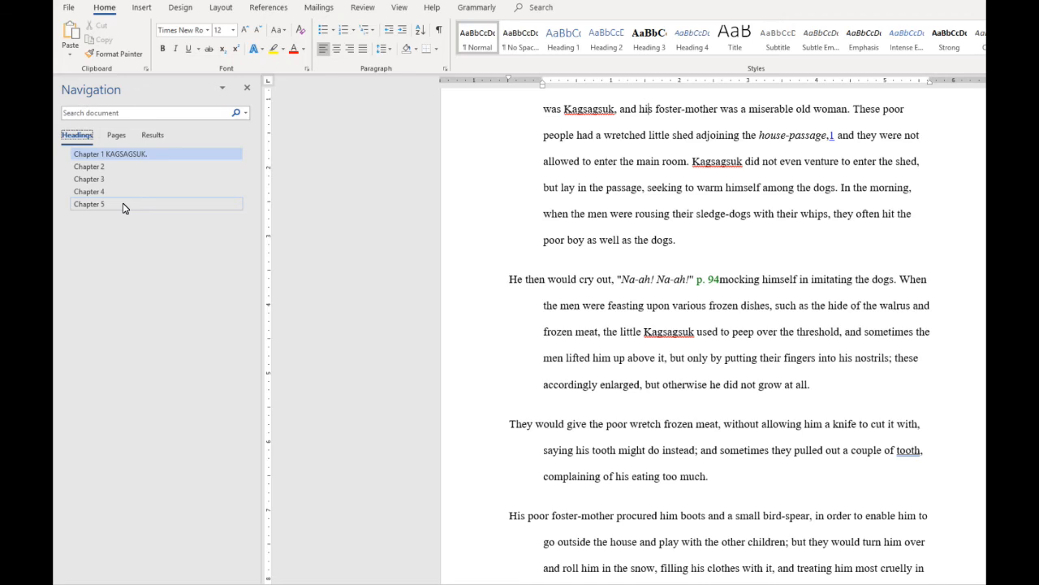
left_click(90, 205)
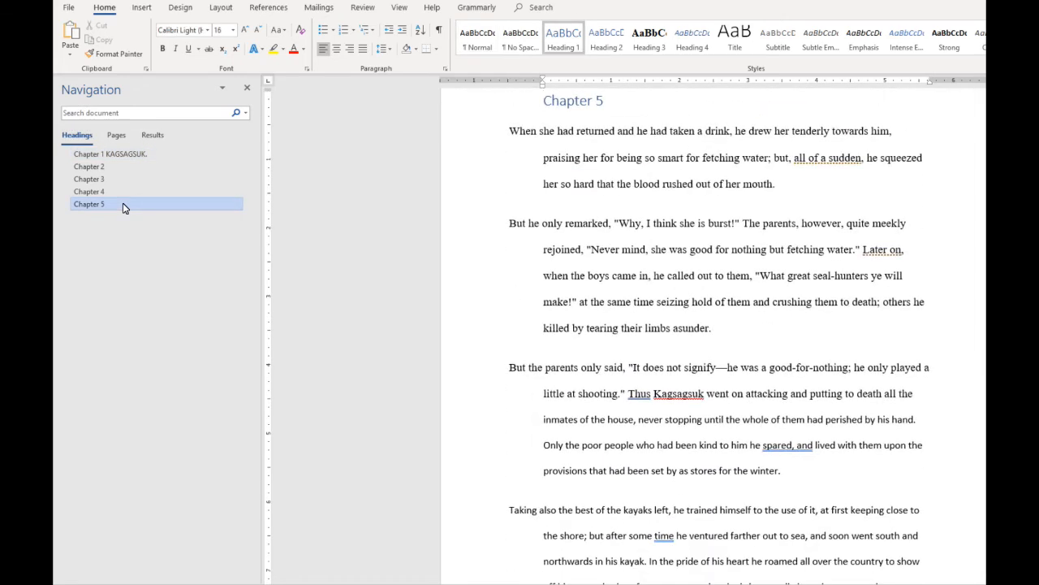
left_click(89, 191)
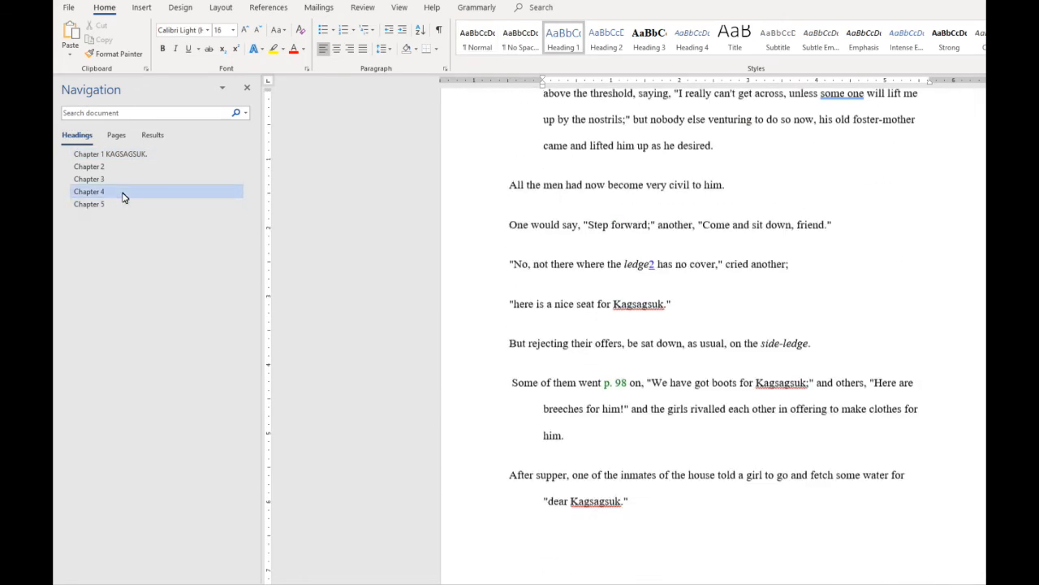
left_click(89, 178)
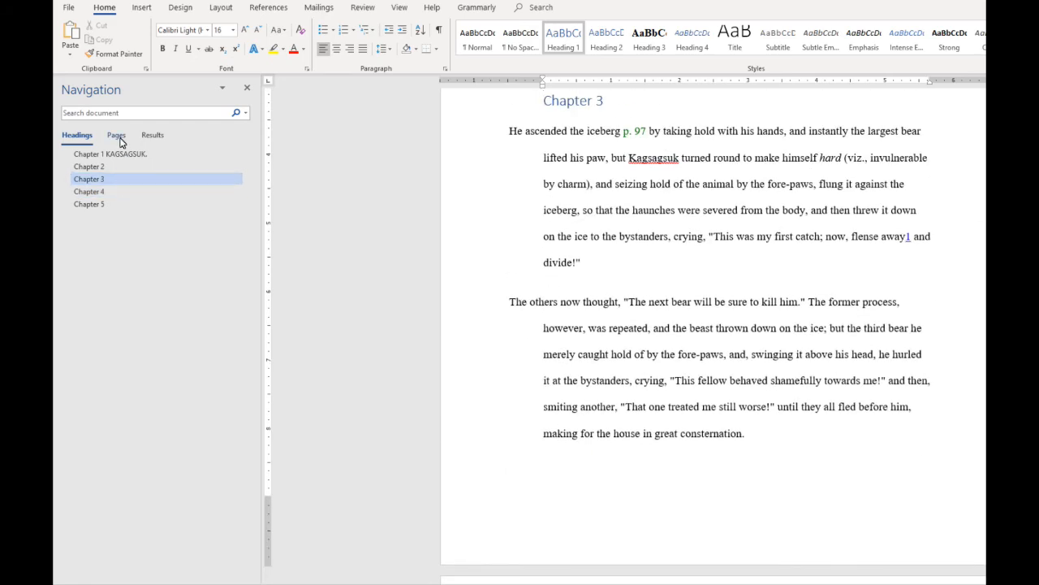
left_click(117, 135)
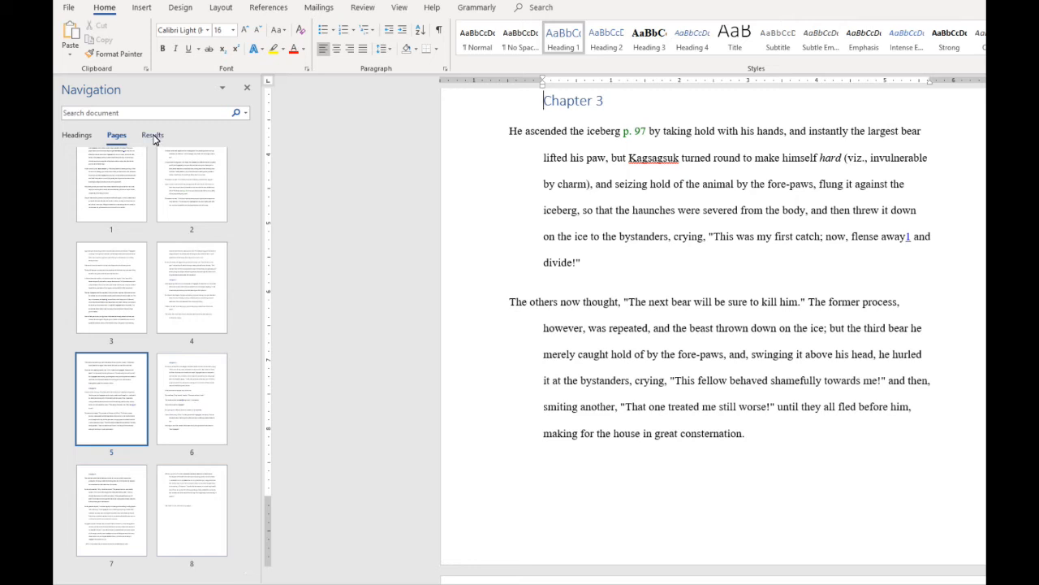
Step: Search the manuscript for caught, landing on its single Chapter 3 match
left_click(152, 135)
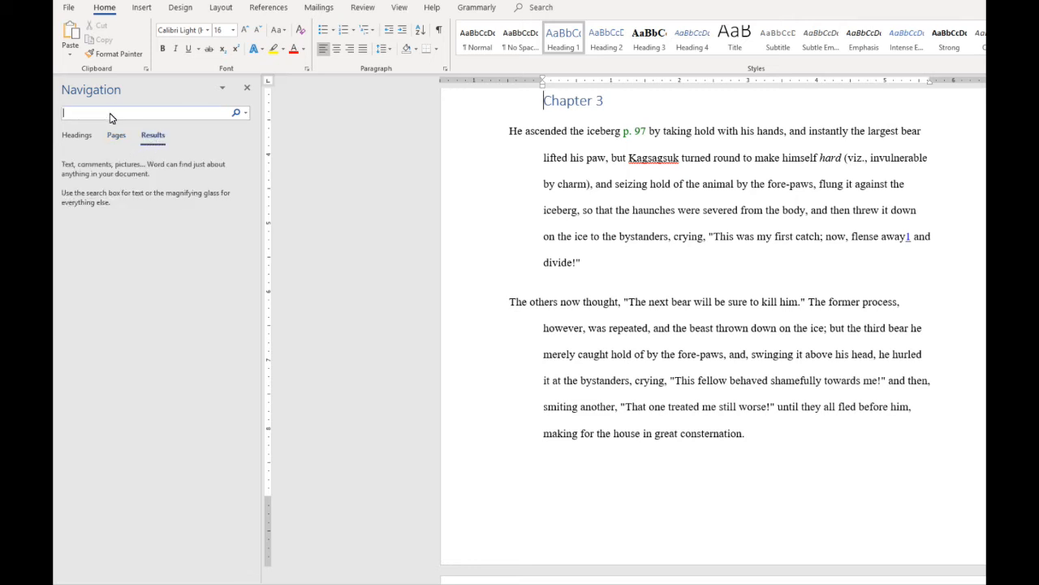
type("caught")
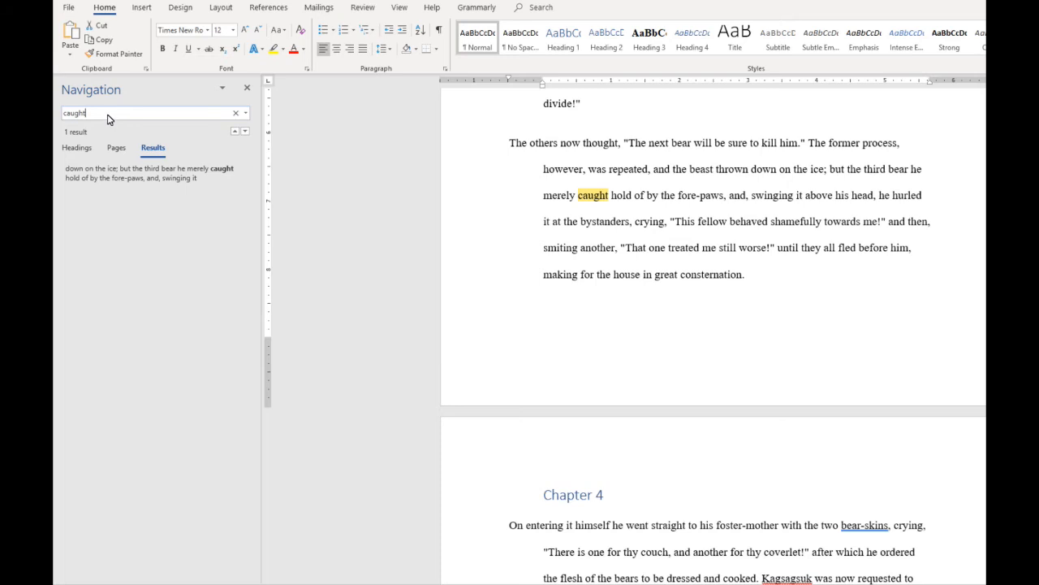
mouse_move(571, 62)
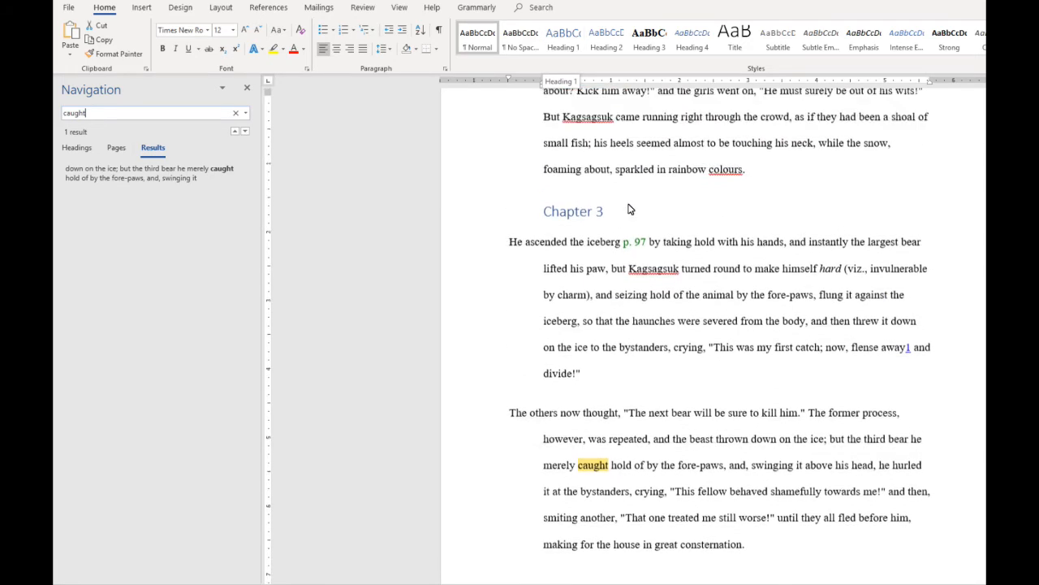
Step: Modify the Heading 1 style, toggling the new-documents option, and confirm the dialog
left_click(237, 114)
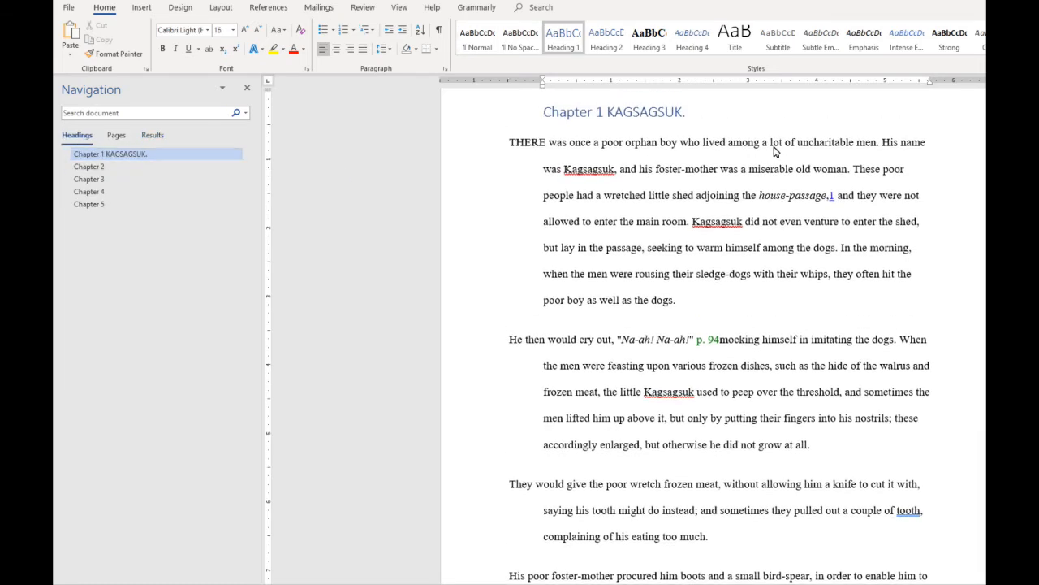
mouse_move(633, 136)
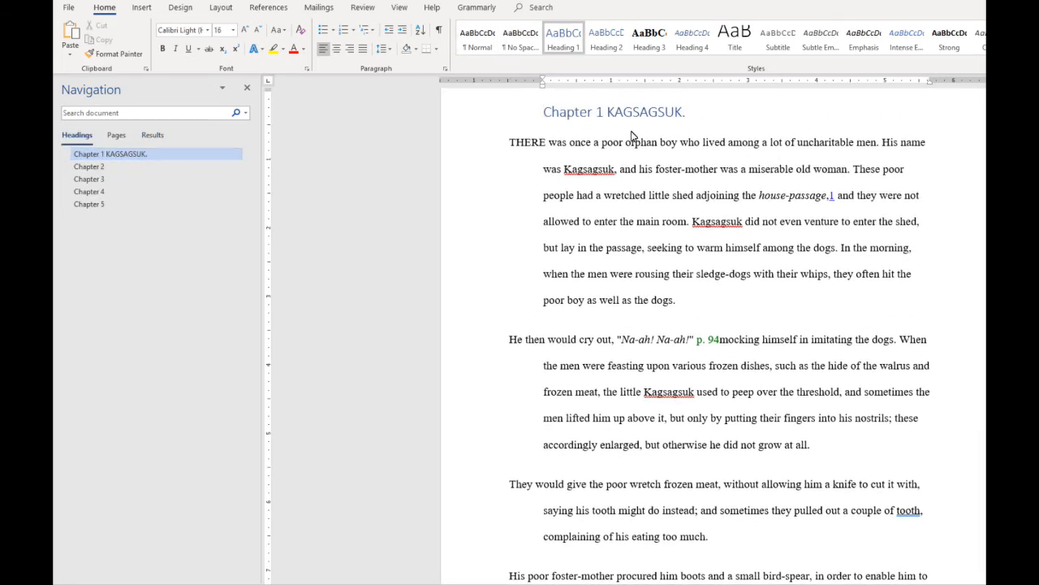
mouse_move(562, 36)
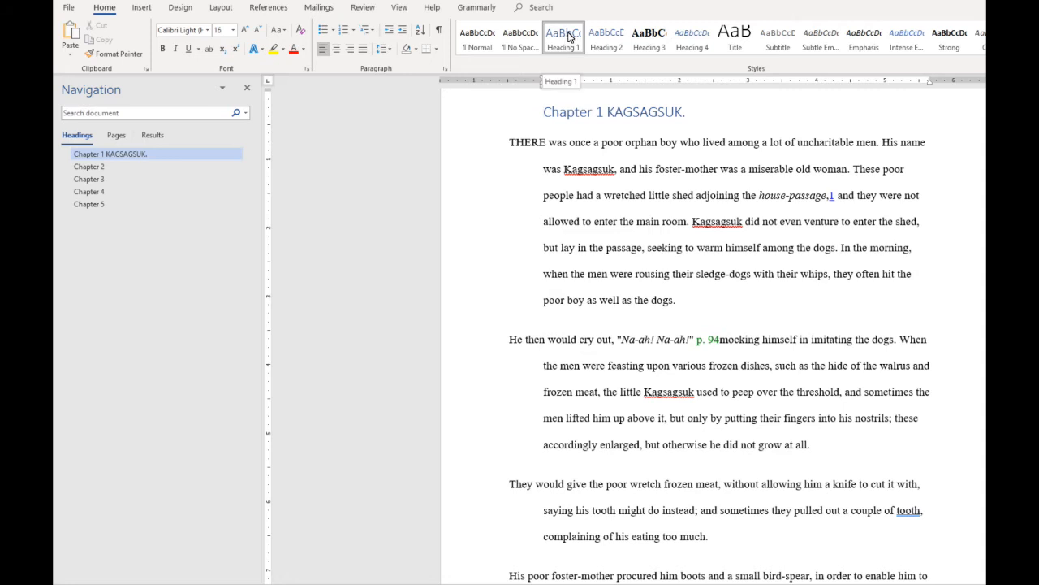
mouse_move(564, 39)
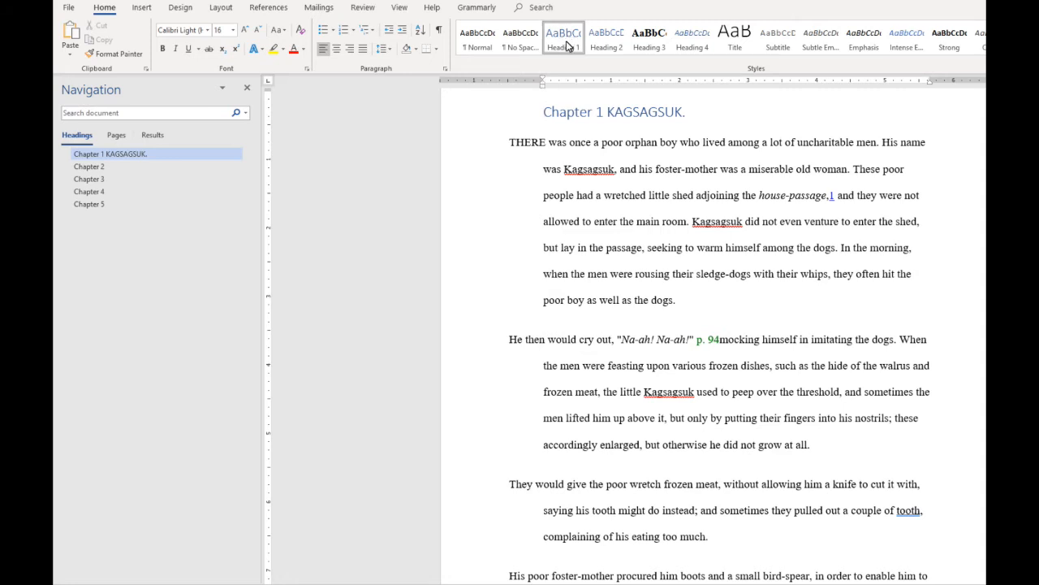
right_click(562, 39)
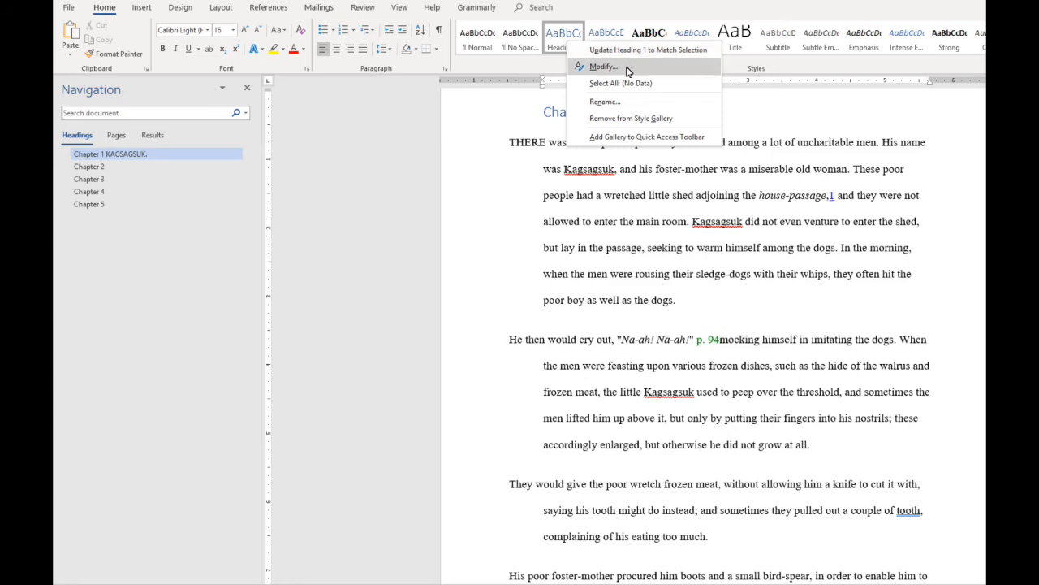
left_click(602, 67)
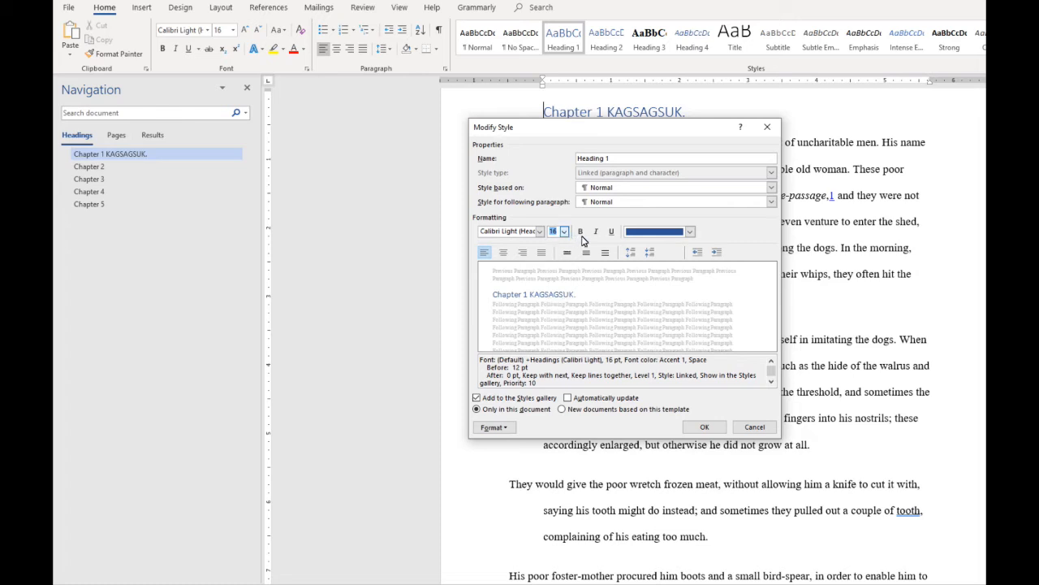
mouse_move(596, 390)
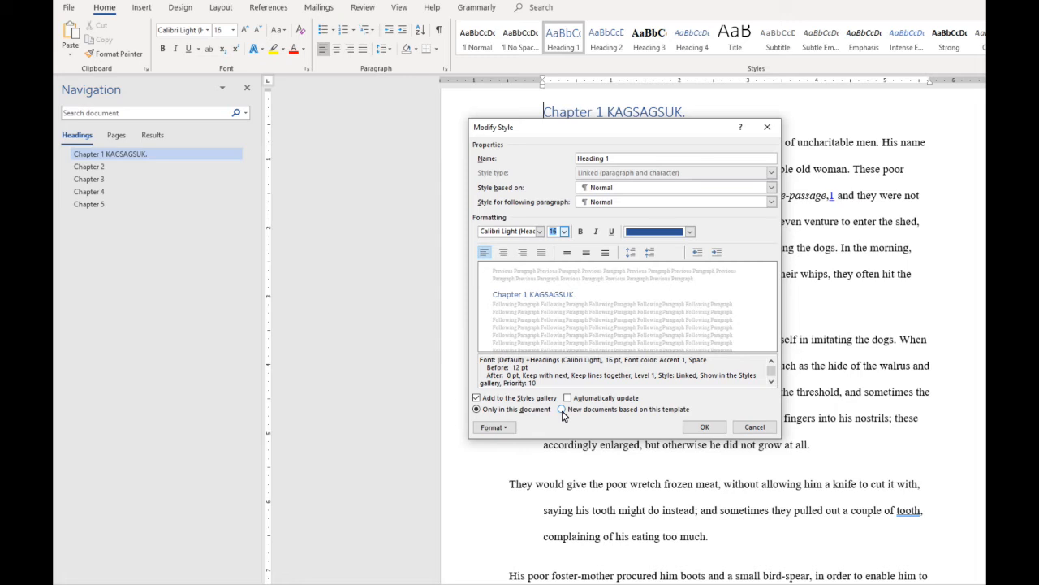
left_click(561, 409)
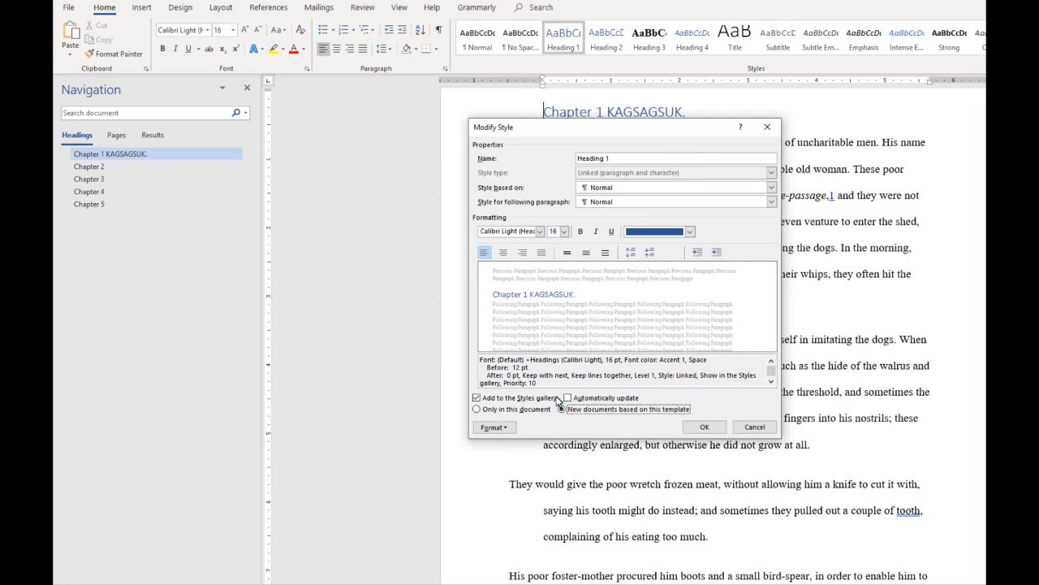
left_click(562, 409)
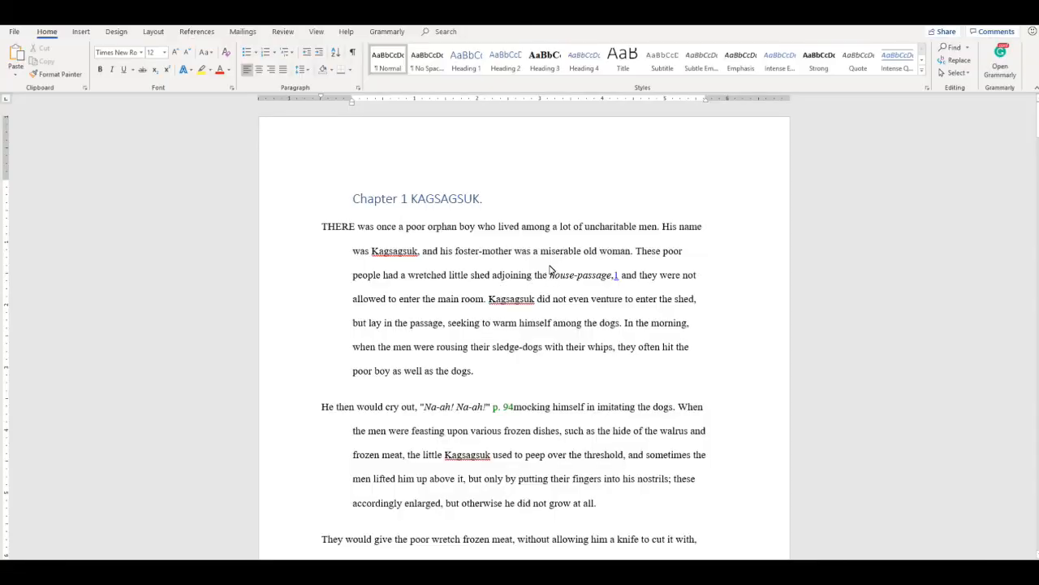
mouse_move(354, 159)
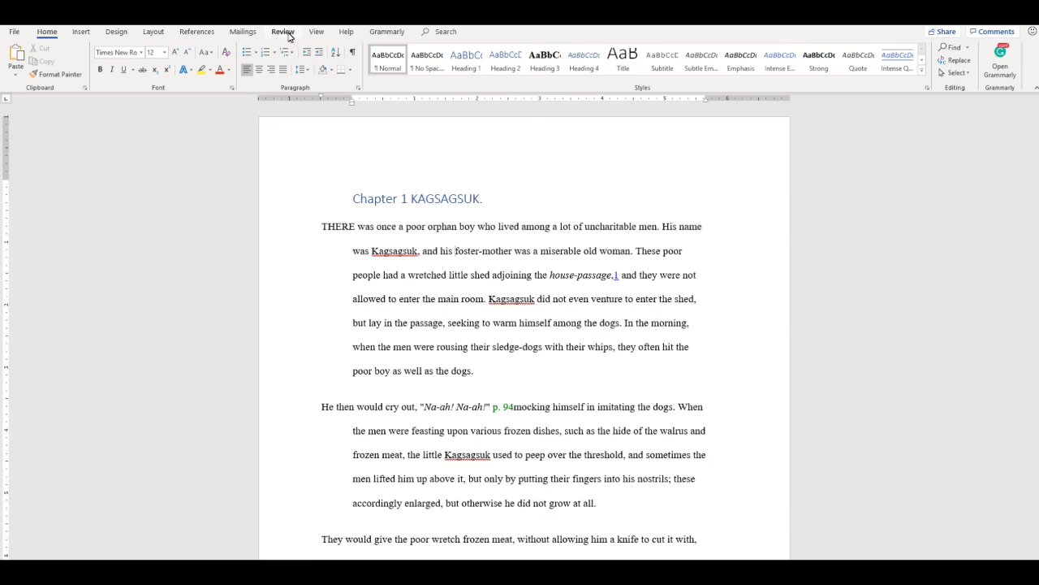
Step: Turn on Track Changes from Review and set Display for Review to the Original view
left_click(282, 31)
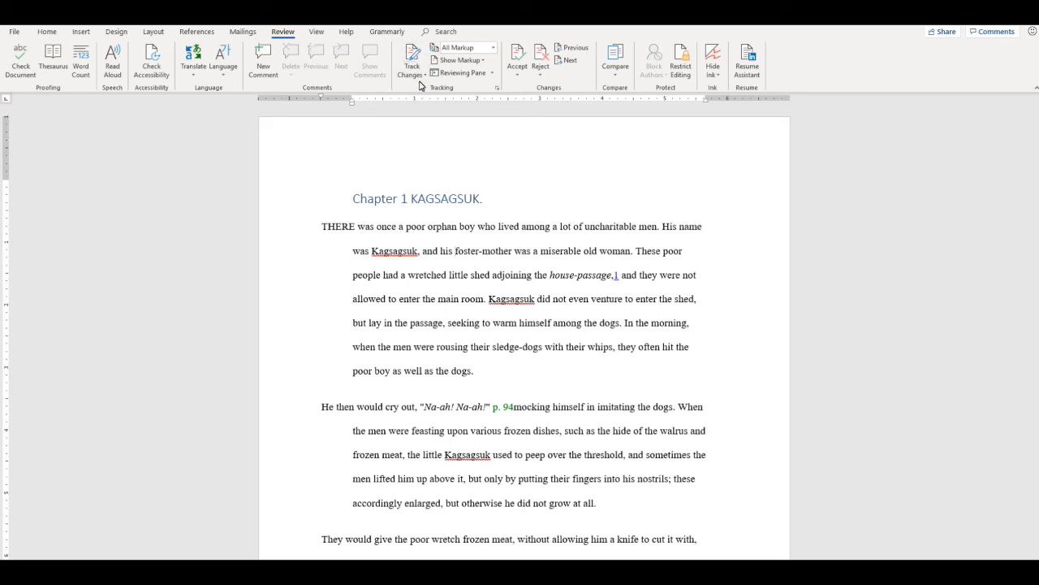
mouse_move(409, 58)
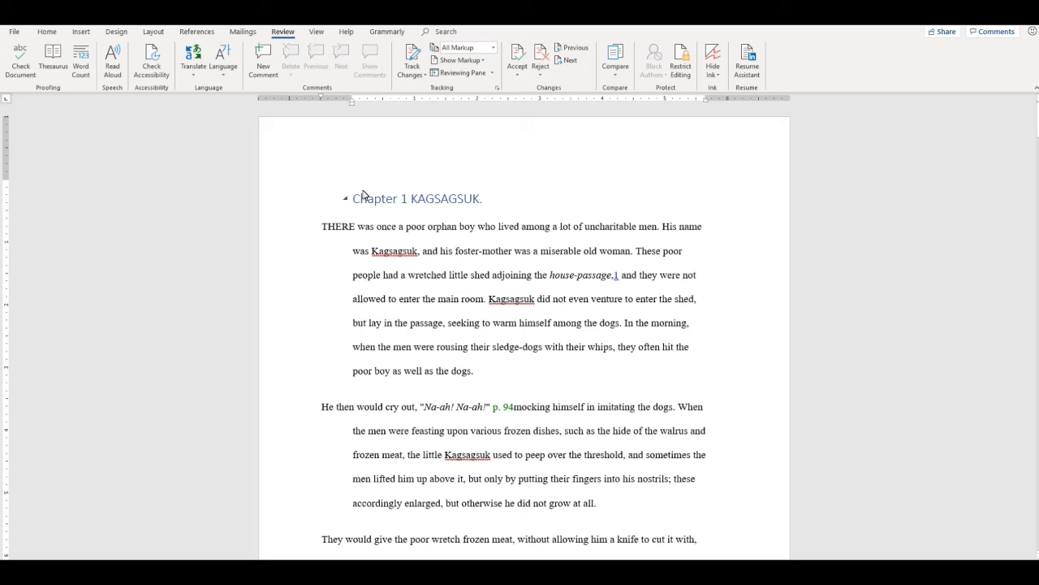
mouse_move(397, 331)
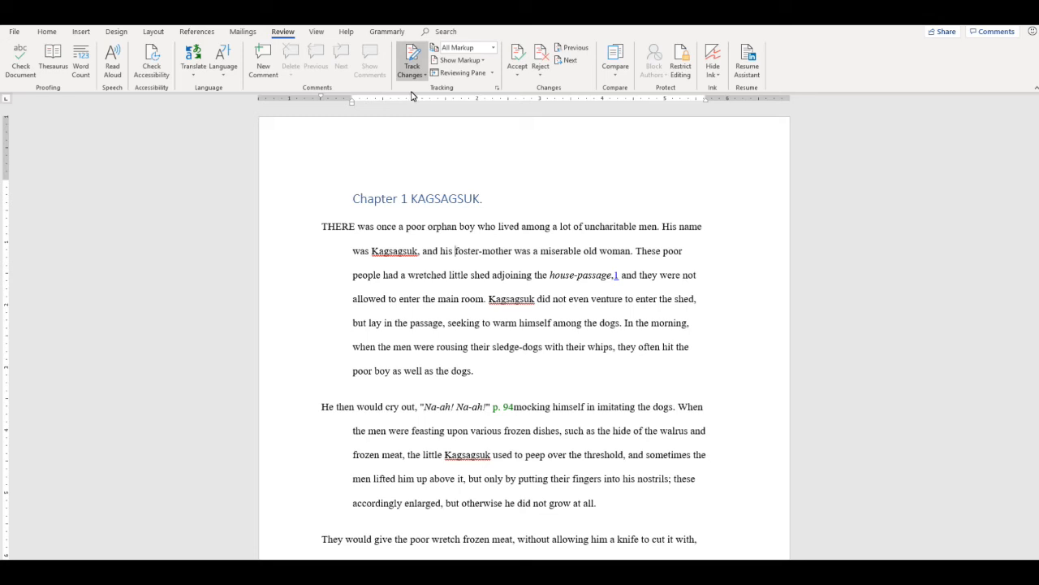
left_click(463, 47)
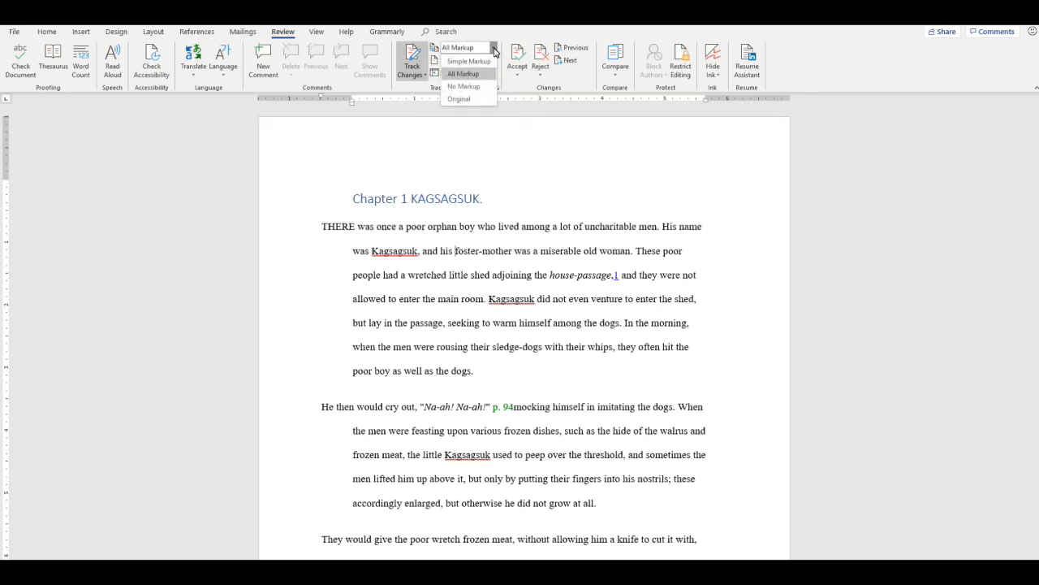
mouse_move(468, 61)
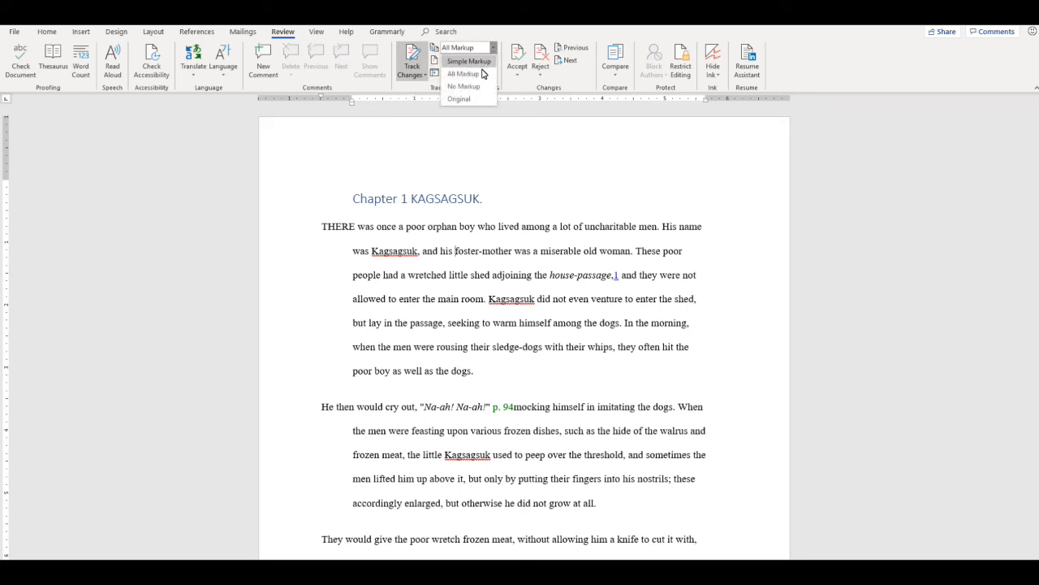
mouse_move(463, 88)
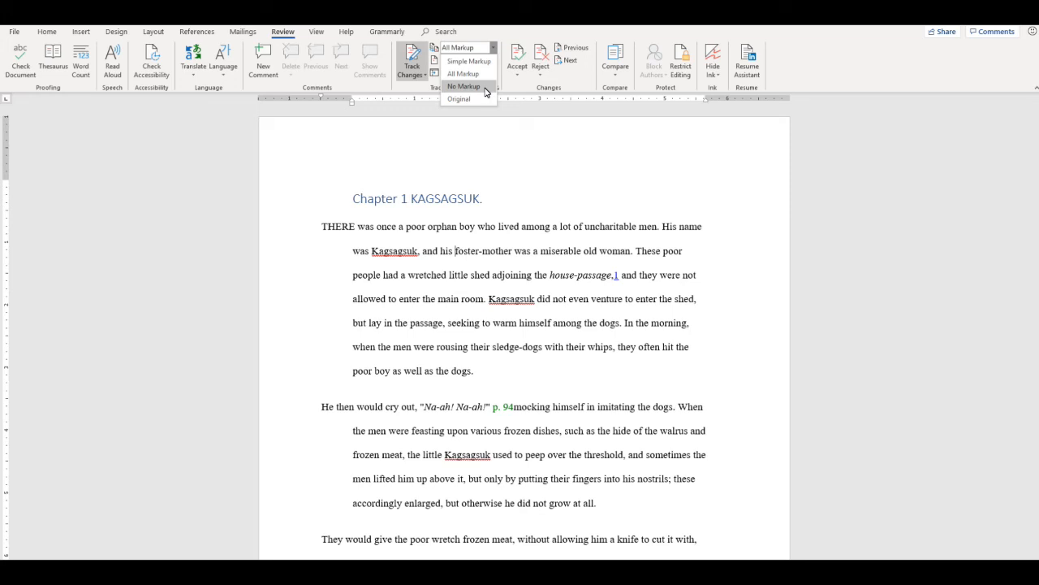
mouse_move(468, 99)
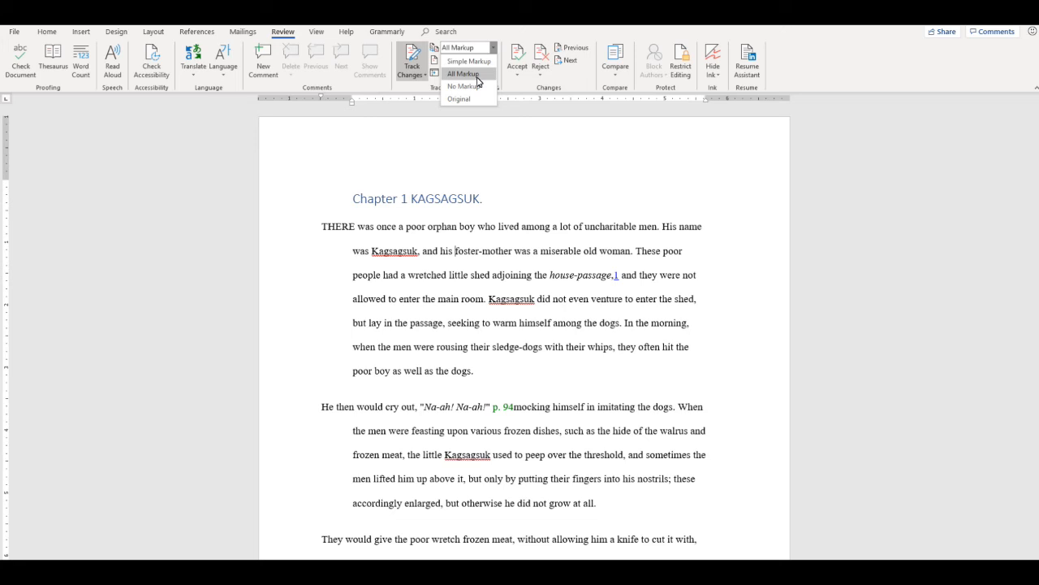
left_click(458, 99)
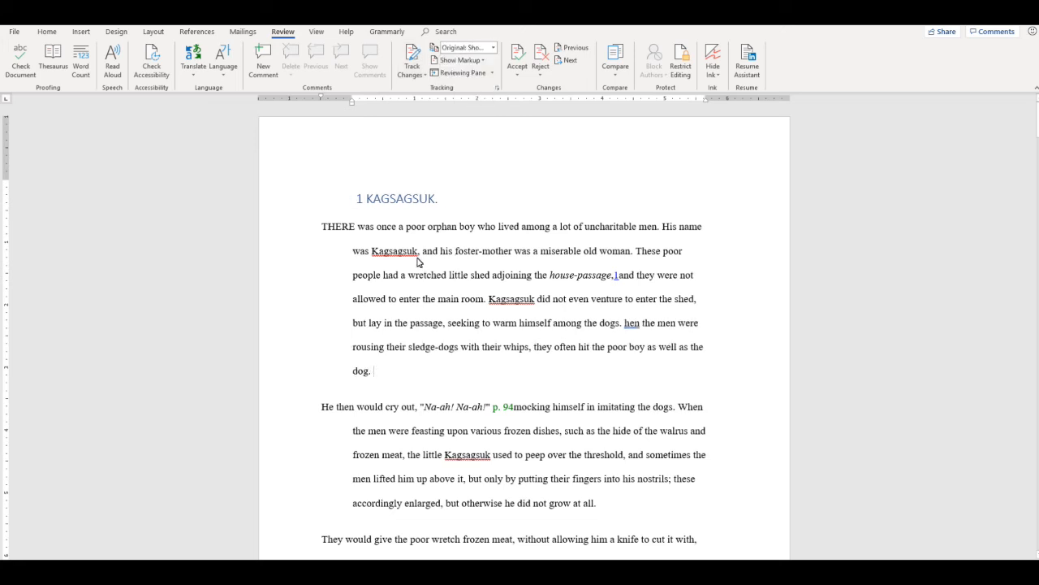
mouse_move(329, 146)
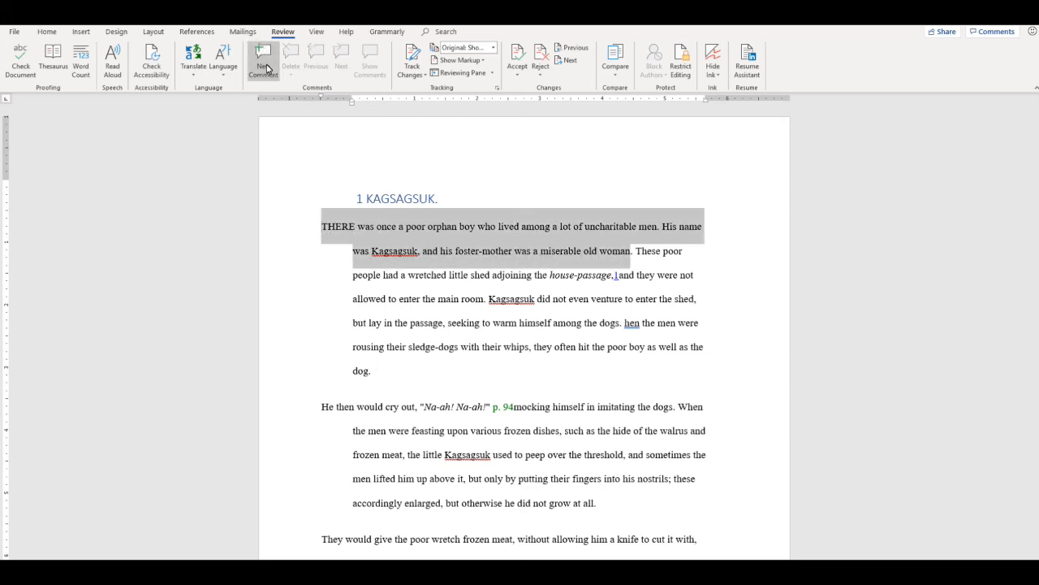
Step: Add a comment reading "Ew?" on the manuscript's opening sentence
left_click(263, 60)
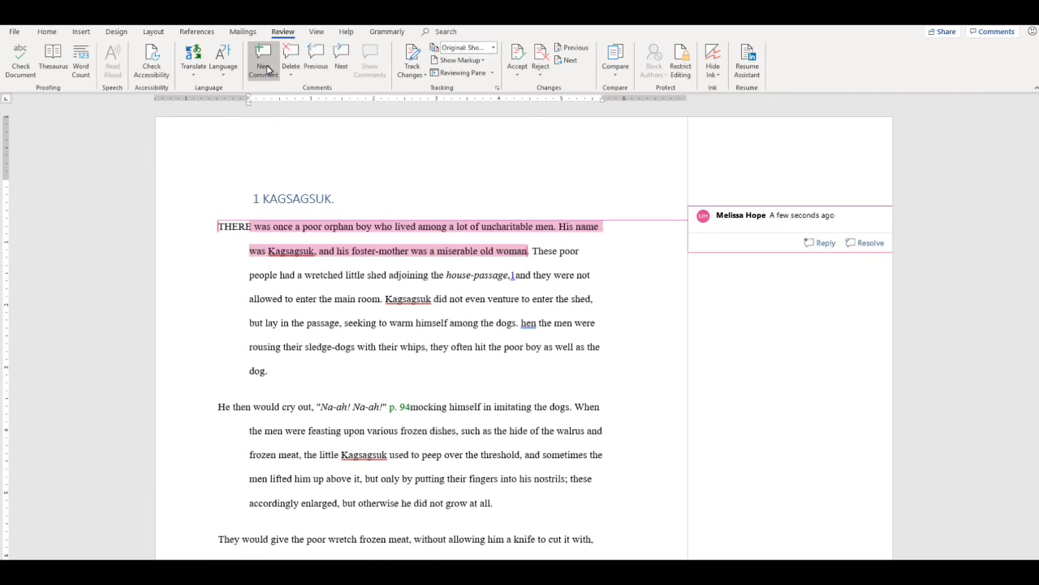
type("Ew")
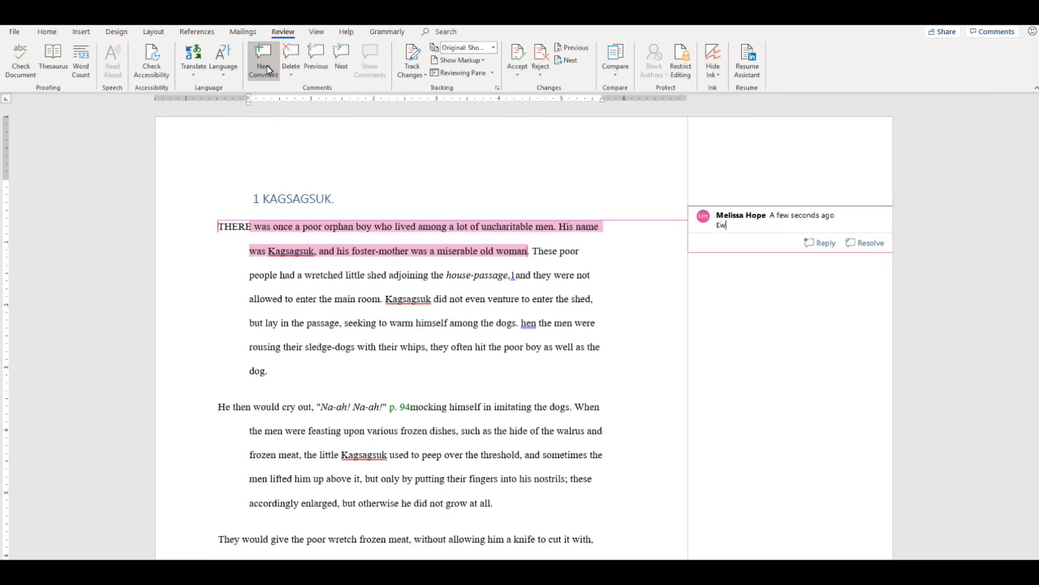
type("?")
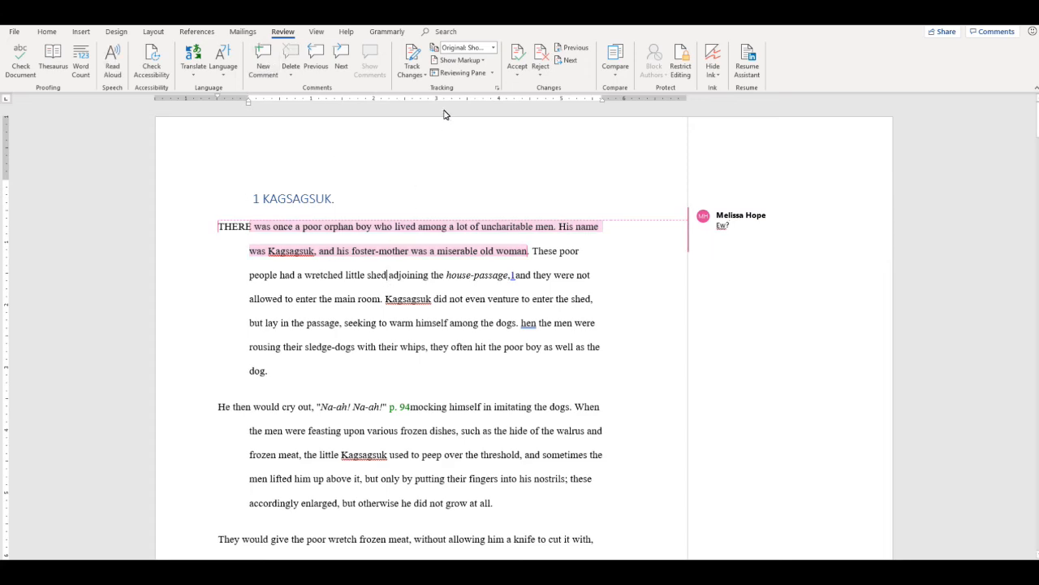
Step: Show the Revisions pane beside the document
left_click(458, 72)
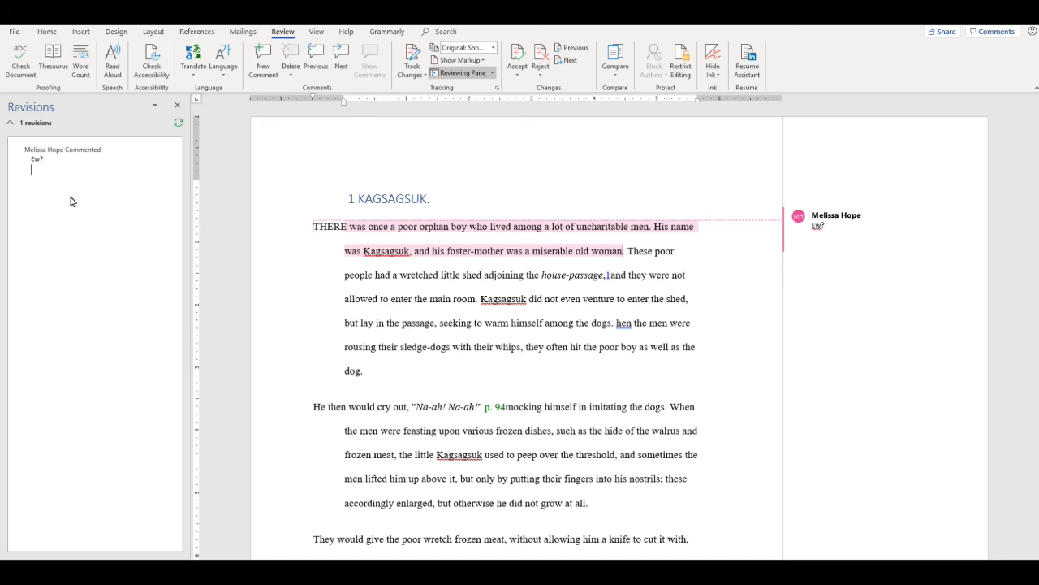
mouse_move(101, 214)
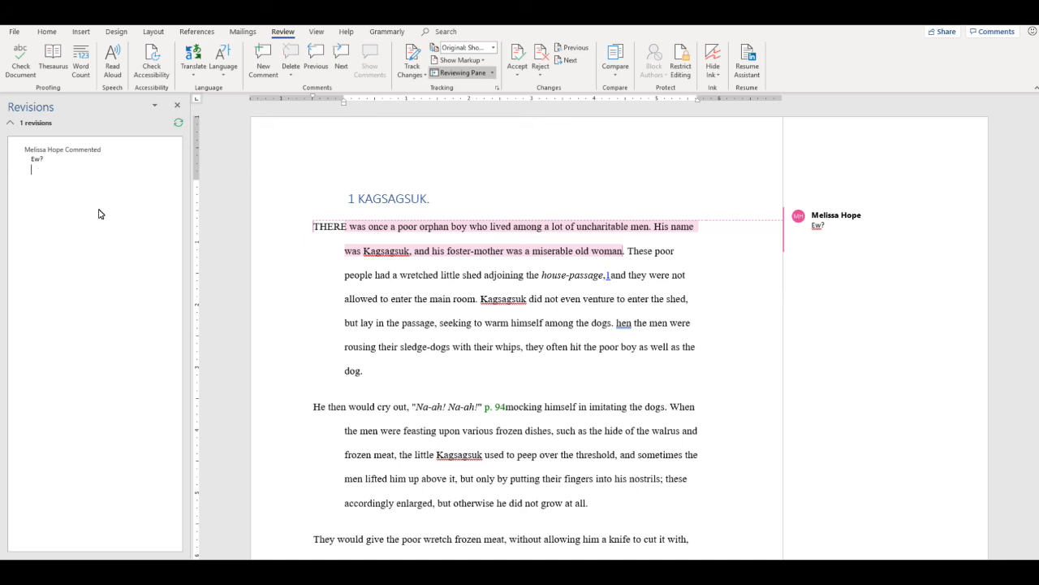
mouse_move(81, 160)
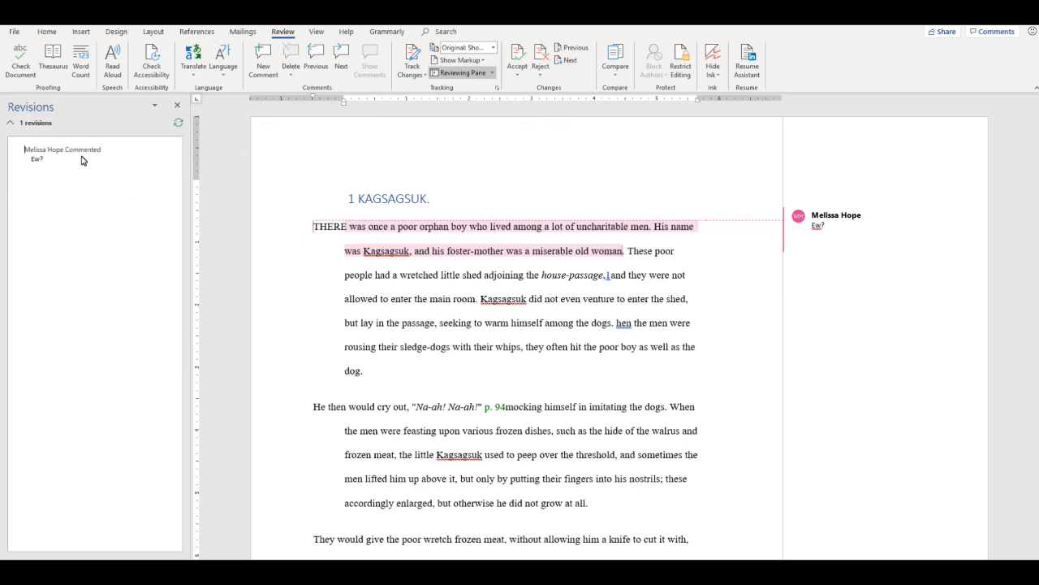
right_click(36, 159)
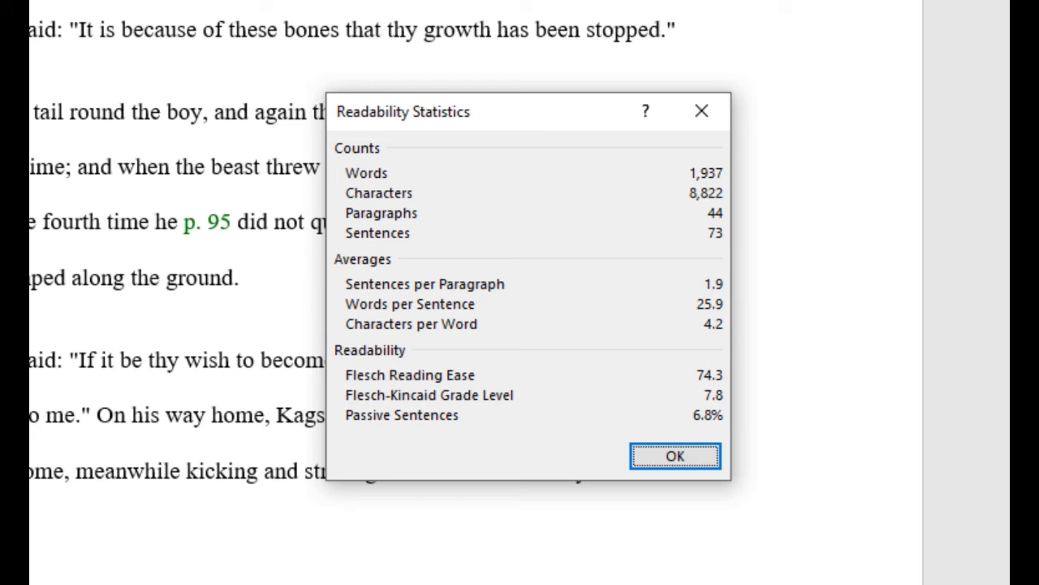
mouse_move(430, 448)
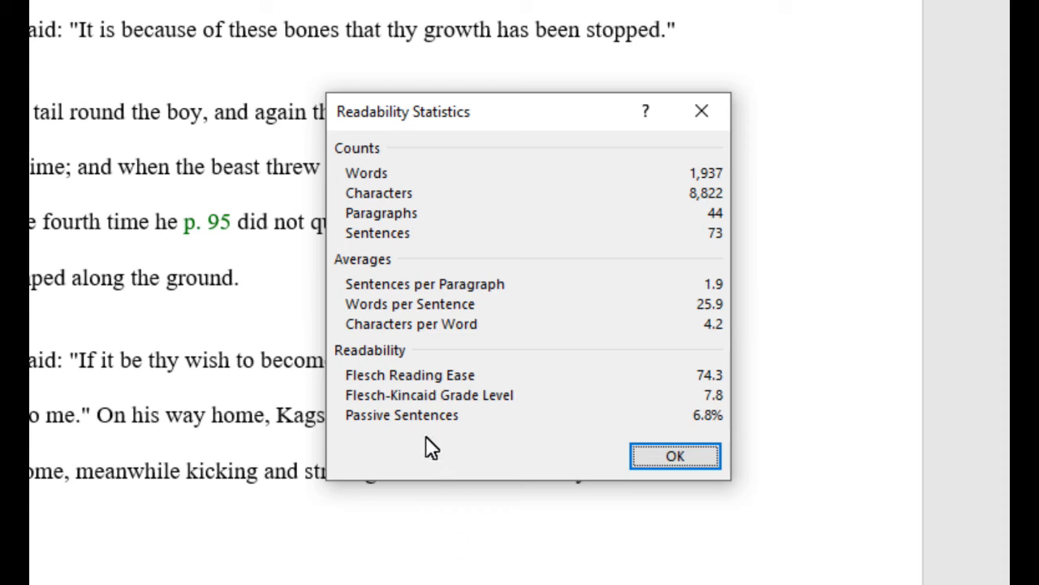
mouse_move(504, 419)
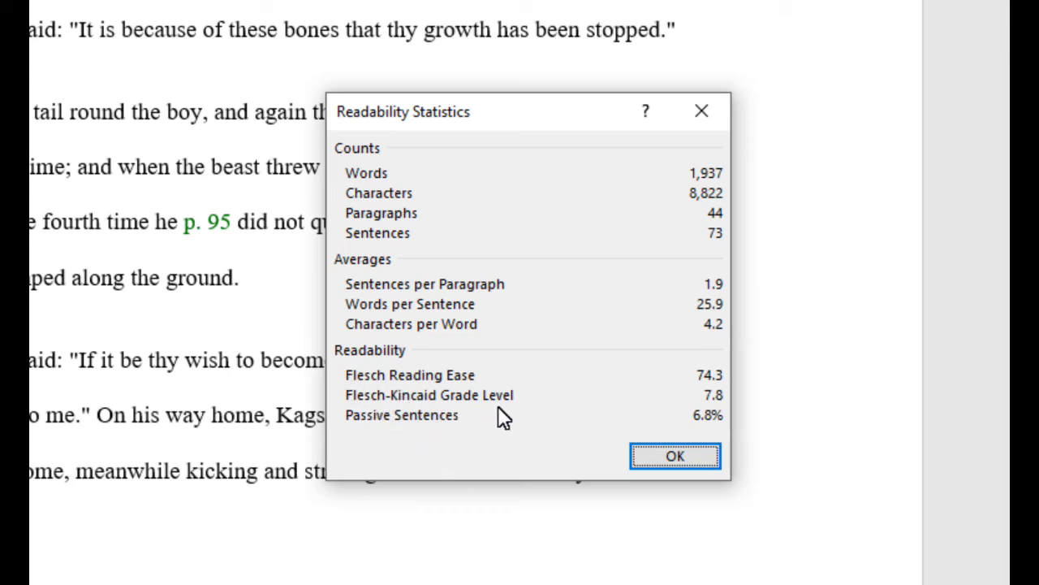
mouse_move(464, 396)
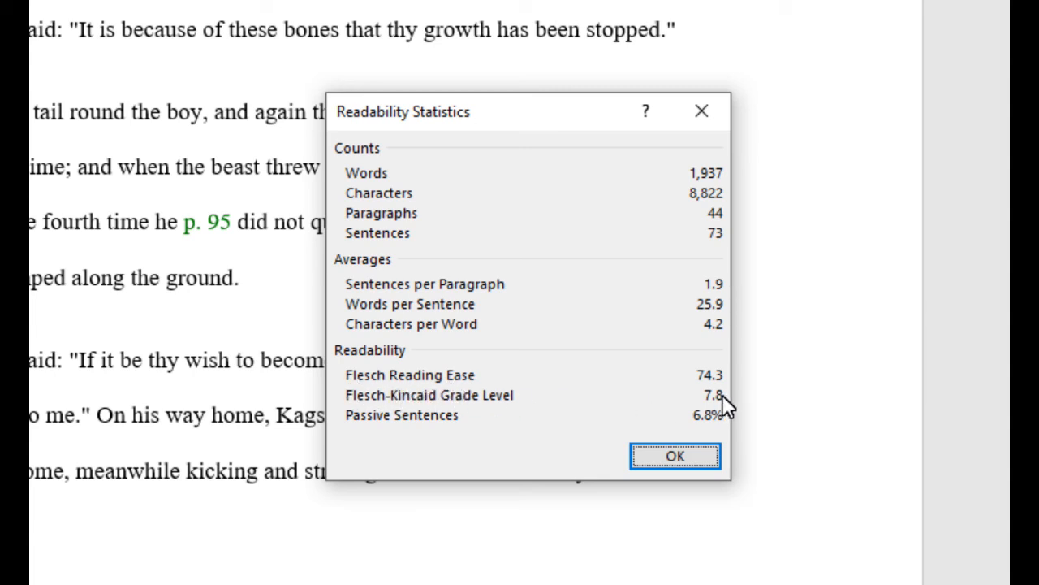
mouse_move(712, 372)
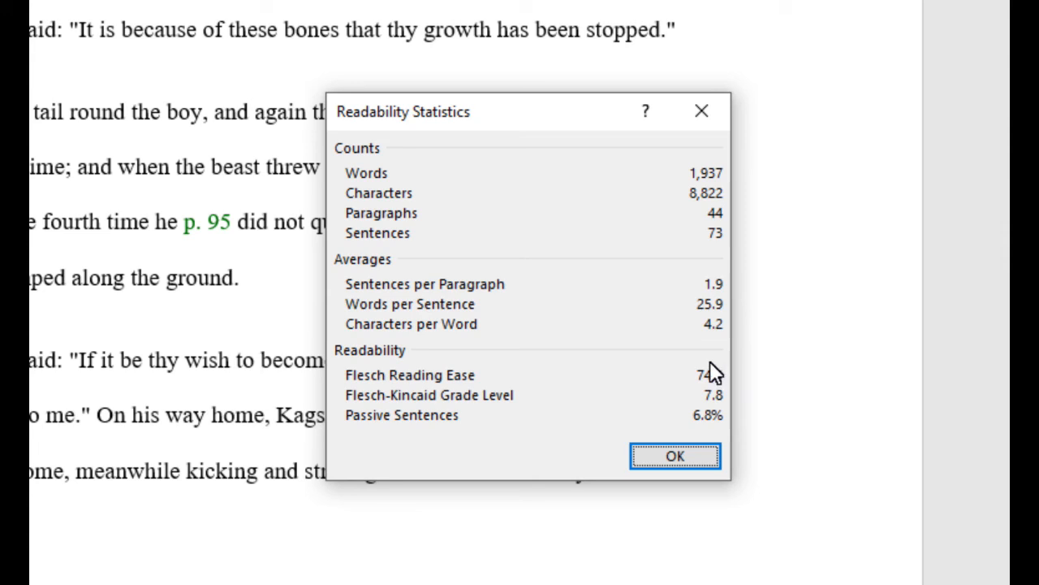
mouse_move(718, 399)
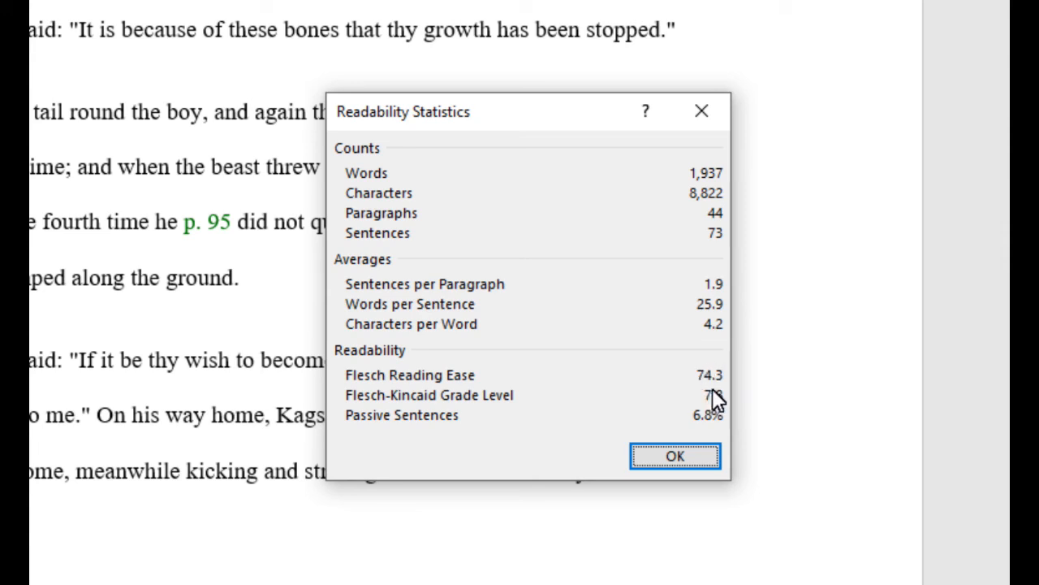
mouse_move(713, 400)
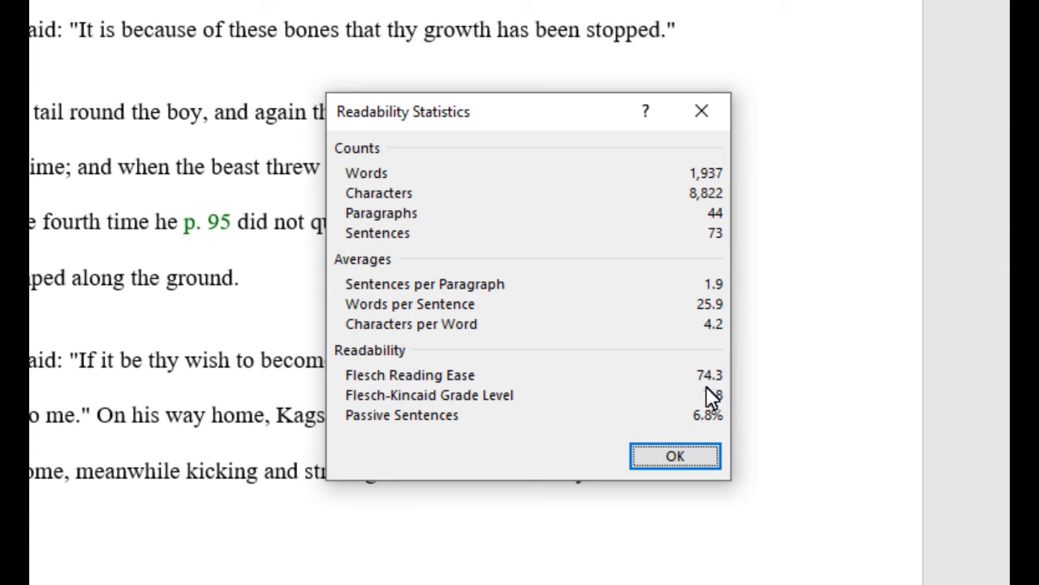
mouse_move(711, 398)
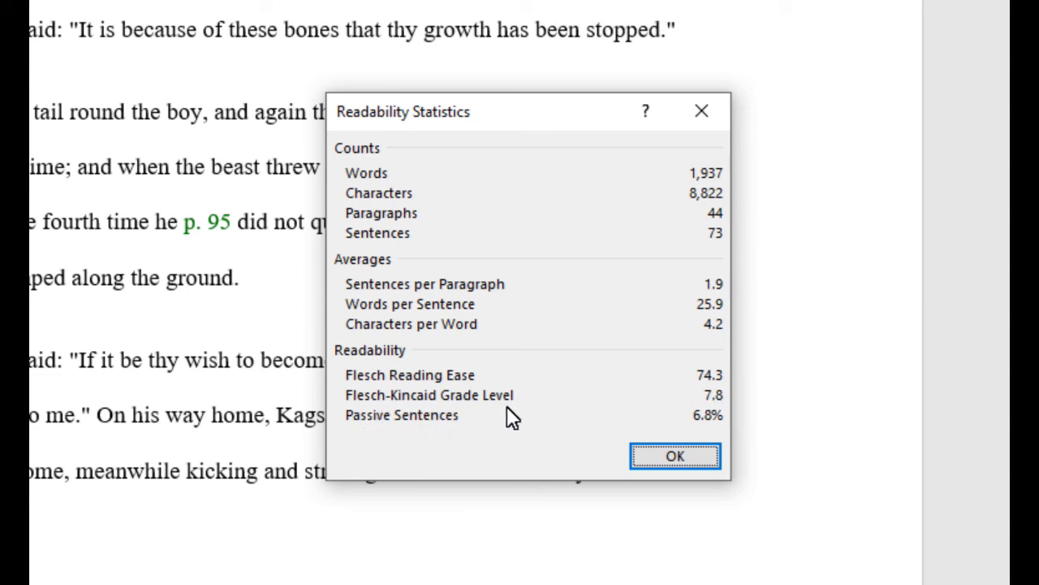
mouse_move(420, 416)
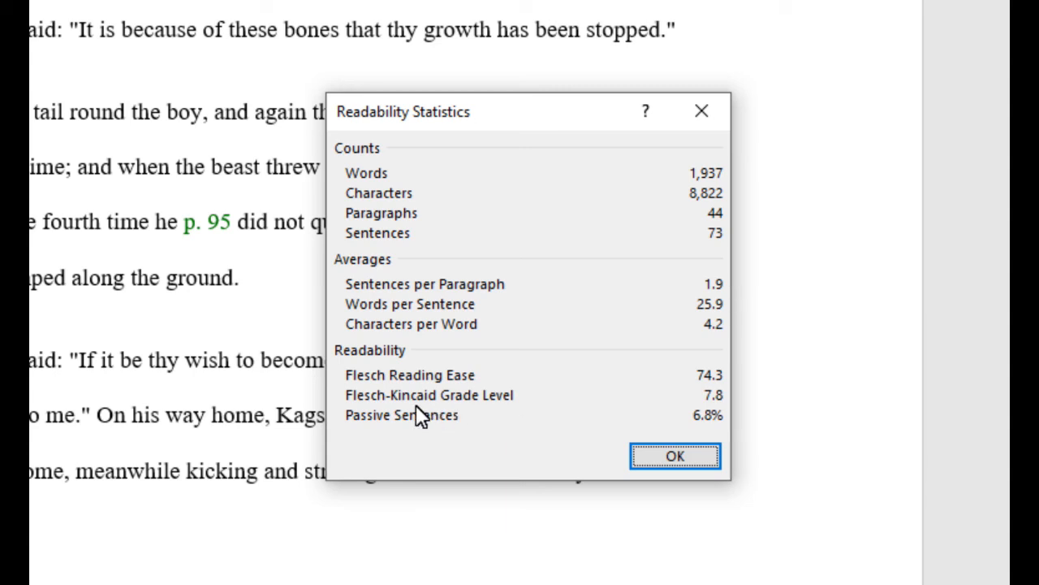
mouse_move(517, 415)
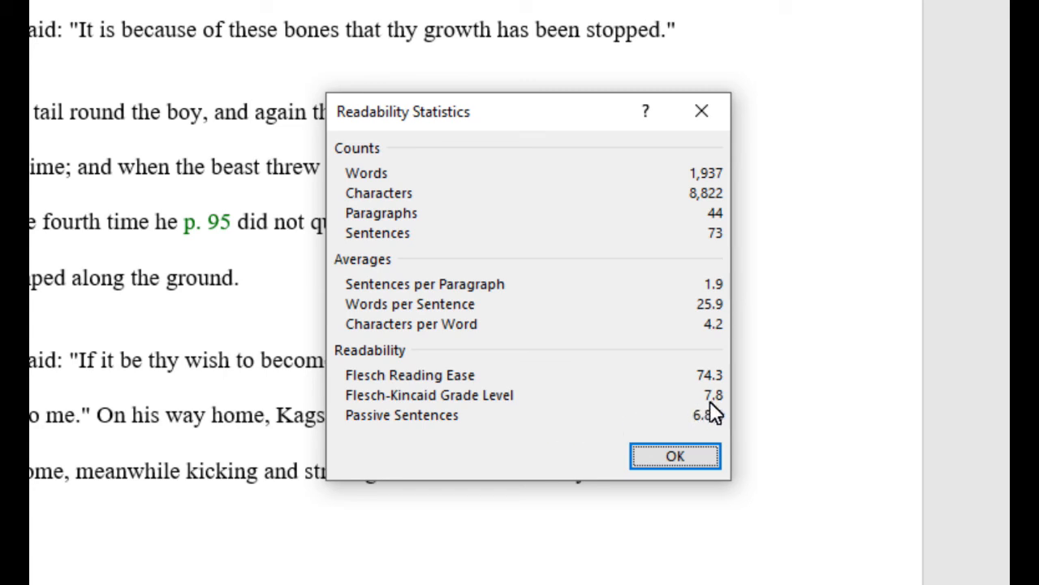
mouse_move(718, 419)
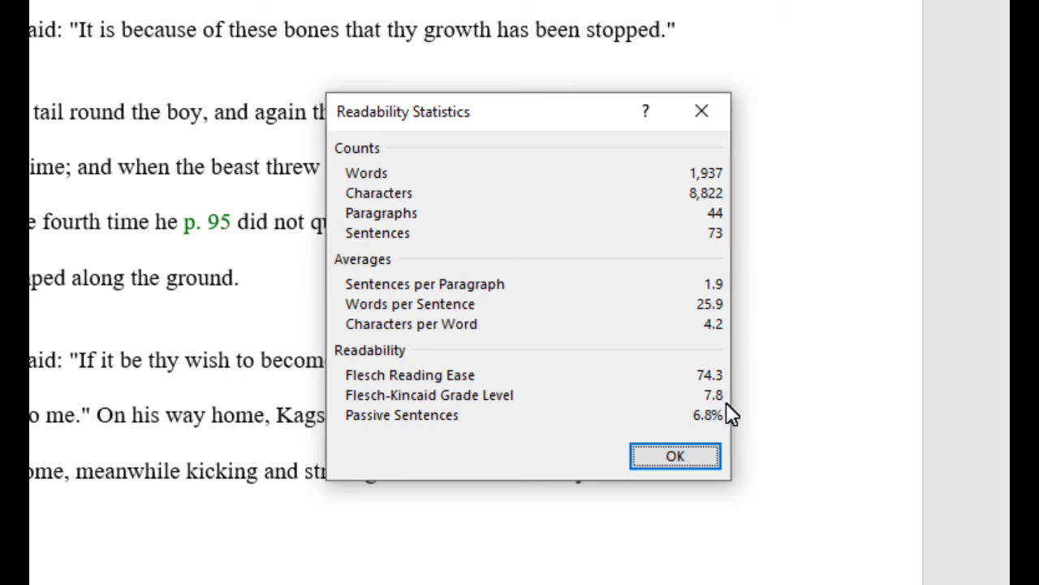
mouse_move(705, 416)
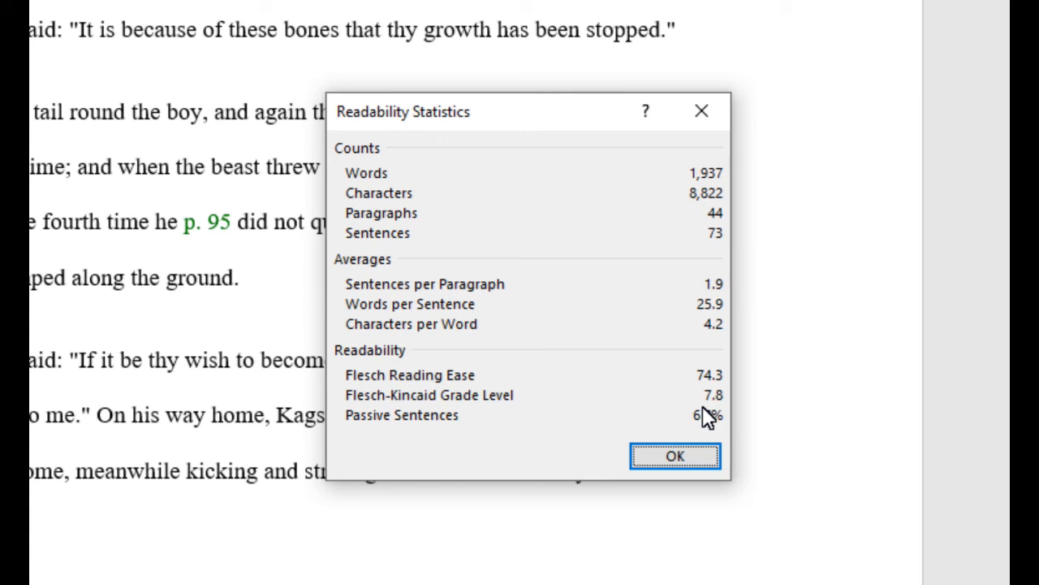
Step: Dismiss the Readability Statistics report showing reading ease 74.3 and grade level 7.8
left_click(676, 455)
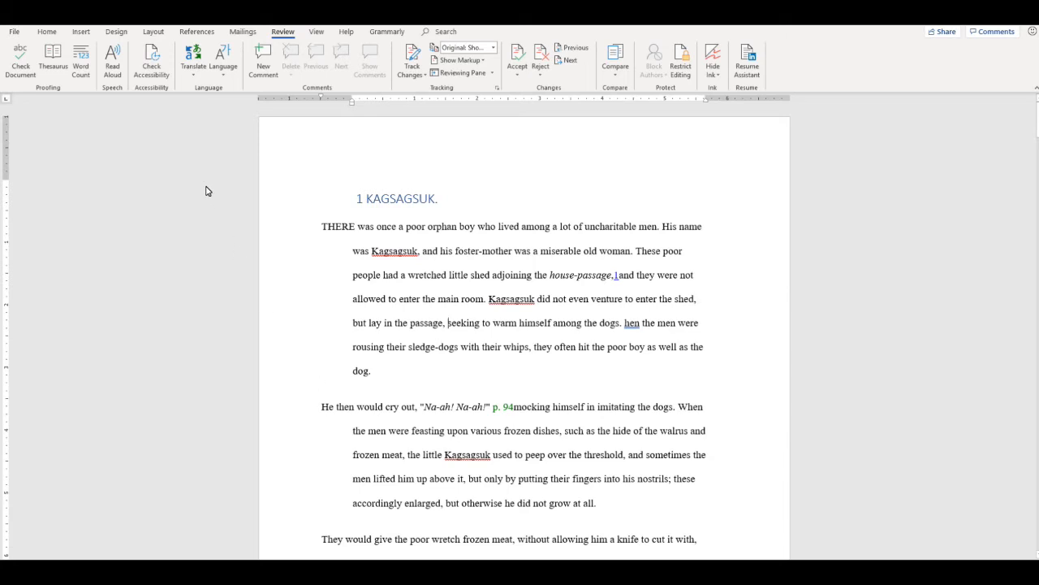
mouse_move(258, 325)
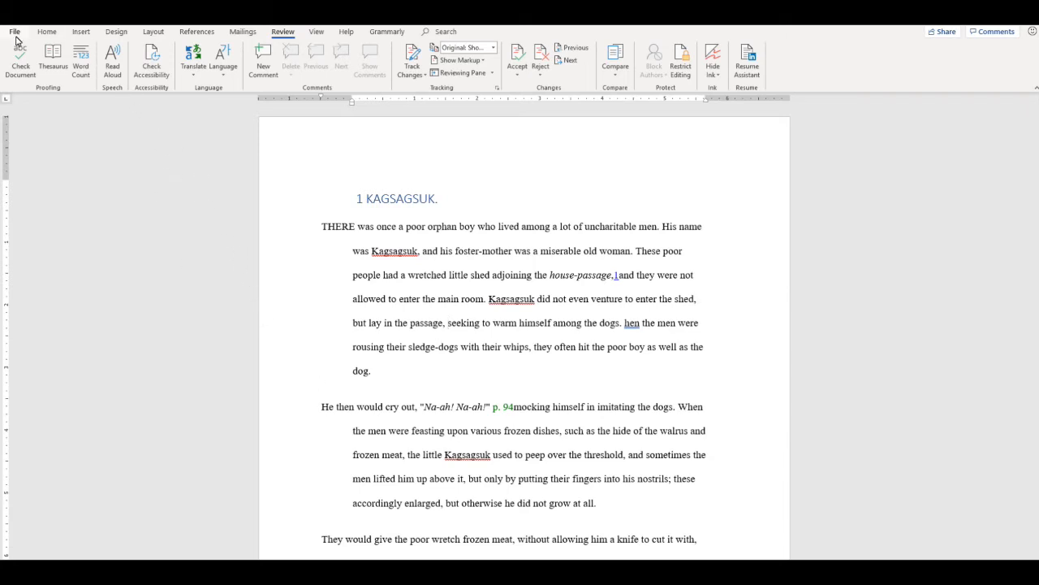
Step: In Word Options > Proofing, tick "Show readability statistics"
left_click(12, 31)
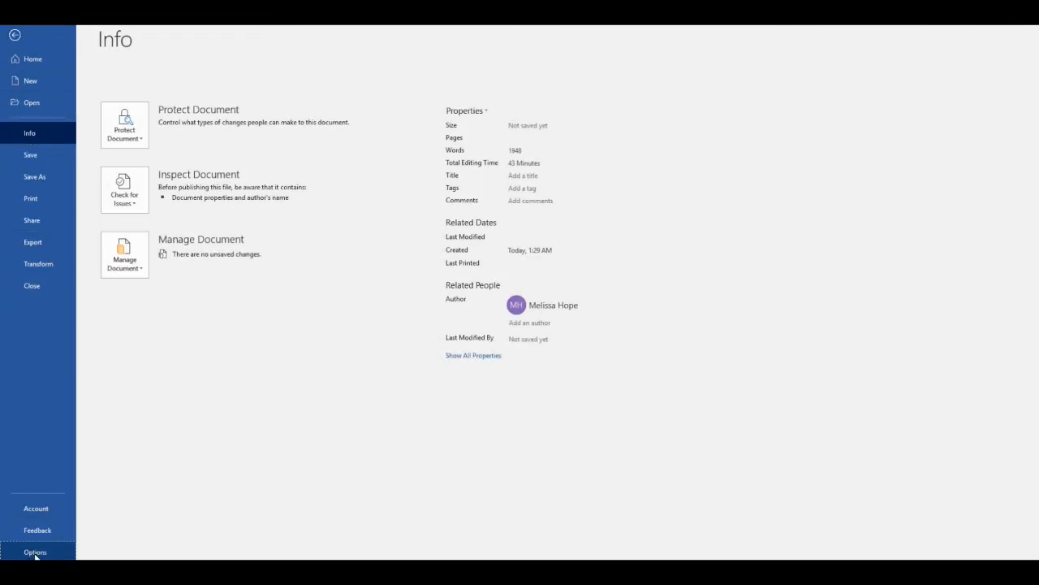
left_click(36, 552)
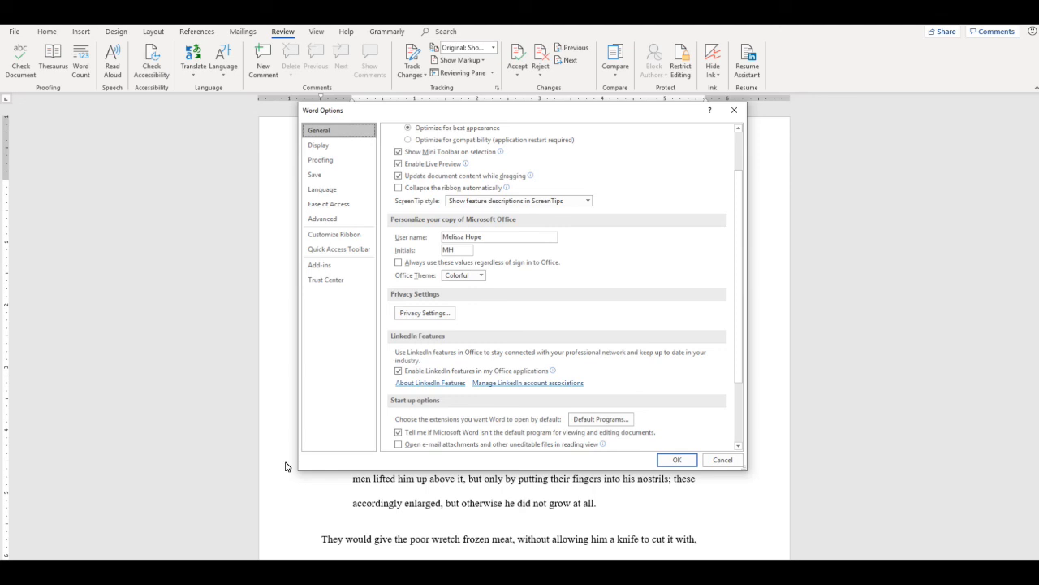
mouse_move(325, 175)
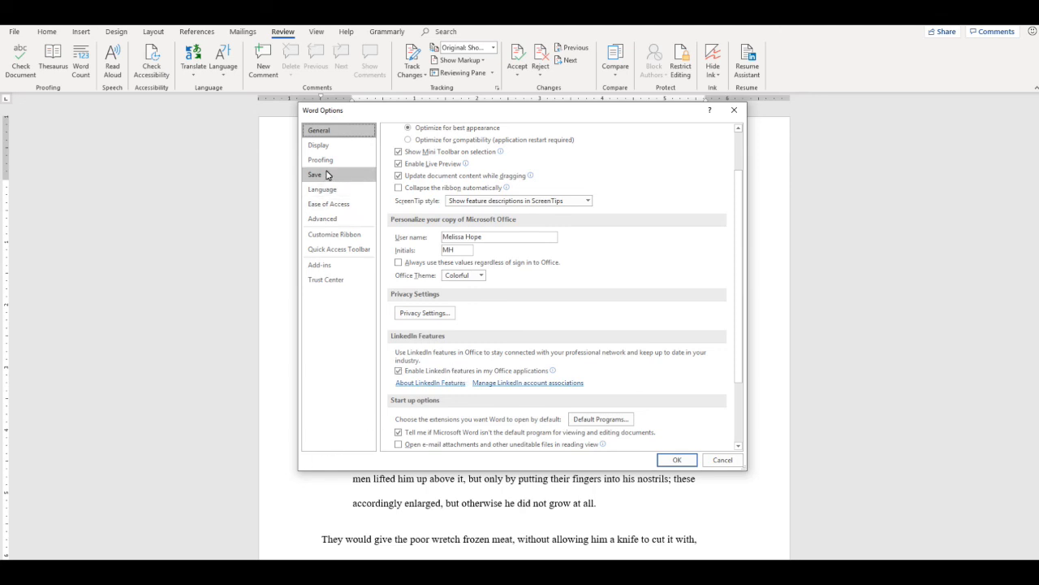
left_click(321, 159)
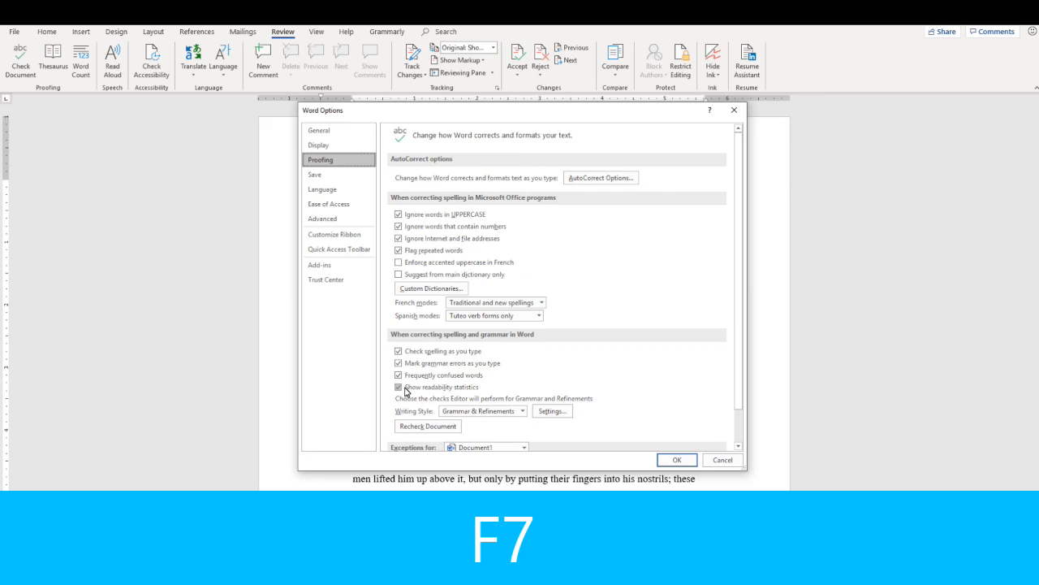
left_click(398, 386)
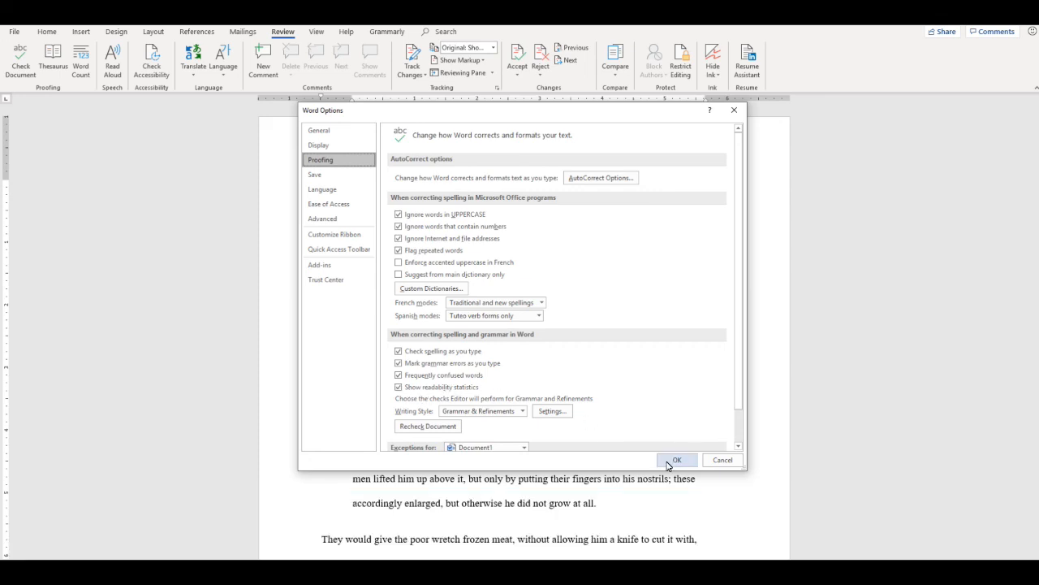
Step: Confirm the proofing setting and start reviewing spelling suggestions in the Editor pane
left_click(679, 460)
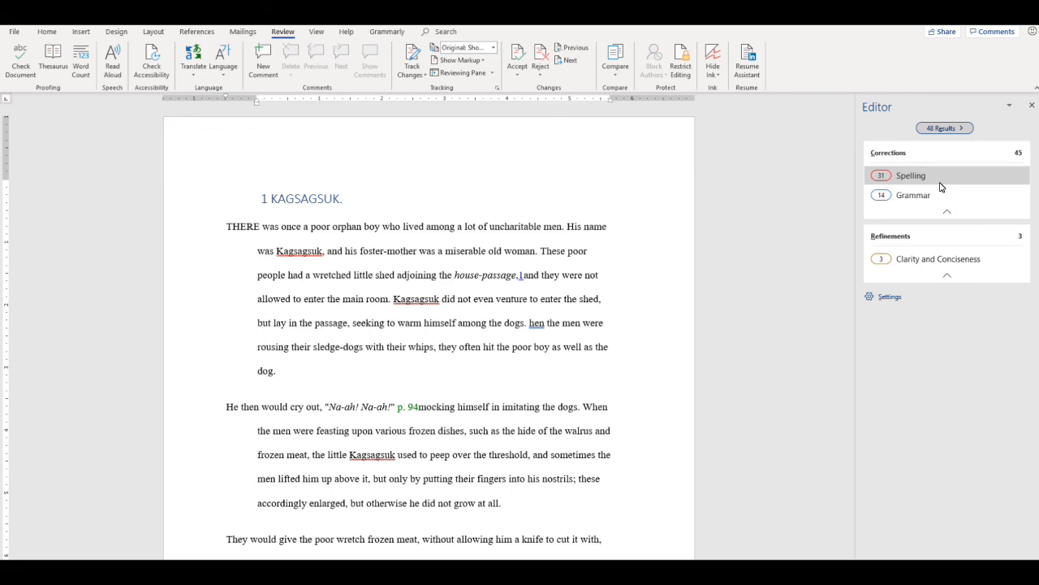
left_click(911, 175)
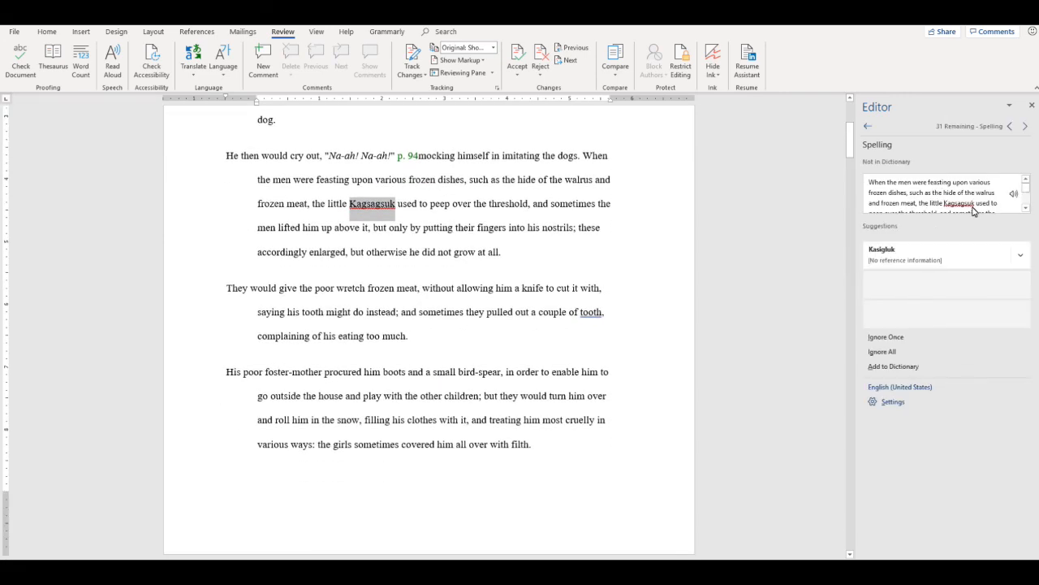